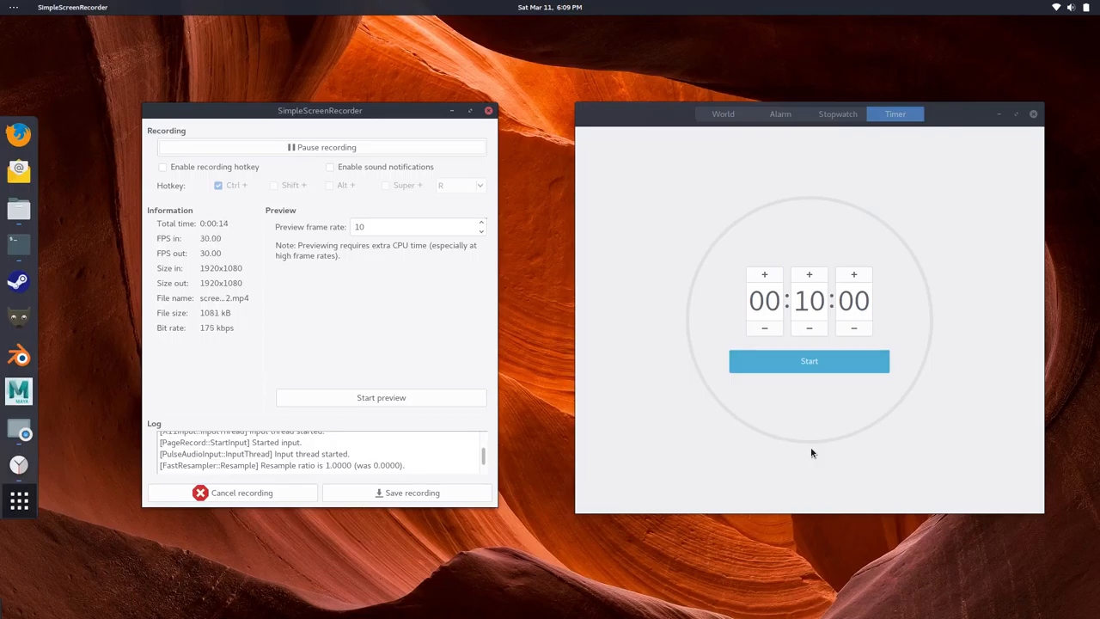
pyautogui.moveTo(753, 441)
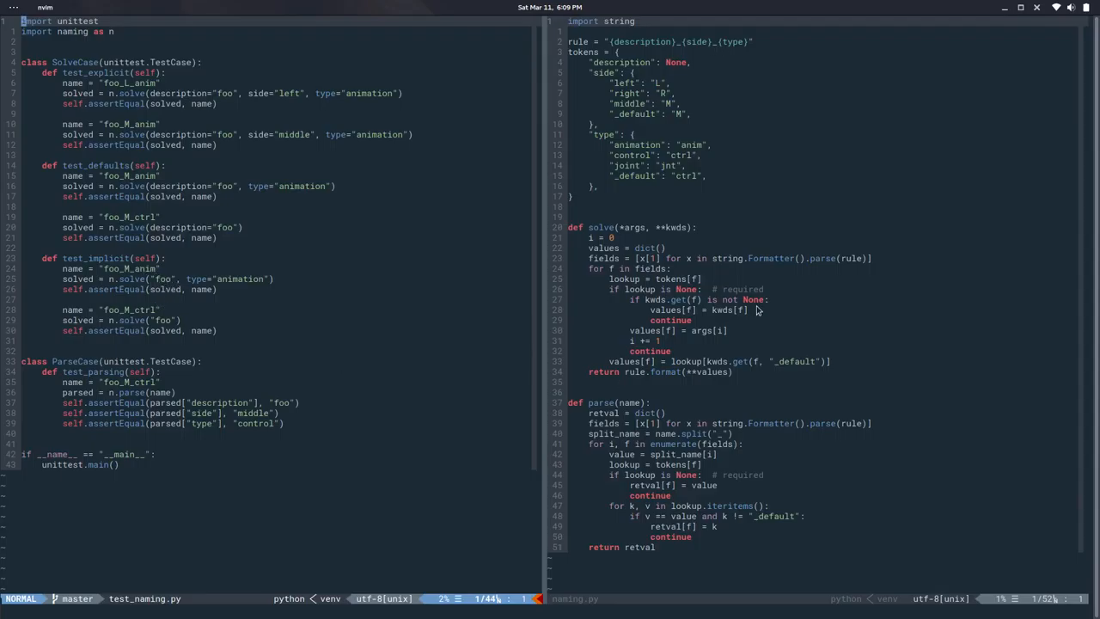
pyautogui.moveTo(265, 298)
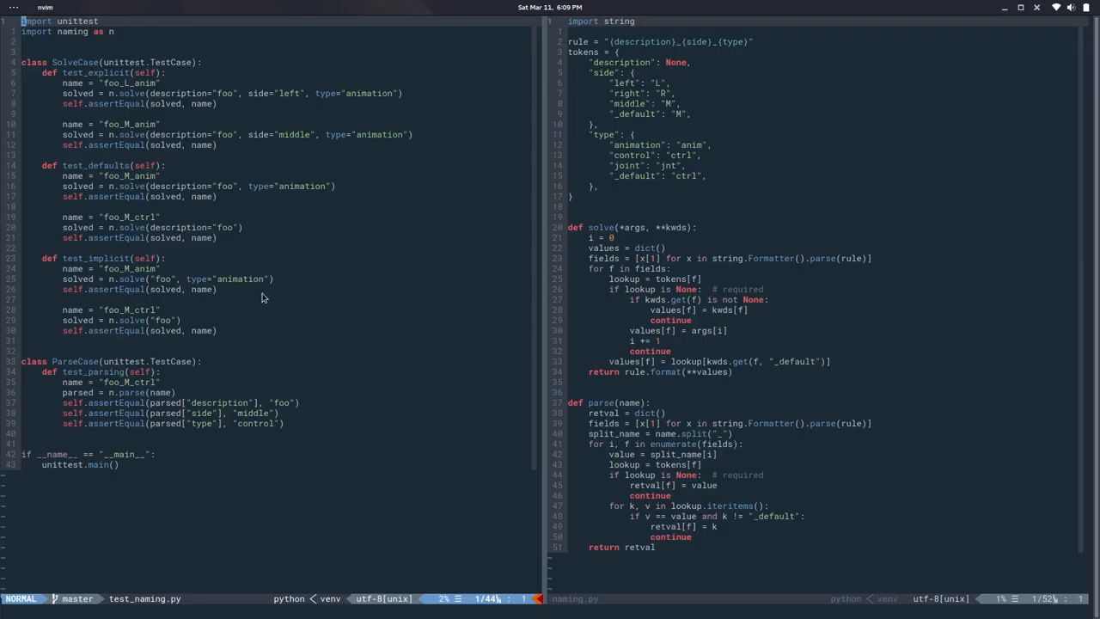
pyautogui.moveTo(182, 323)
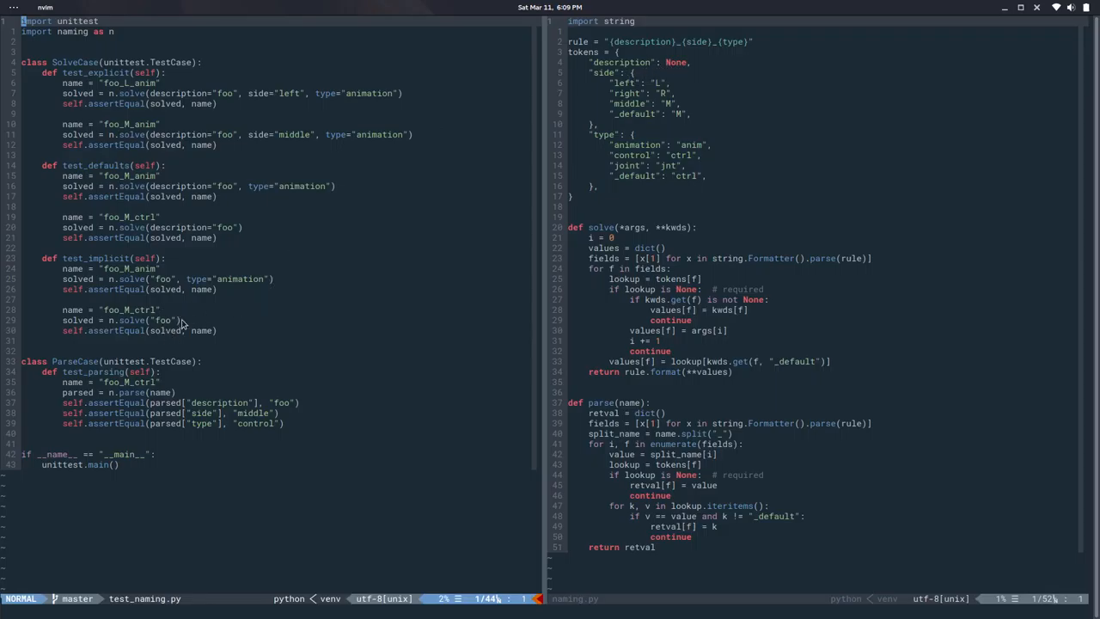
pyautogui.moveTo(171, 323)
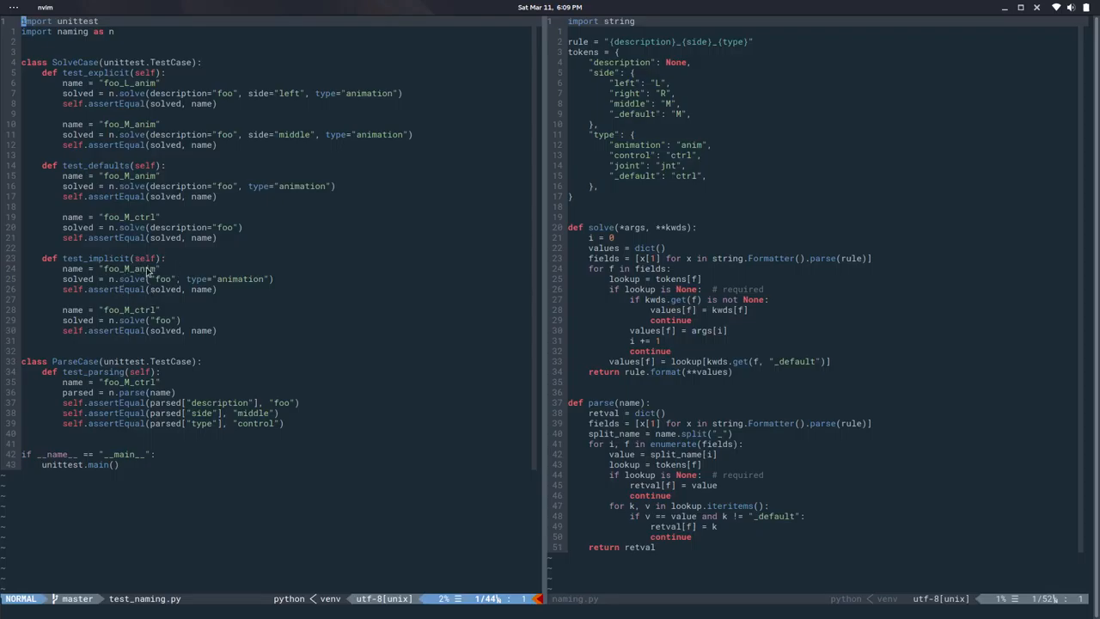
pyautogui.moveTo(215, 309)
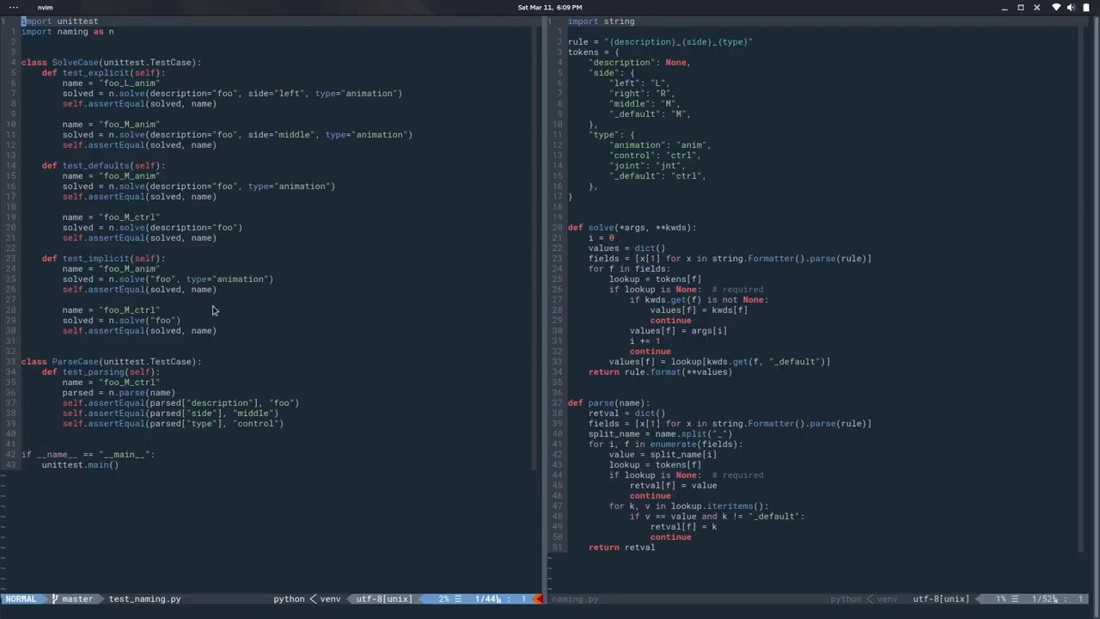
pyautogui.moveTo(302, 364)
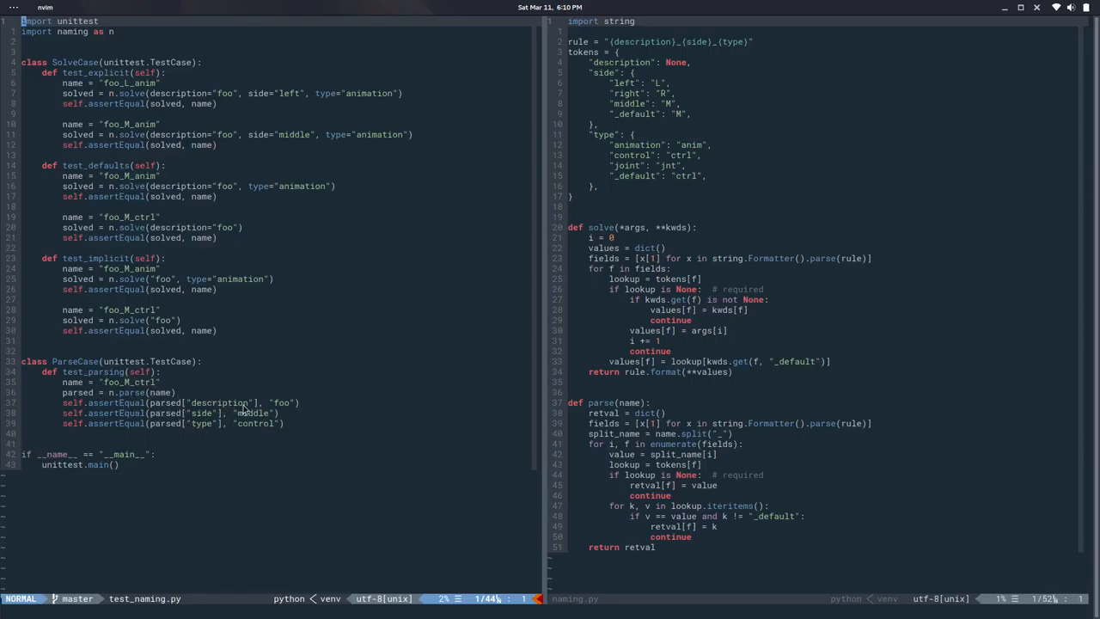
pyautogui.moveTo(220, 381)
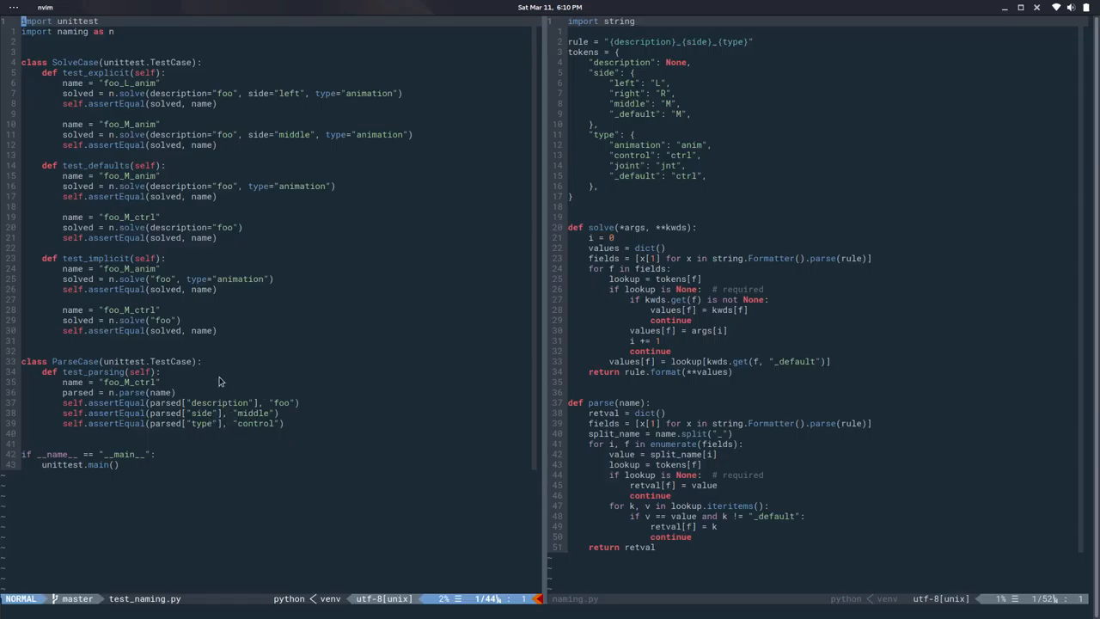
pyautogui.moveTo(285, 450)
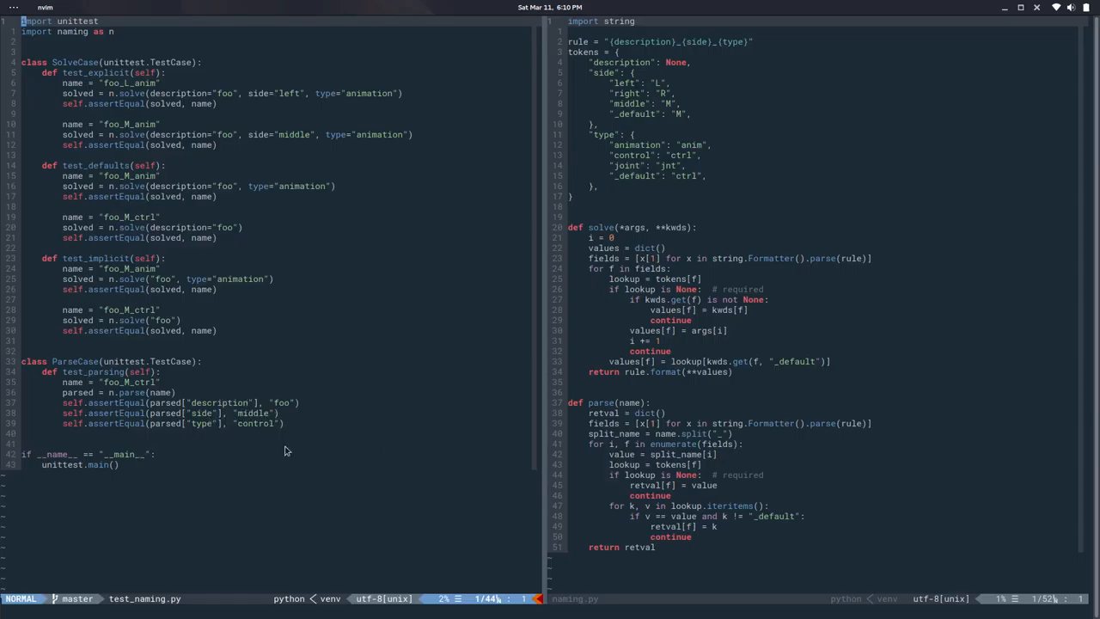
pyautogui.moveTo(371, 419)
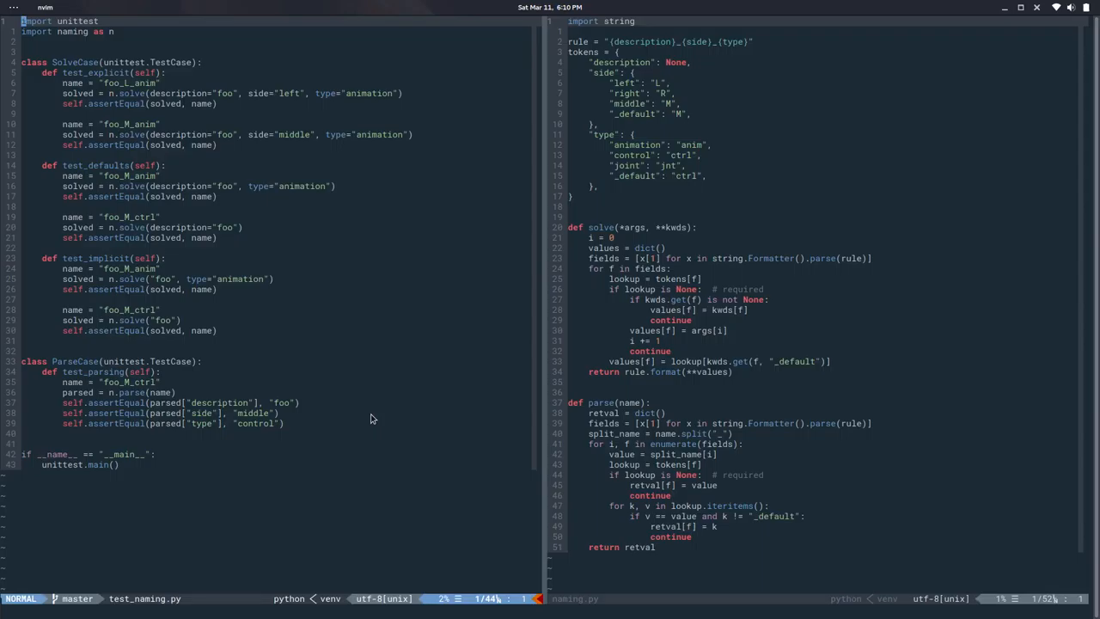
pyautogui.moveTo(808, 309)
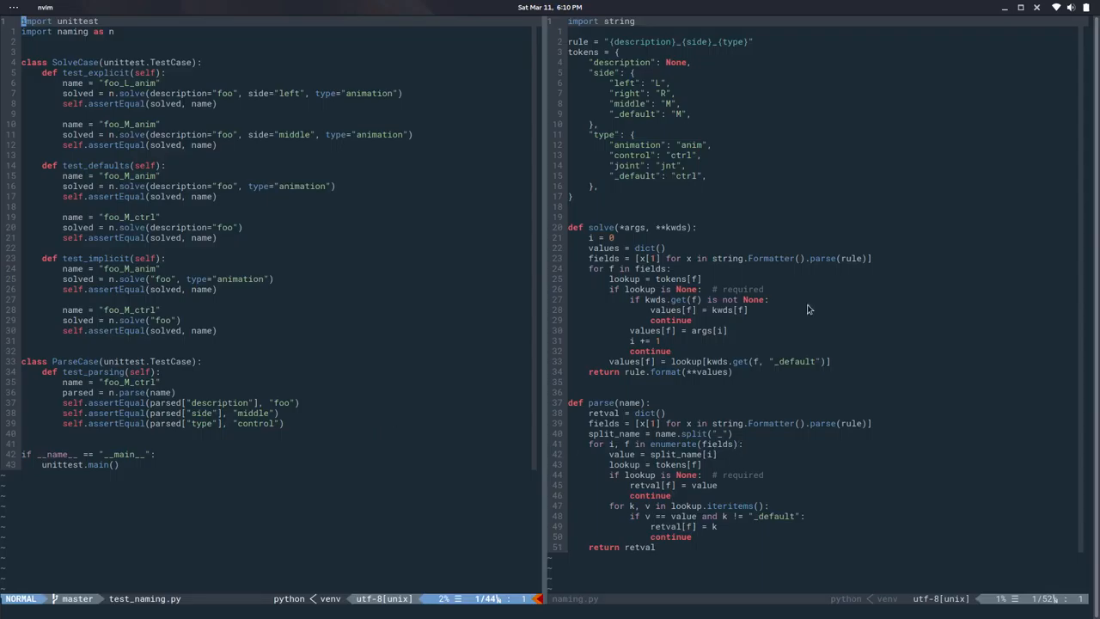
pyautogui.moveTo(616, 278)
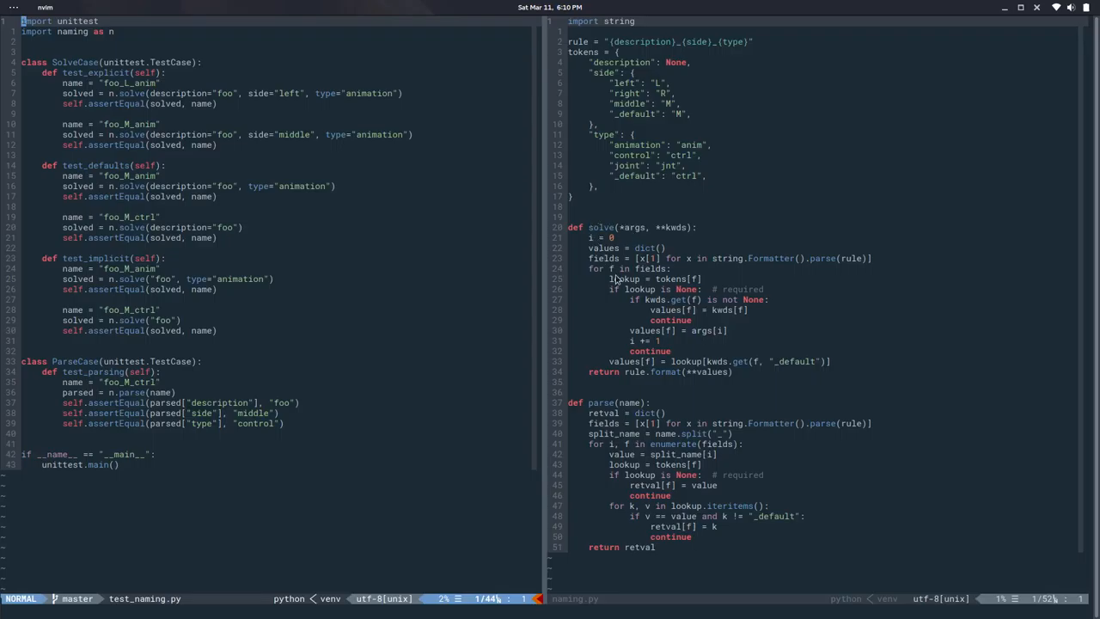
pyautogui.moveTo(577, 211)
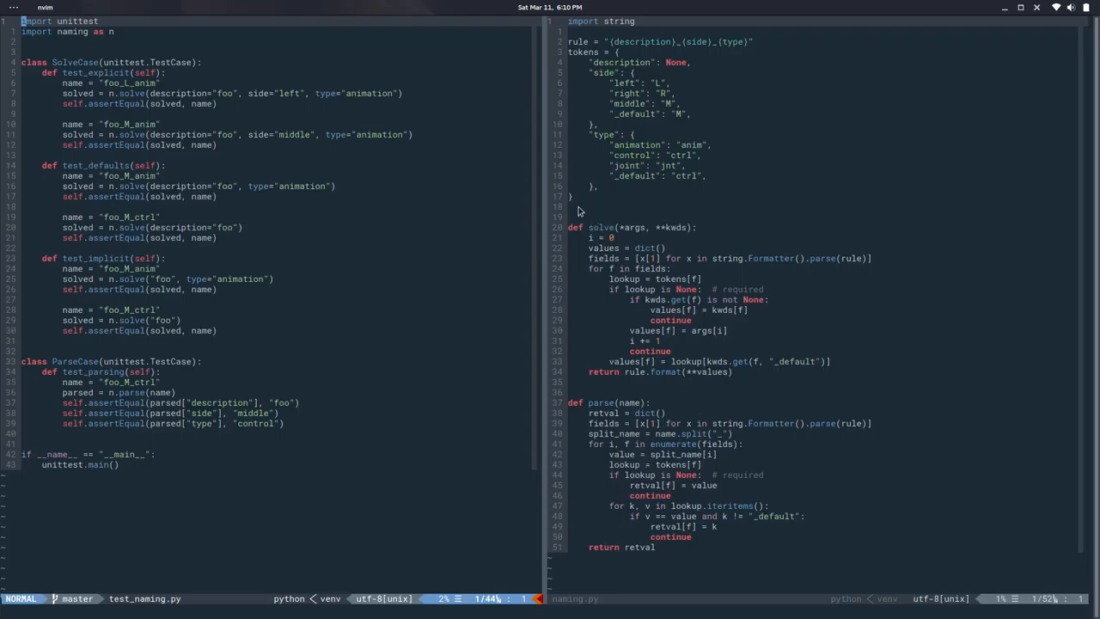
pyautogui.moveTo(651, 116)
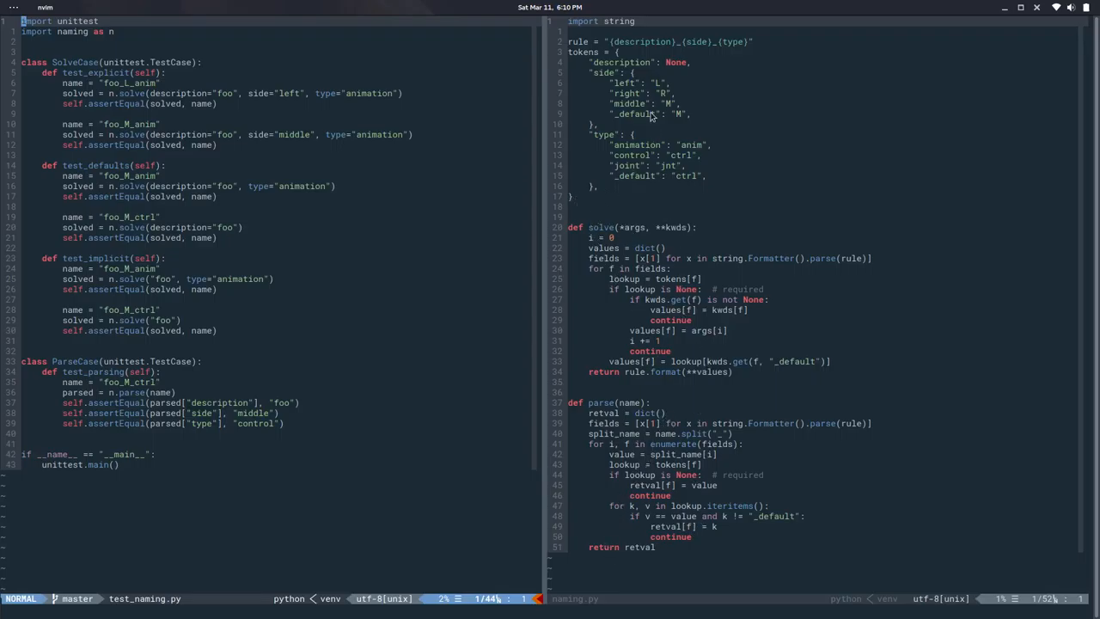
pyautogui.moveTo(632, 79)
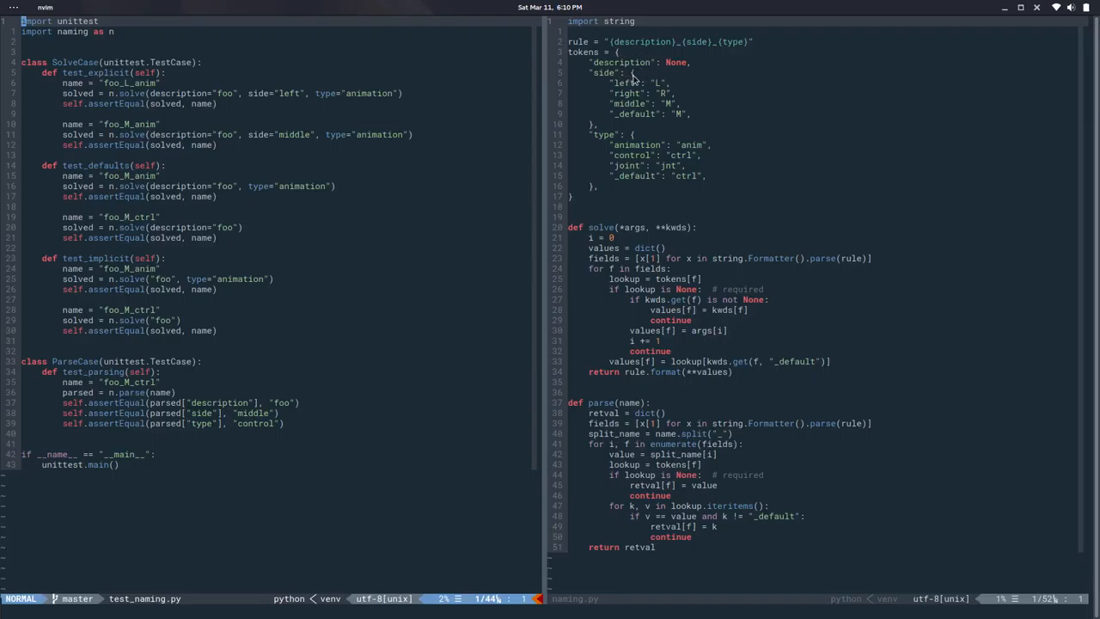
pyautogui.moveTo(650, 75)
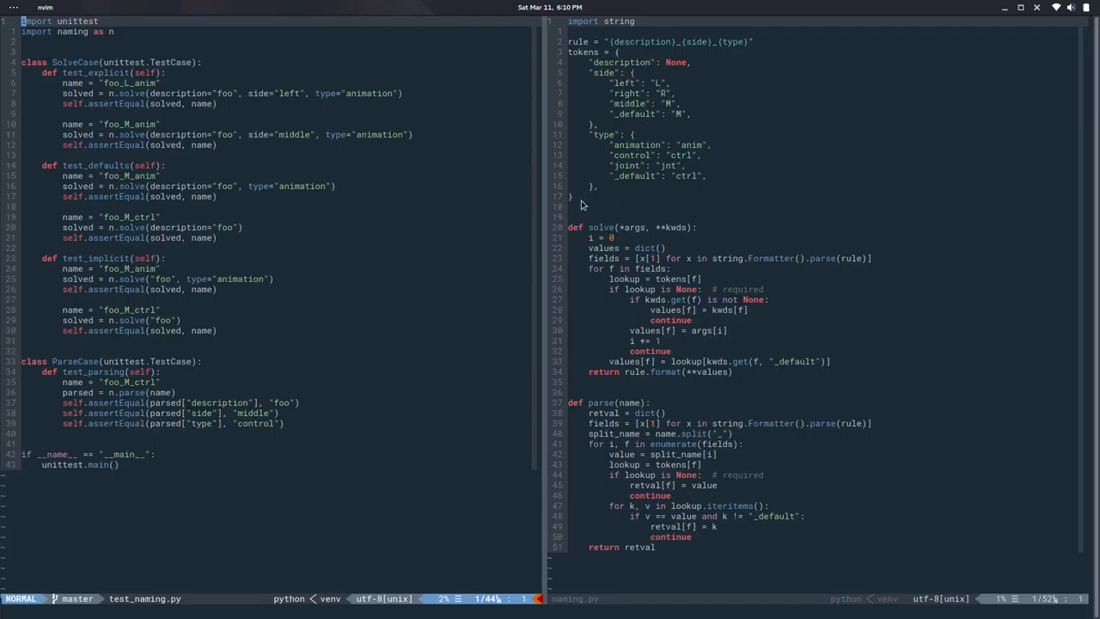
pyautogui.moveTo(584, 79)
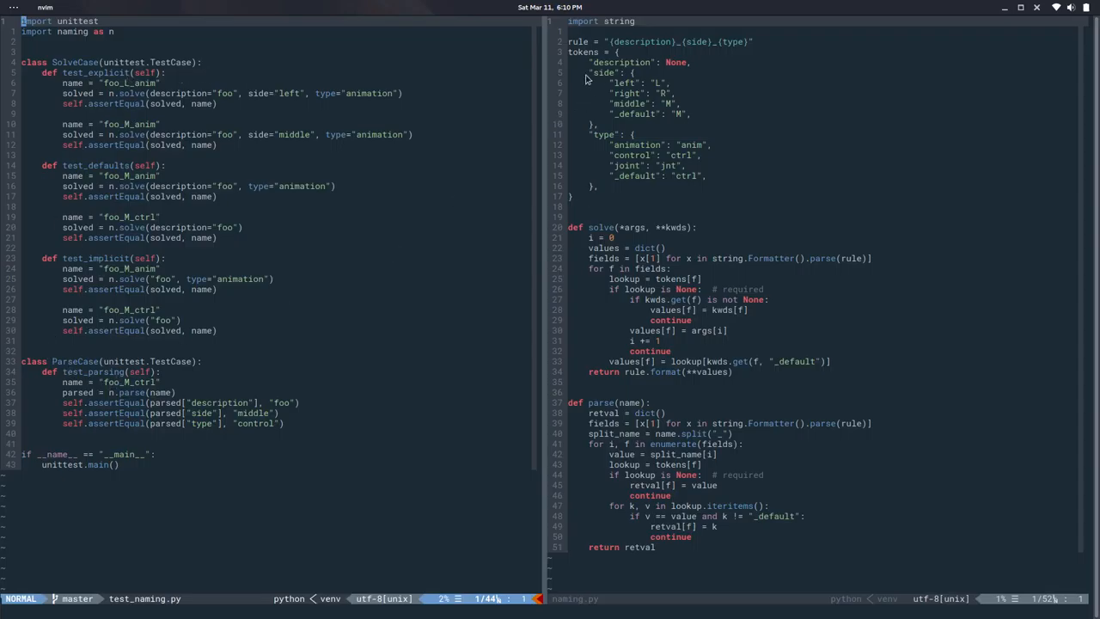
pyautogui.moveTo(629, 88)
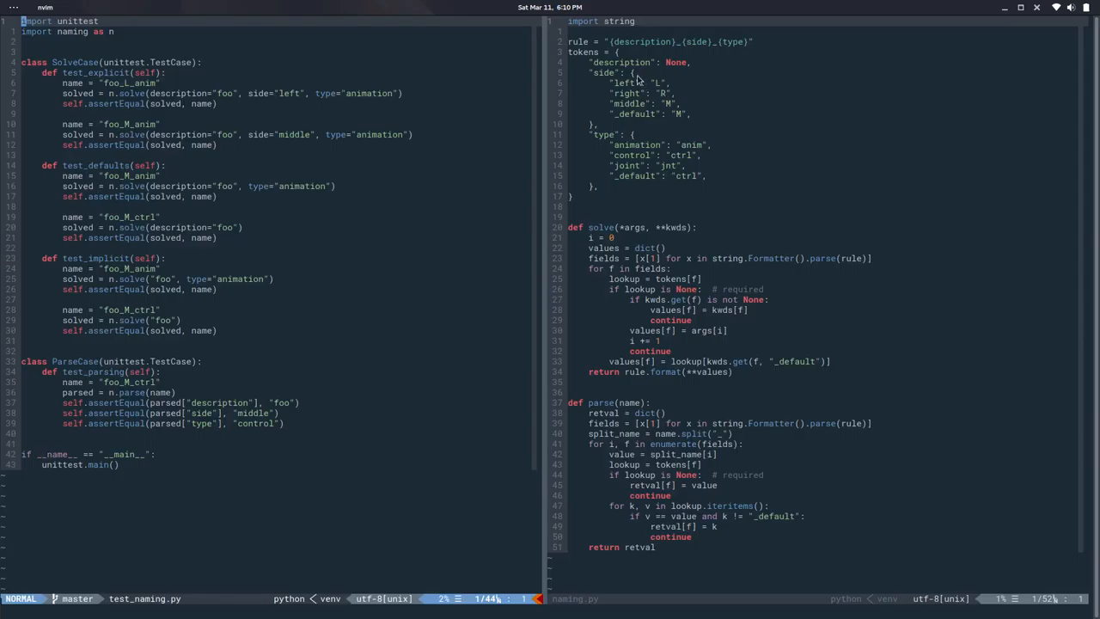
pyautogui.moveTo(706, 187)
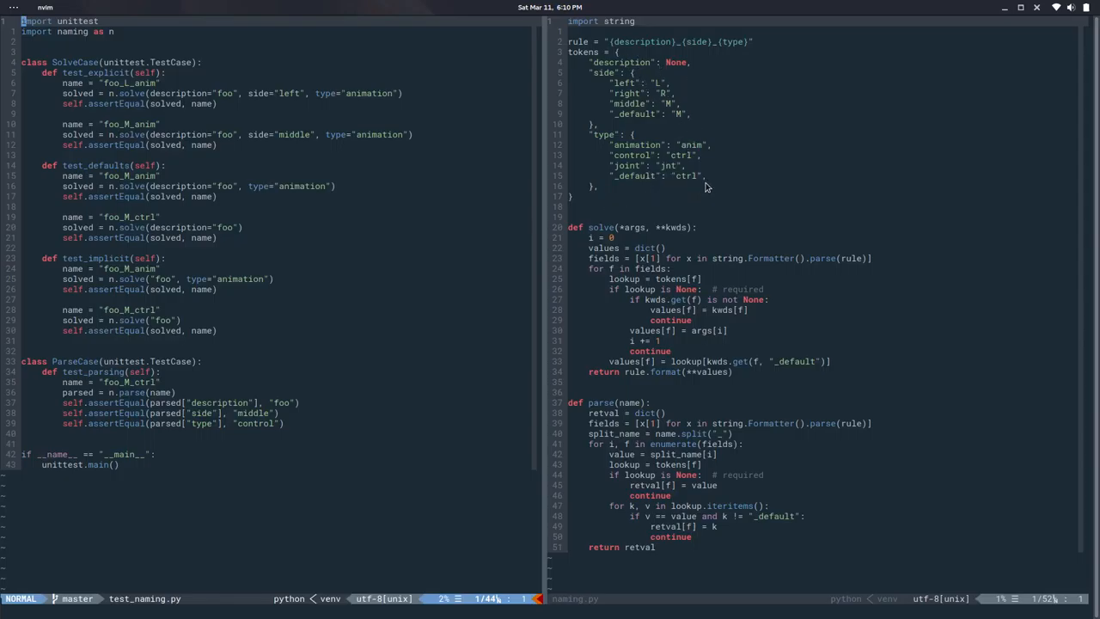
pyautogui.moveTo(534, 244)
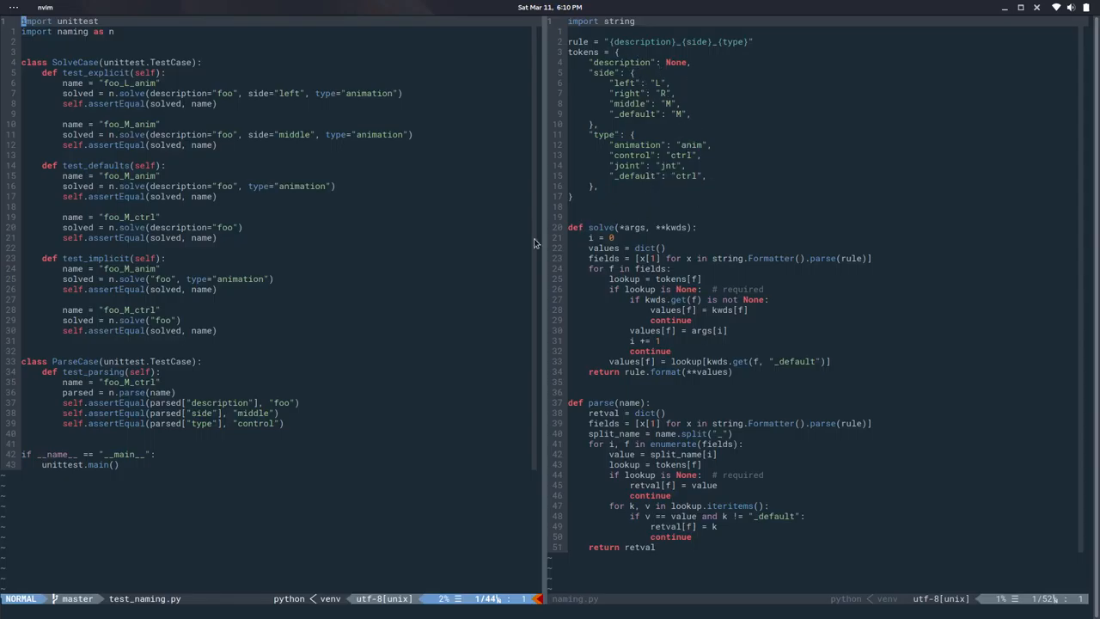
pyautogui.moveTo(457, 232)
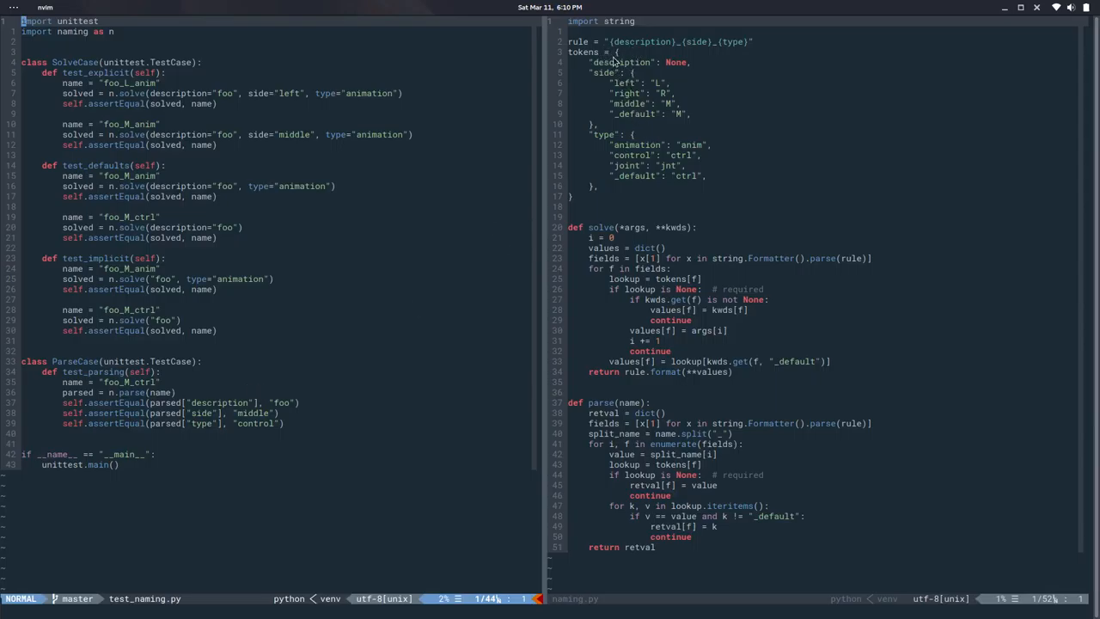
pyautogui.moveTo(636, 68)
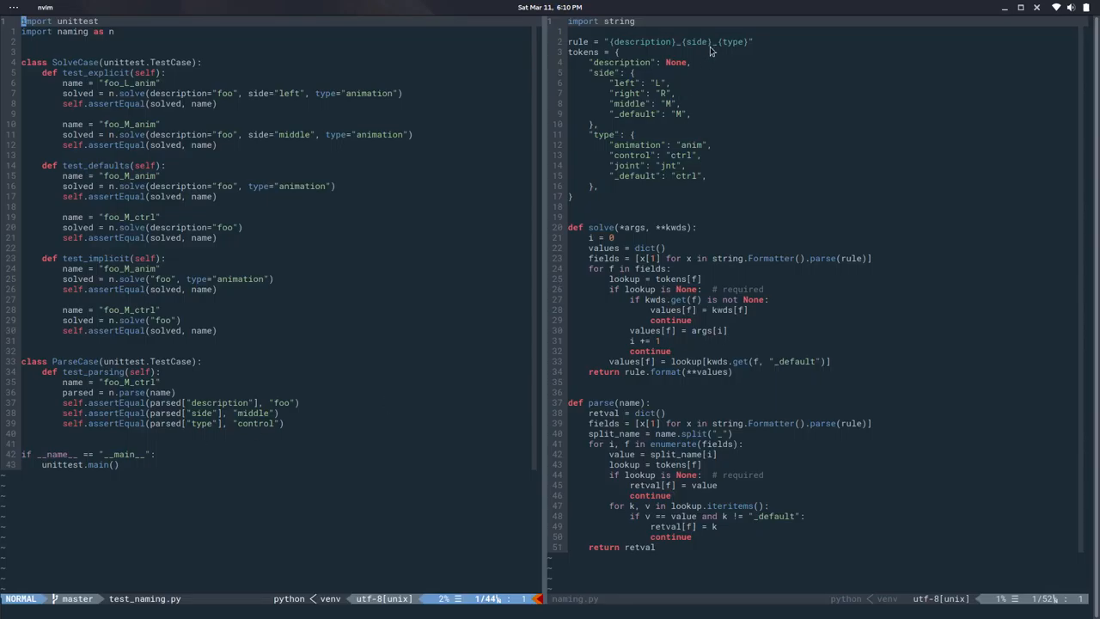
pyautogui.moveTo(836, 216)
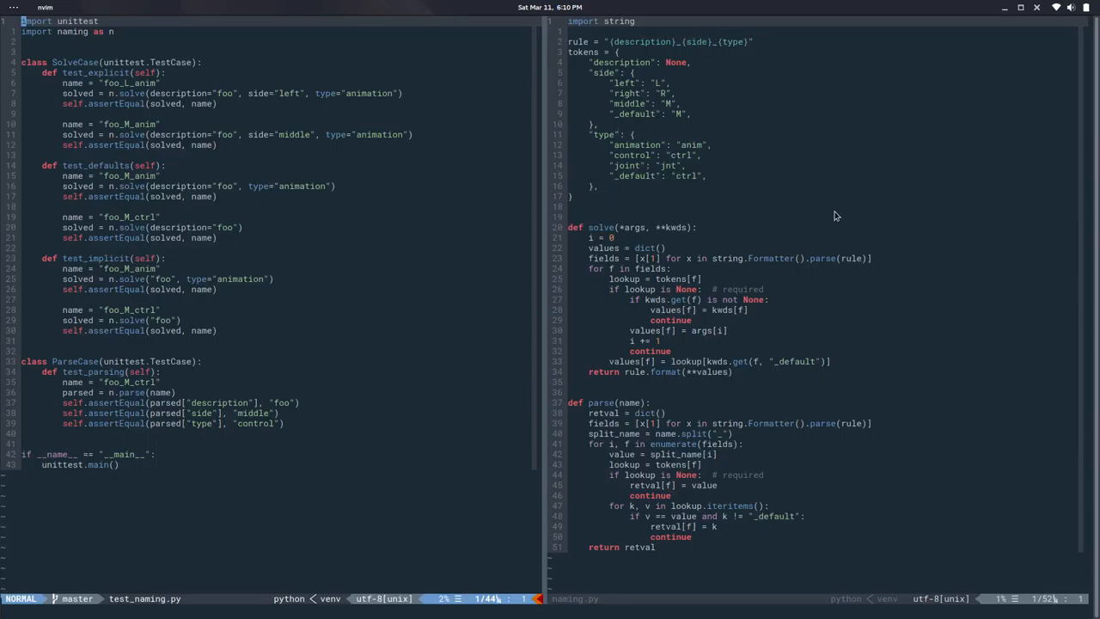
pyautogui.moveTo(708, 251)
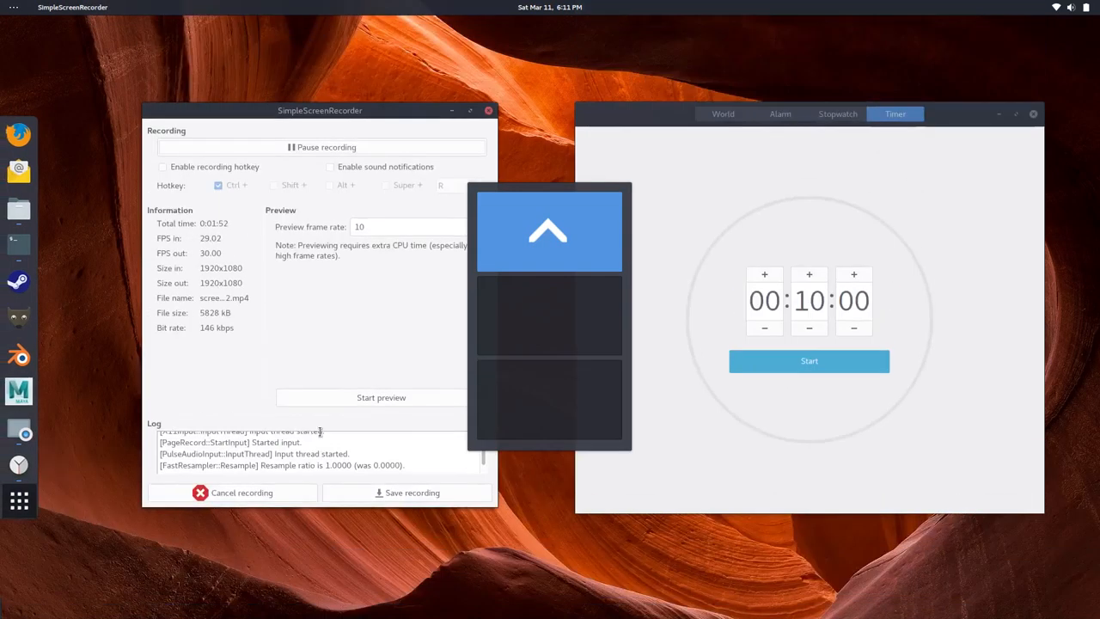
# - Return to the Neovim workspace and run the tests with :!python test_naming.py
pyautogui.click(807, 361)
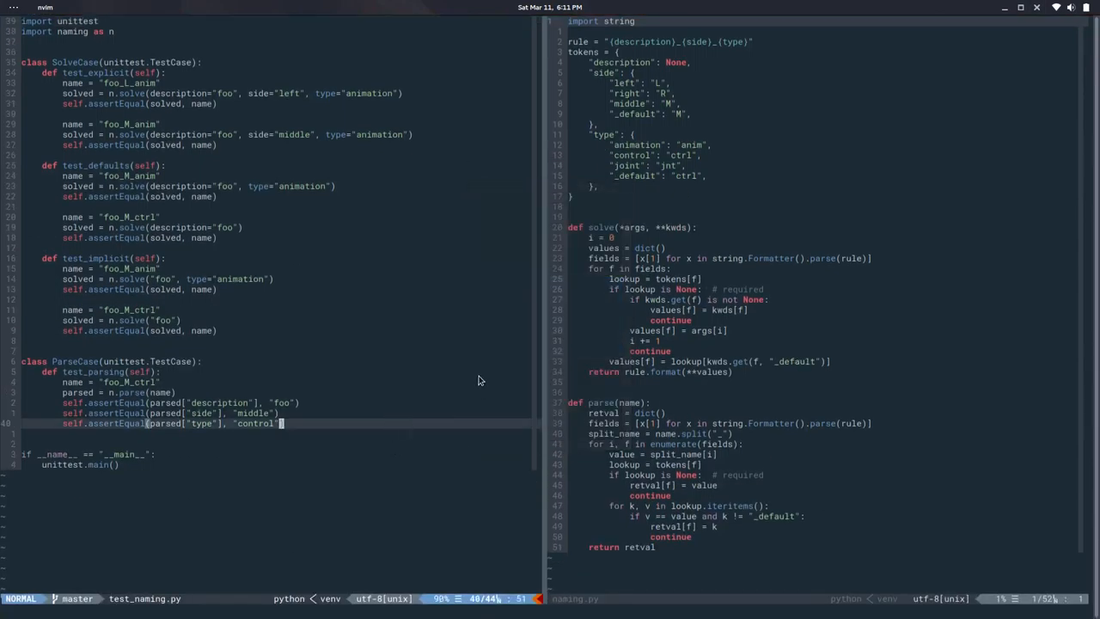
pyautogui.write(':!python test_naming.py')
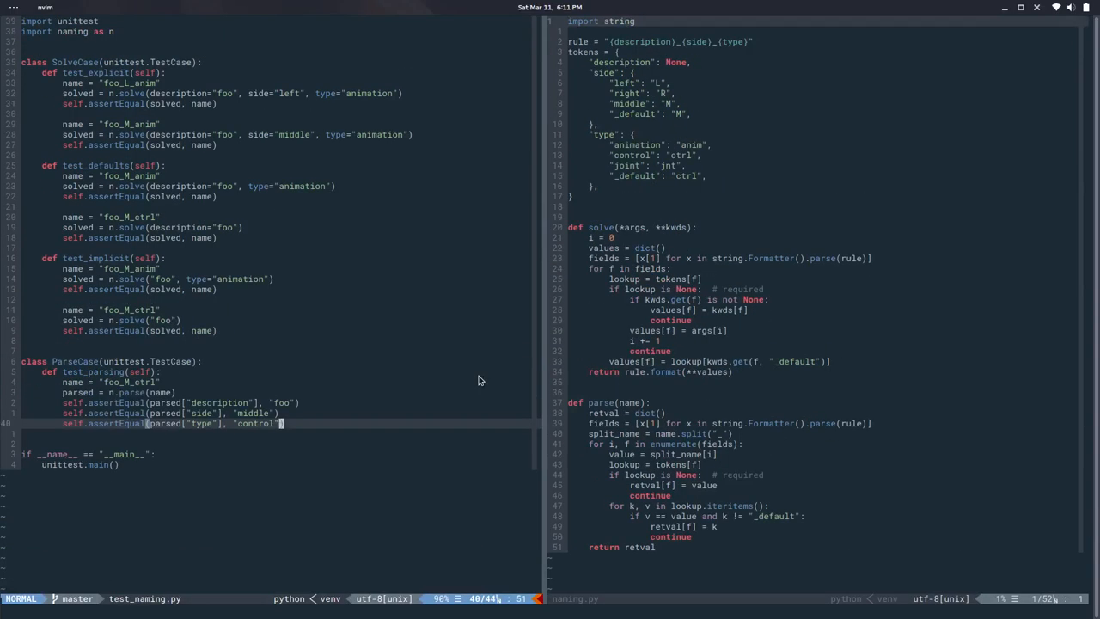
# - Begin class TokenCase(unittest.TestCase) at the end of test_naming.py with a first def test method
pyautogui.press('o')
pyautogui.write('class')
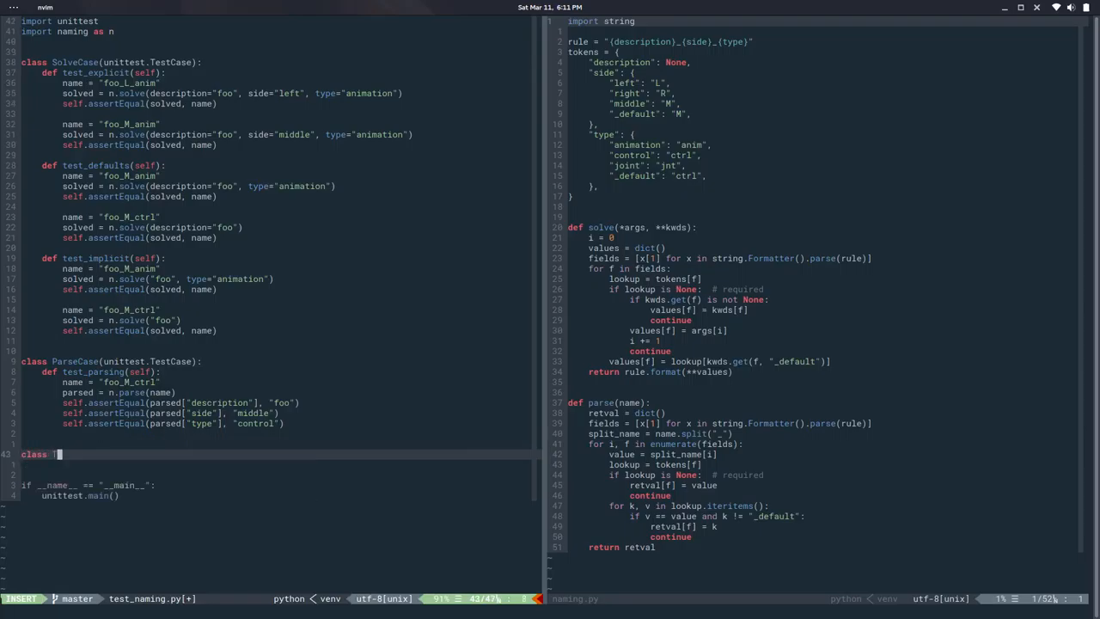
pyautogui.write('TokenC')
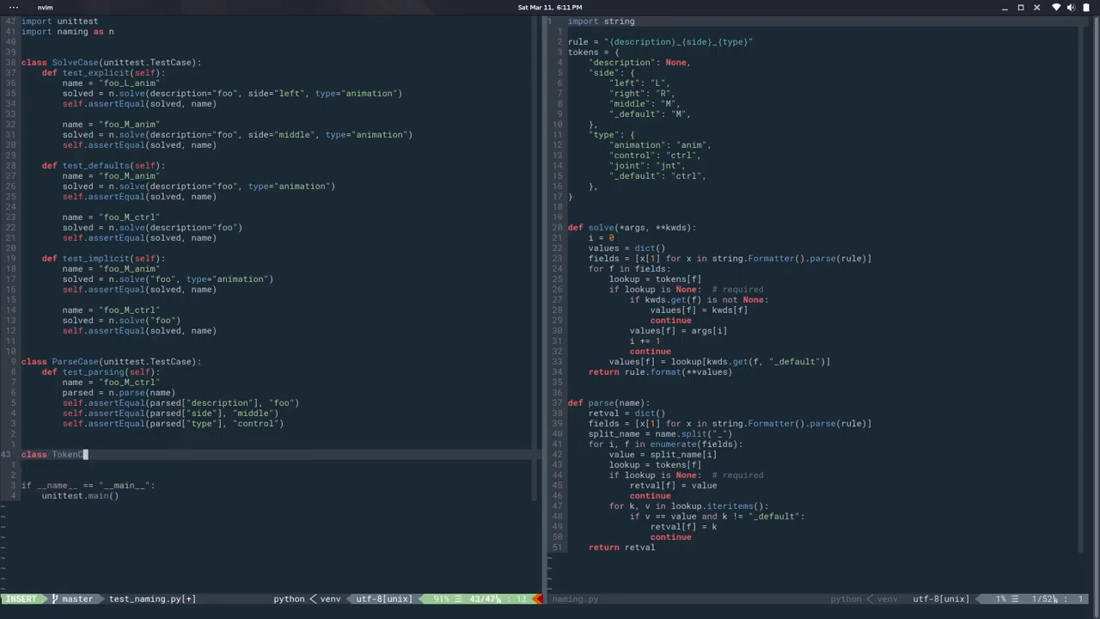
pyautogui.write('unittest.TestCase):')
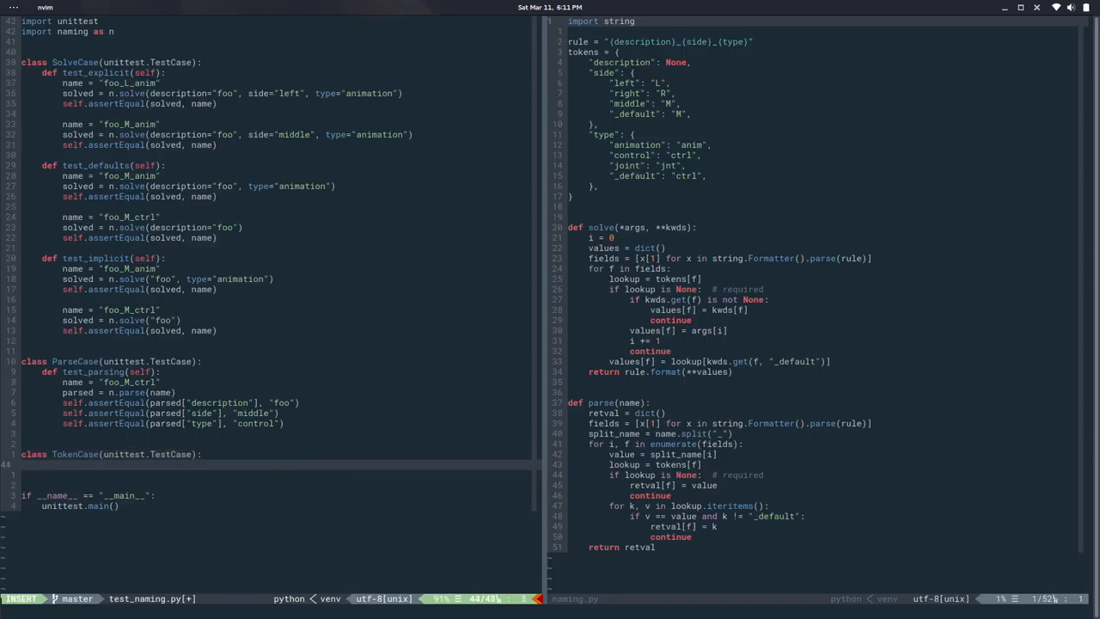
pyautogui.write('def')
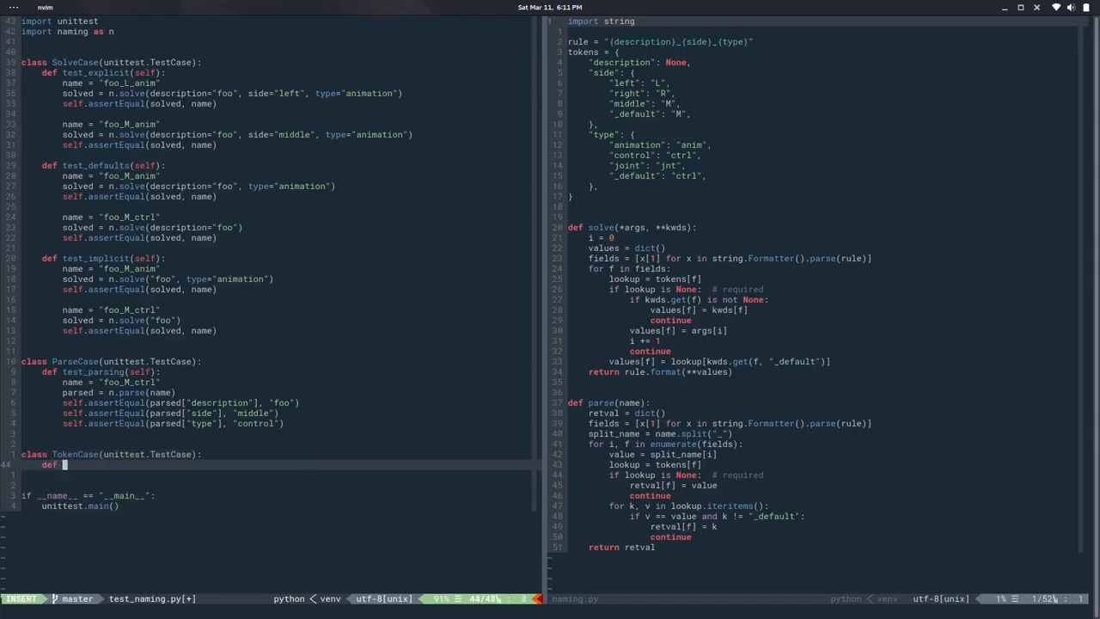
pyautogui.write('test_add(self):')
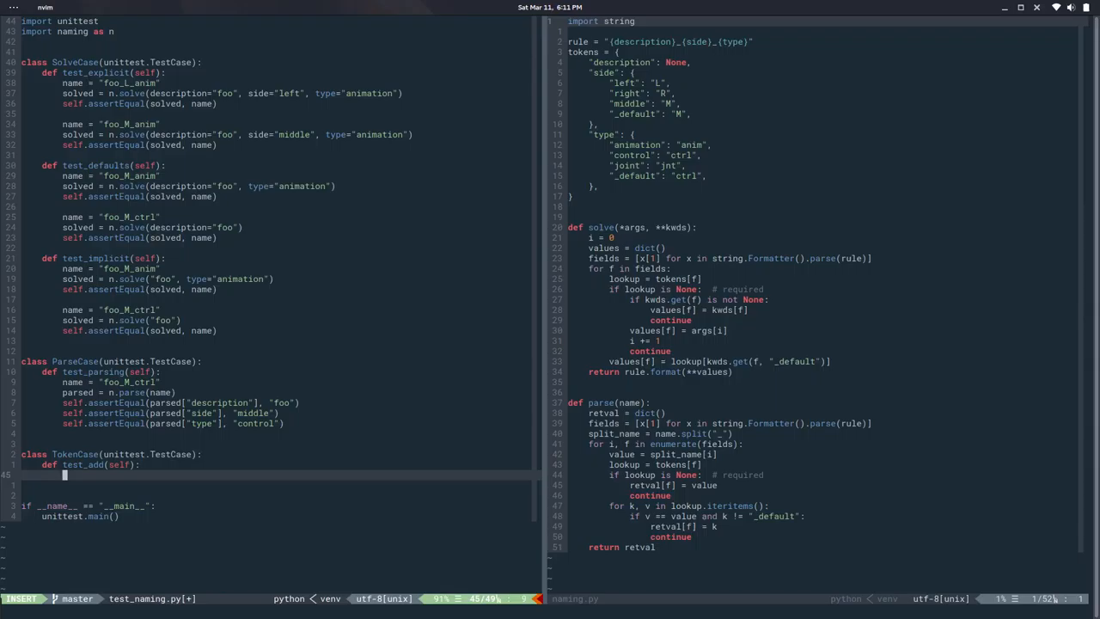
# - Write result = n.add_token("description") followed by self.assertTrue(result) in test_add
pyautogui.write('result =')
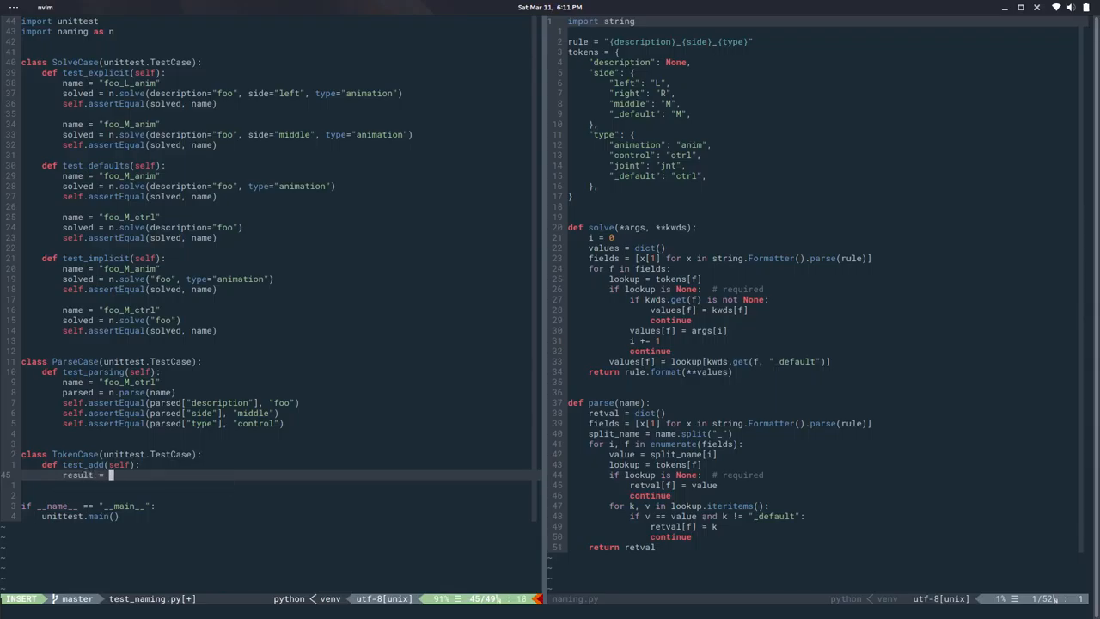
pyautogui.write('n.add')
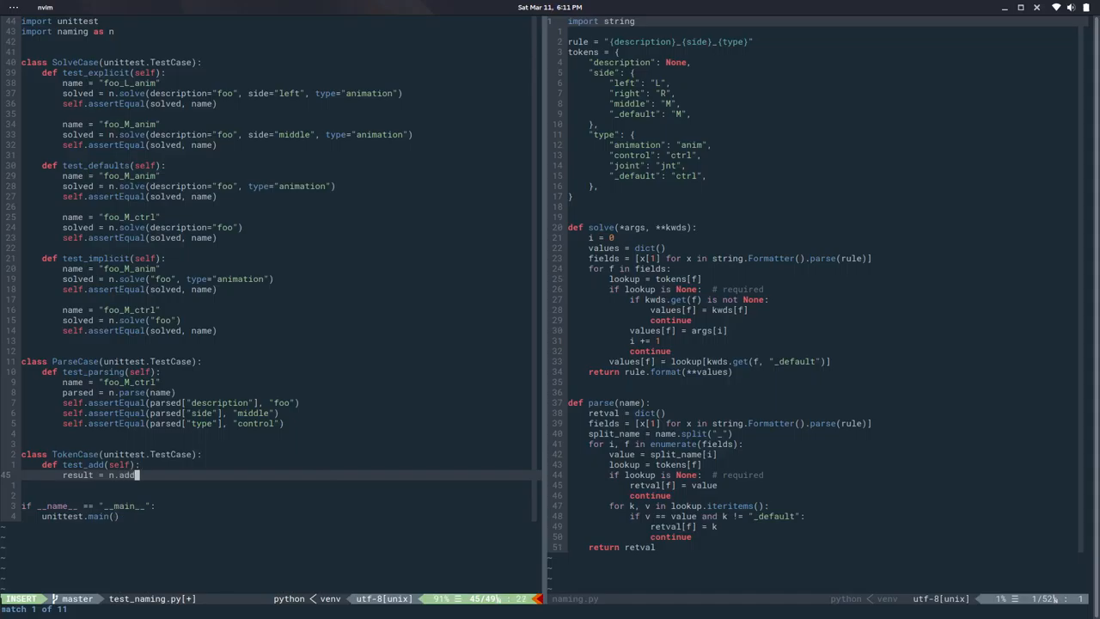
pyautogui.write('_token')
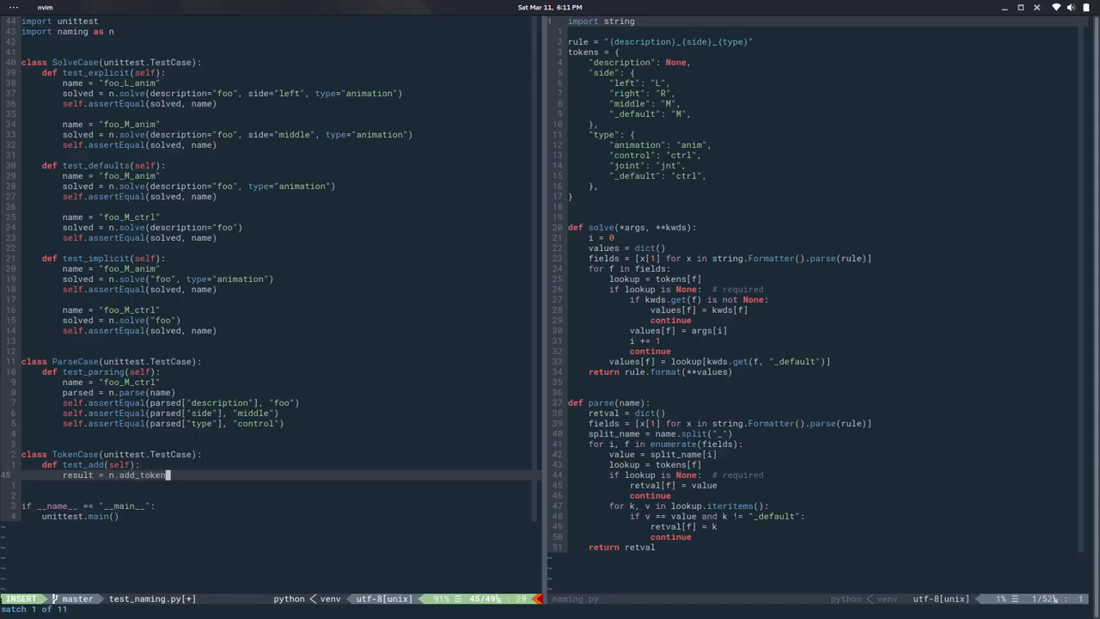
pyautogui.write('(')
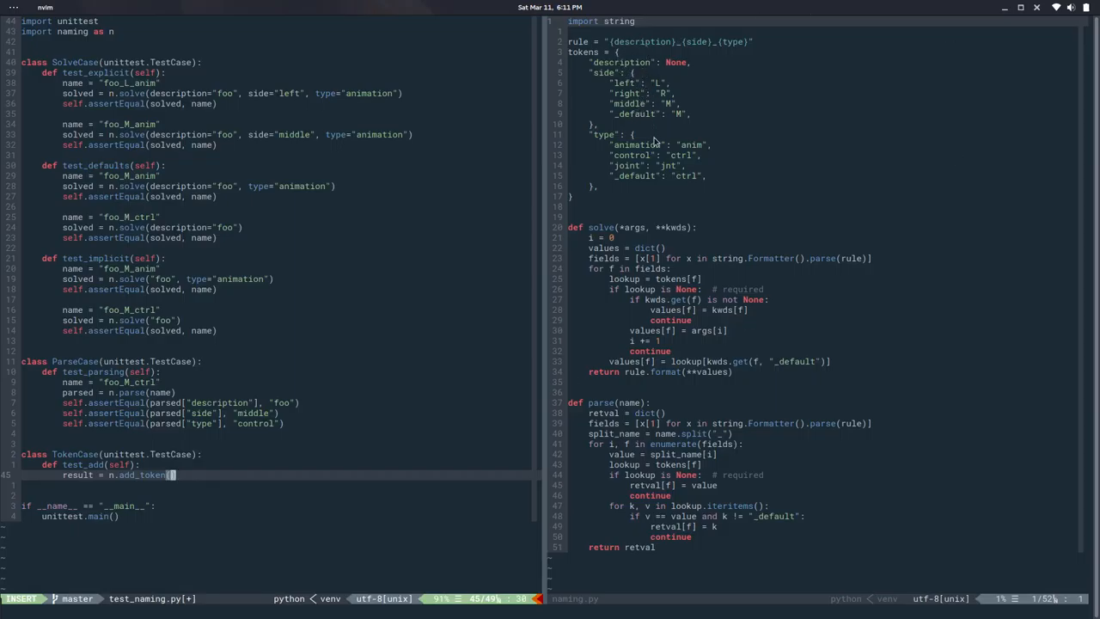
pyautogui.moveTo(265, 474)
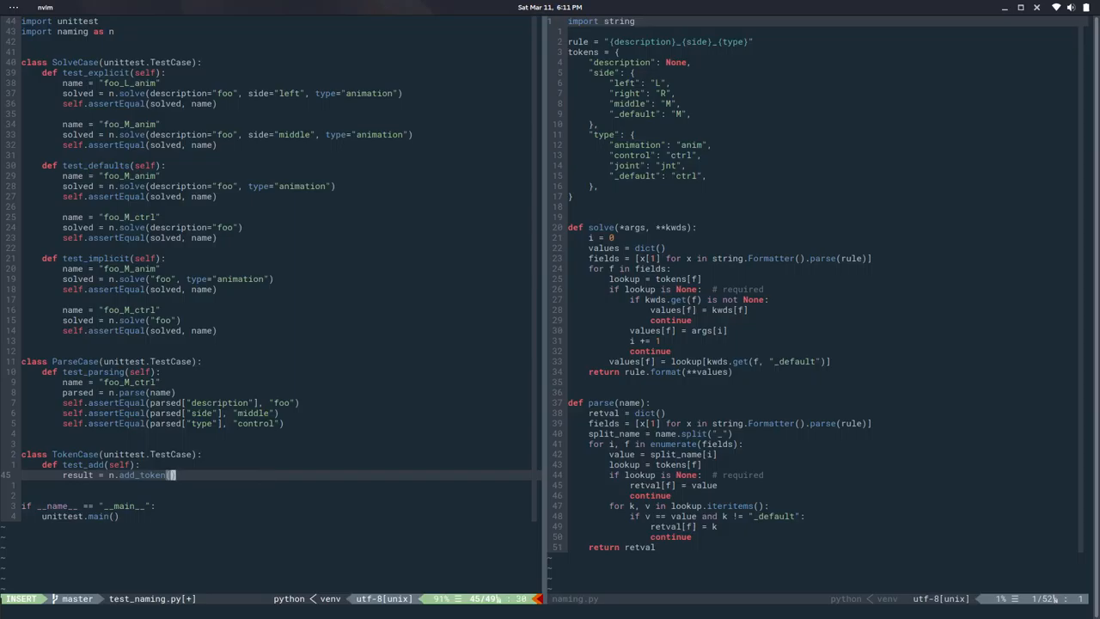
pyautogui.write('"des')
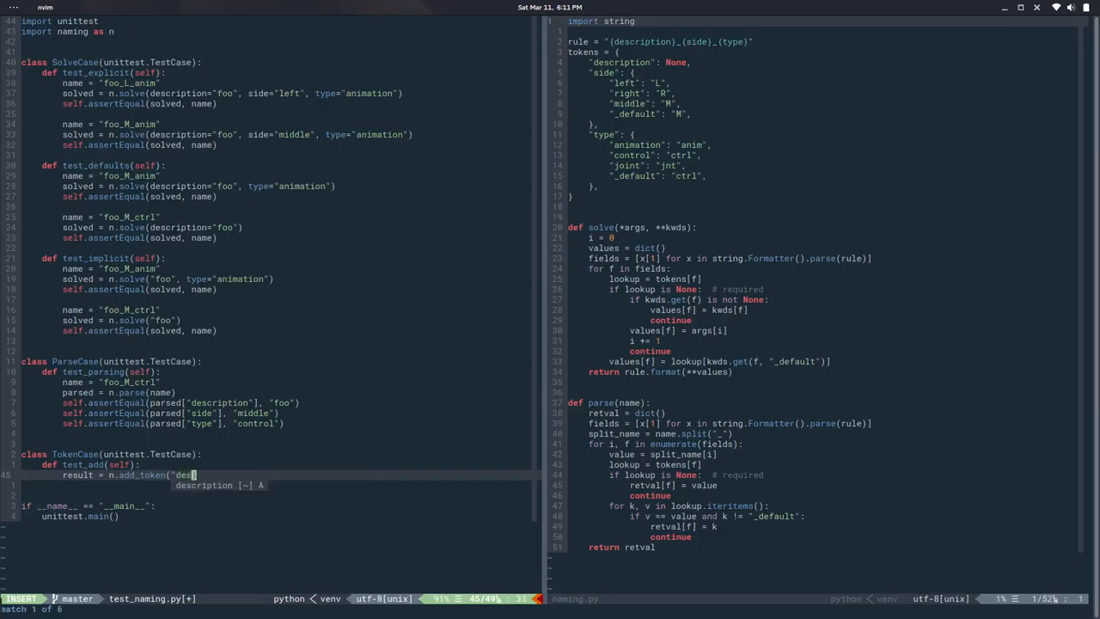
pyautogui.write('ription")')
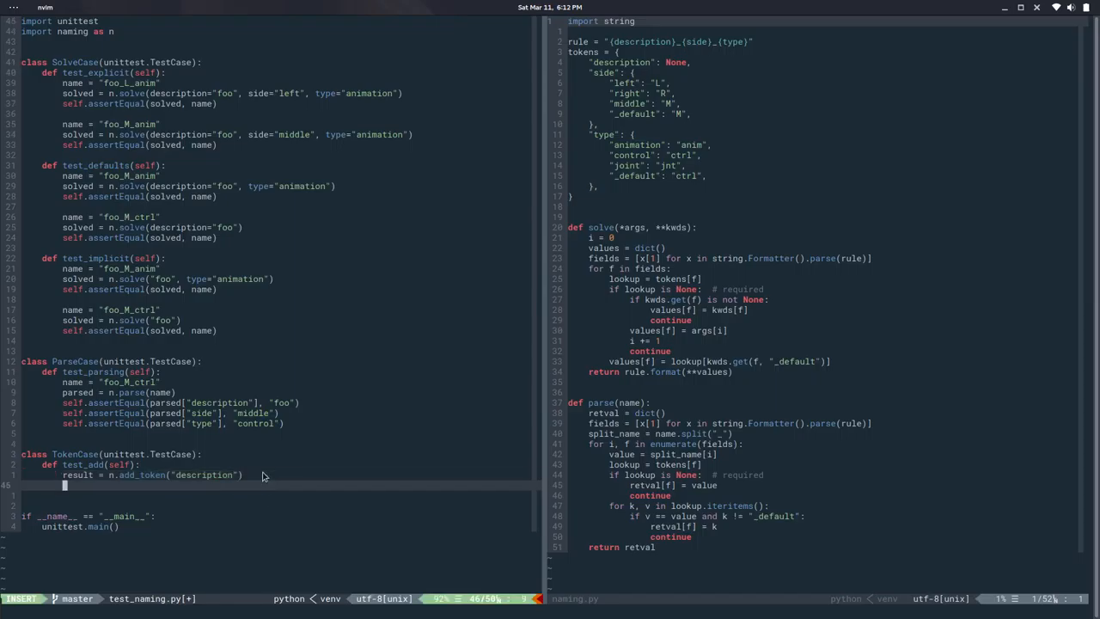
pyautogui.write('self.')
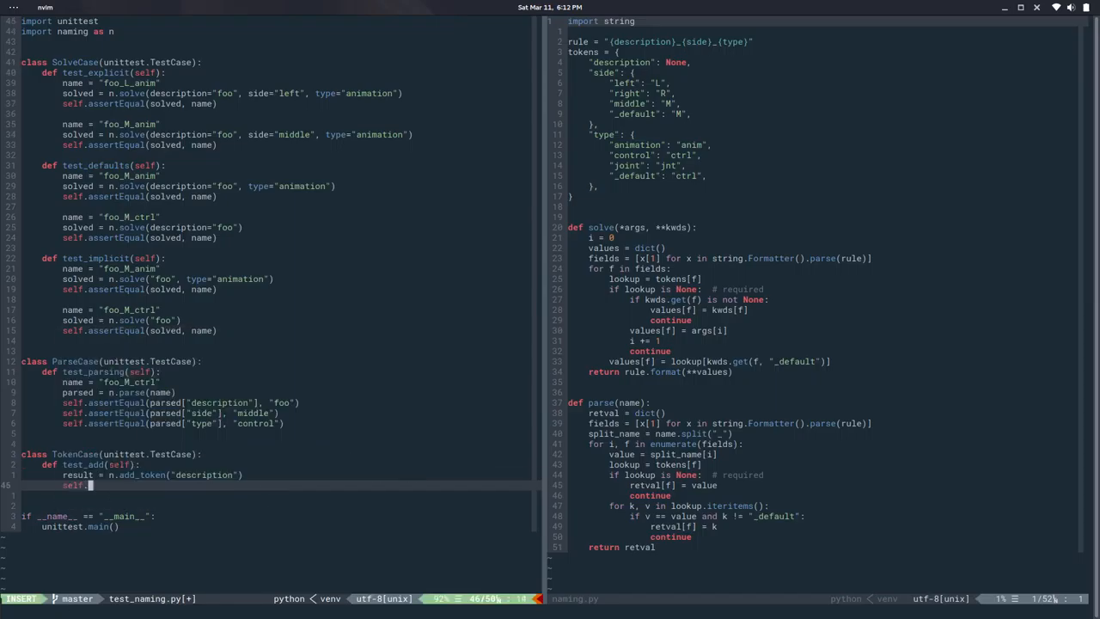
pyautogui.write('assertTrue(result')
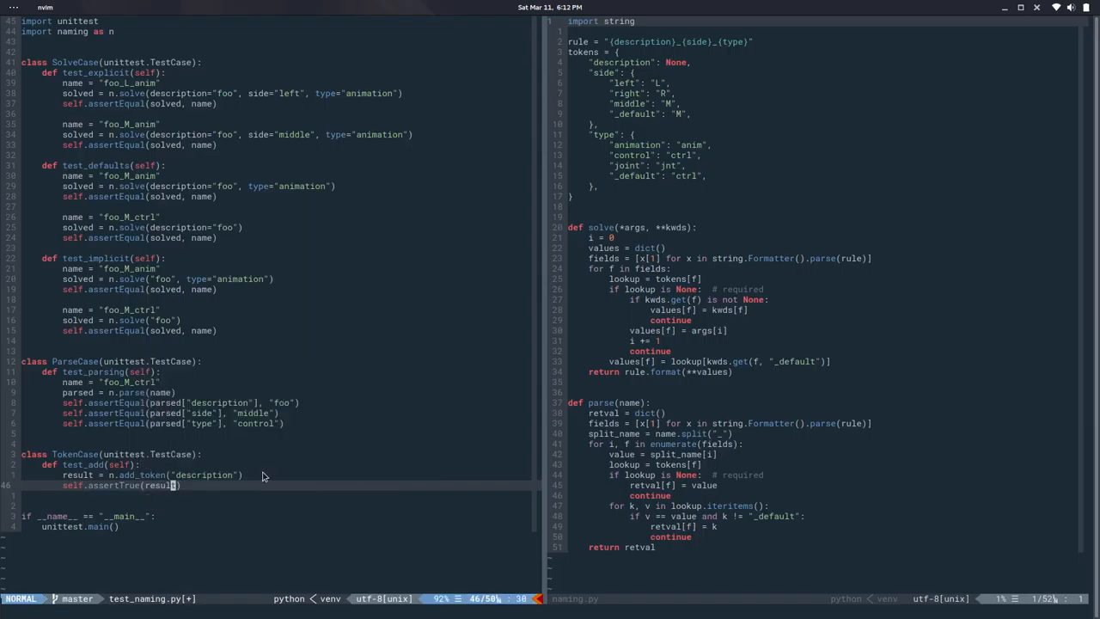
# - Duplicate the pair as add_token for side with left L, right R, middle M, default M, and save
pyautogui.press('V')
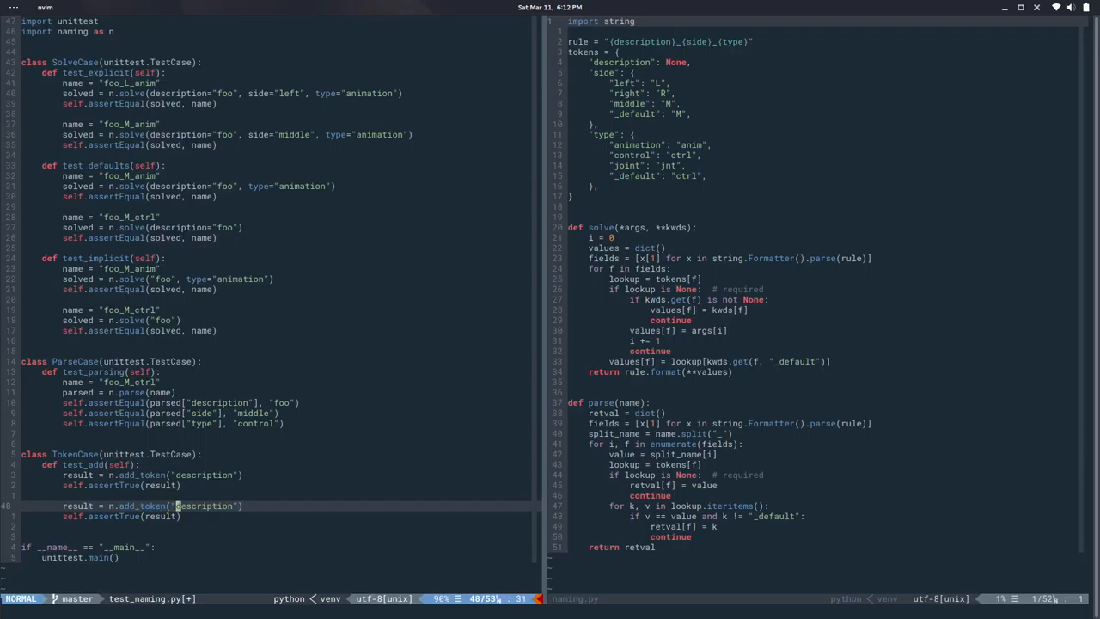
pyautogui.write('side')
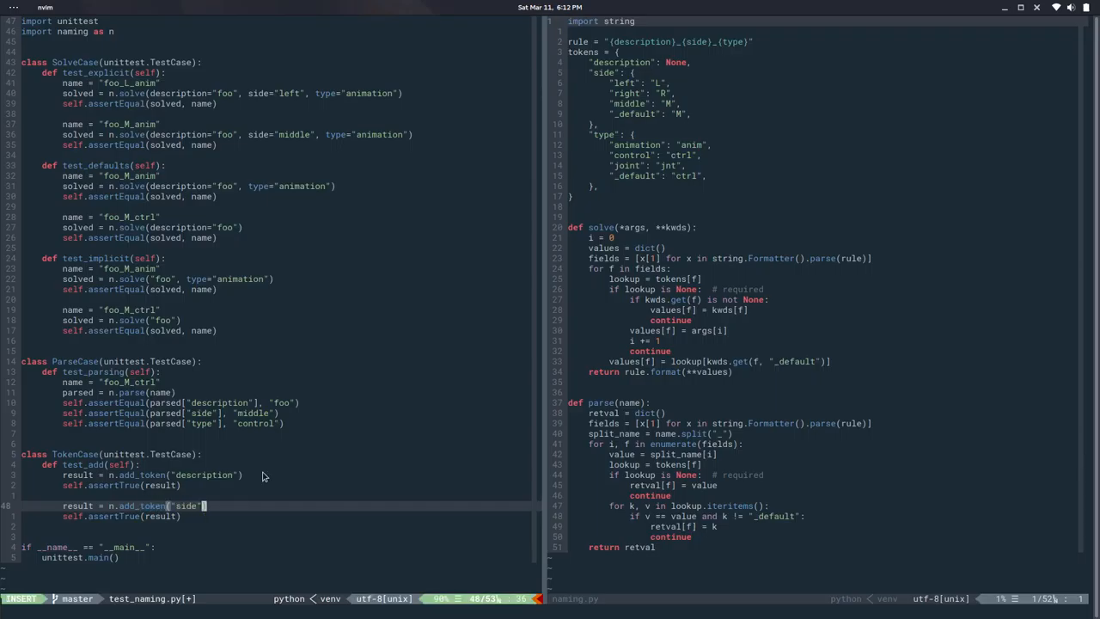
pyautogui.write(',')
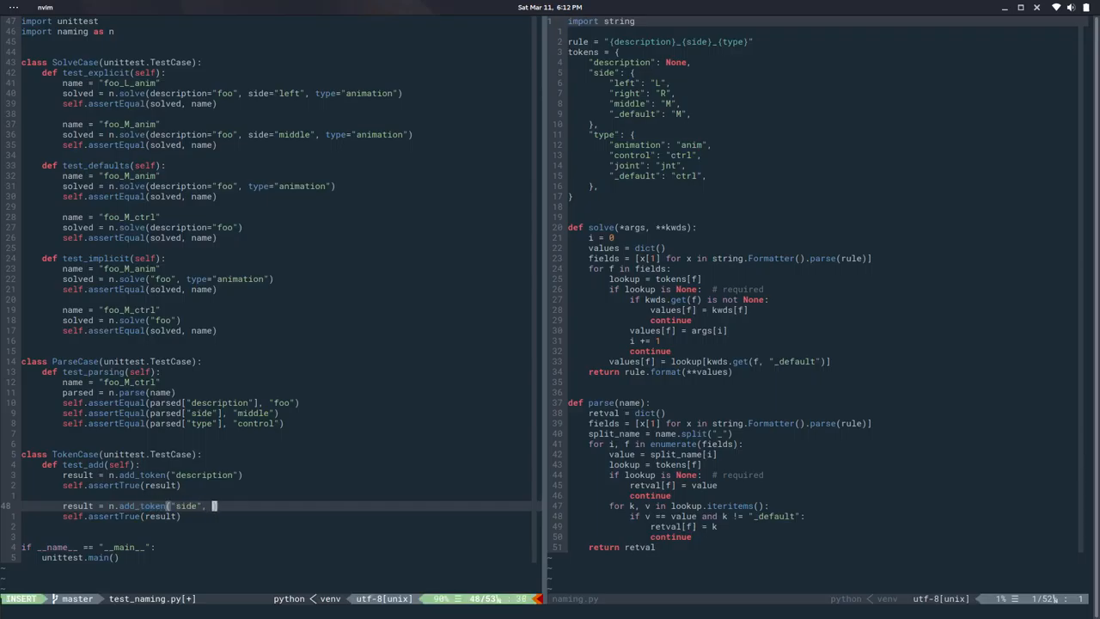
pyautogui.write('left="L", right=')
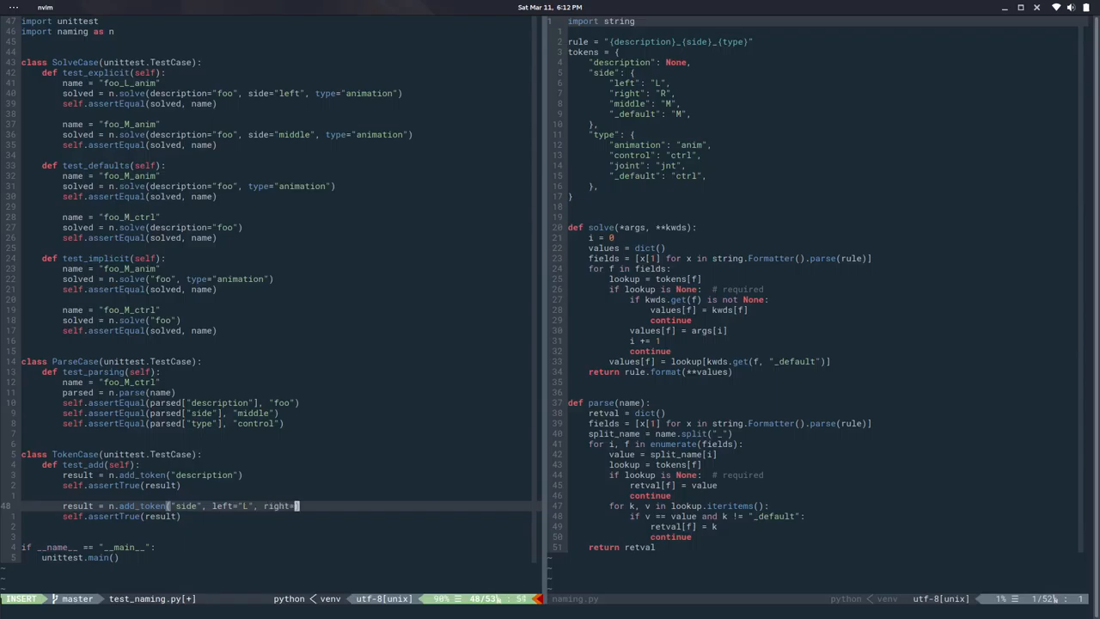
pyautogui.write("'")
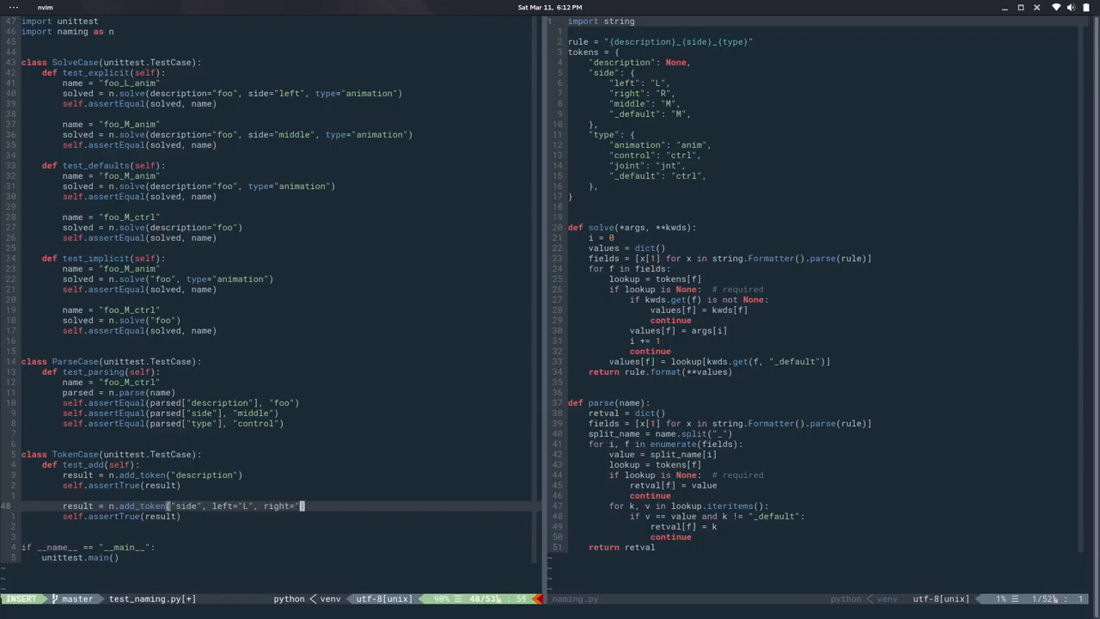
pyautogui.write('R", m')
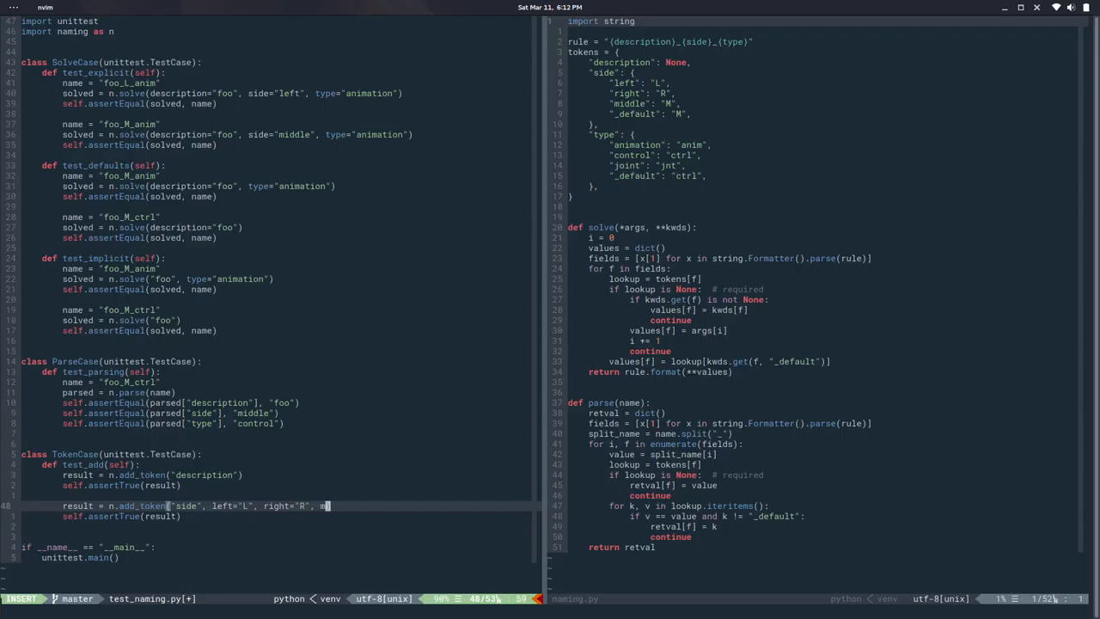
pyautogui.write('iddle="')
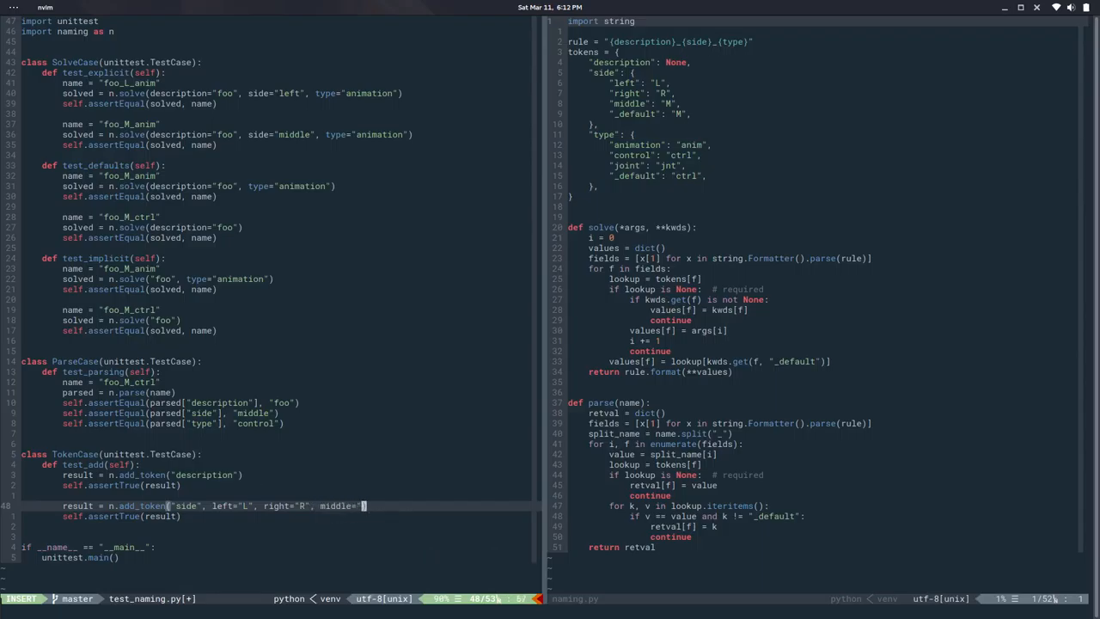
pyautogui.write('M"')
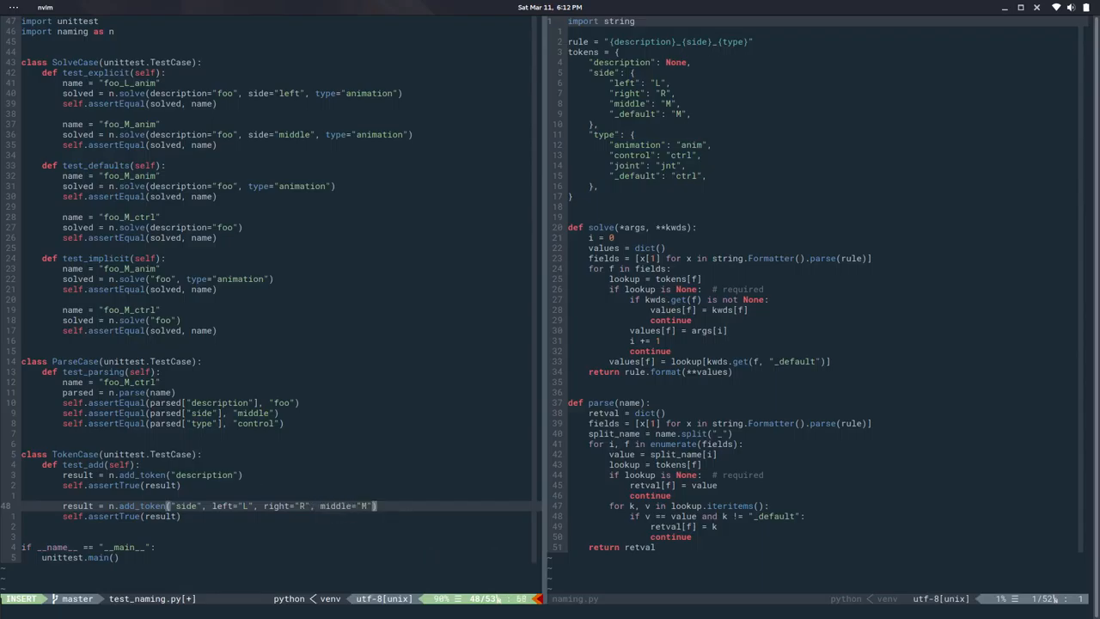
pyautogui.write(',')
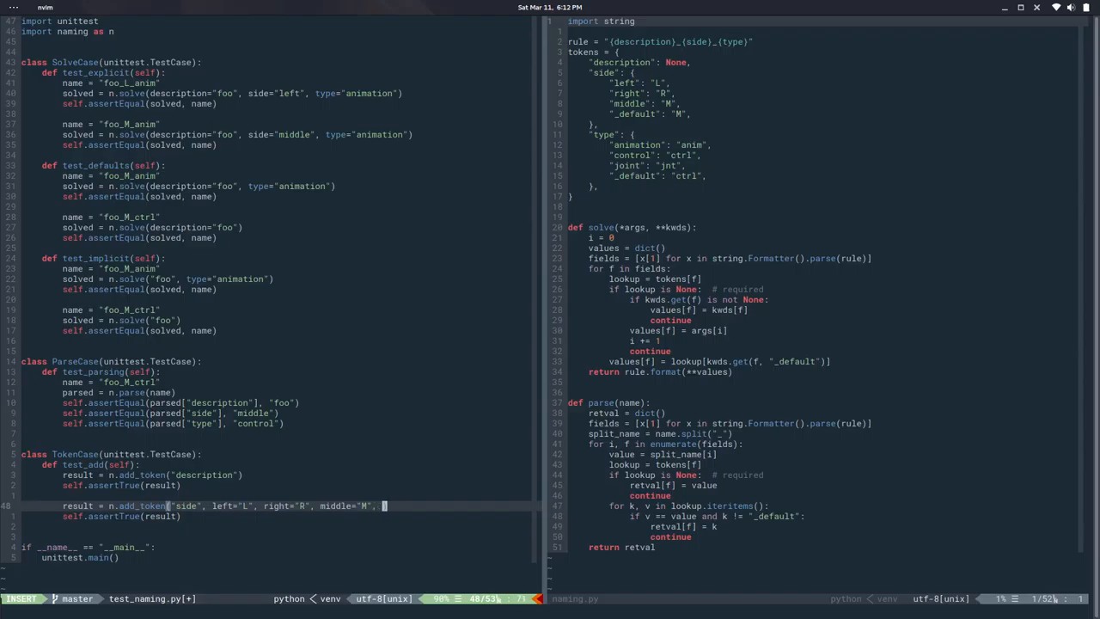
pyautogui.write('_default')
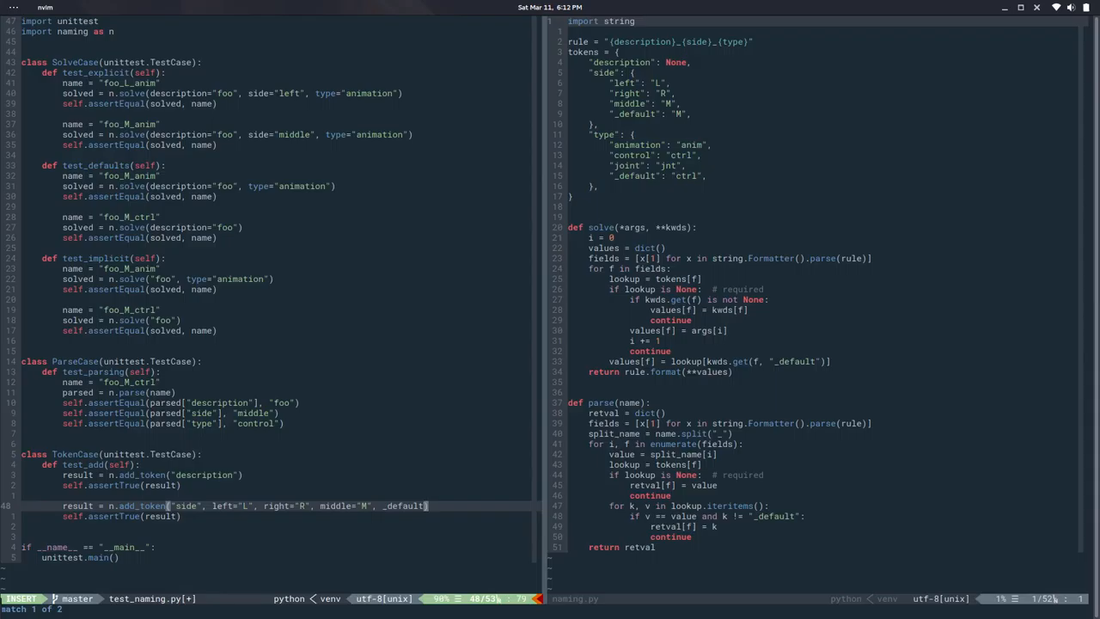
pyautogui.press('BackSpace')
pyautogui.write('=')
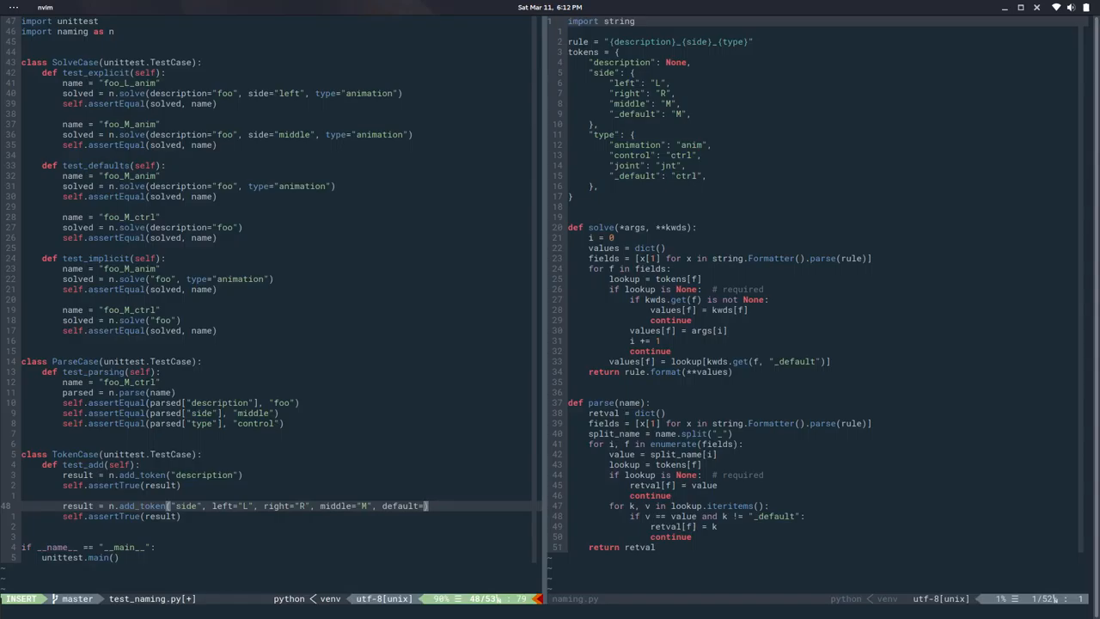
pyautogui.write('M')
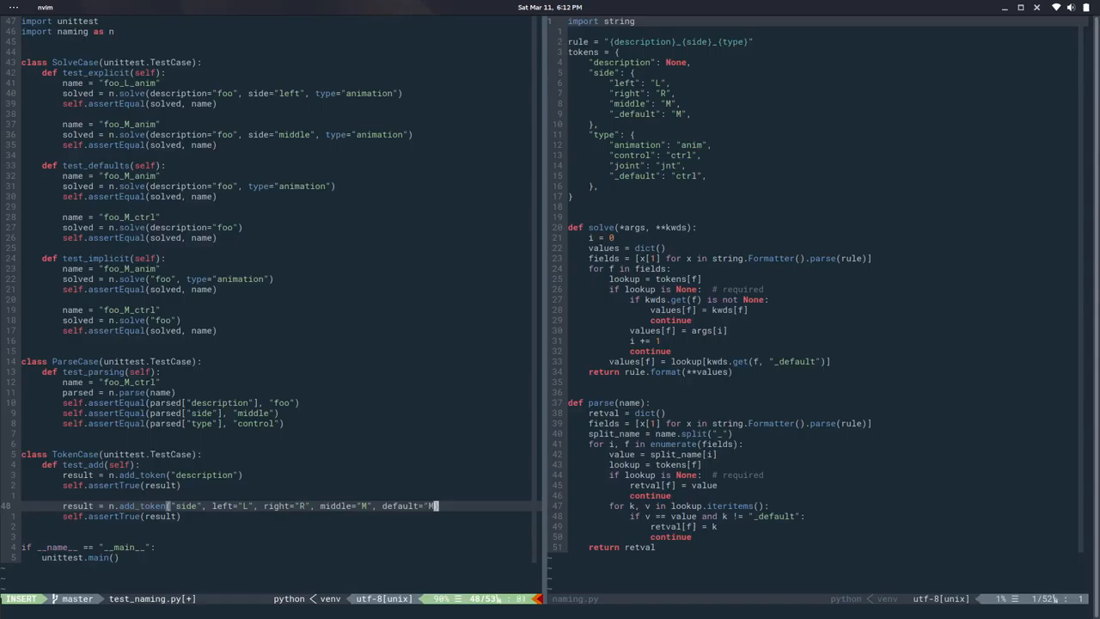
pyautogui.press('Escape')
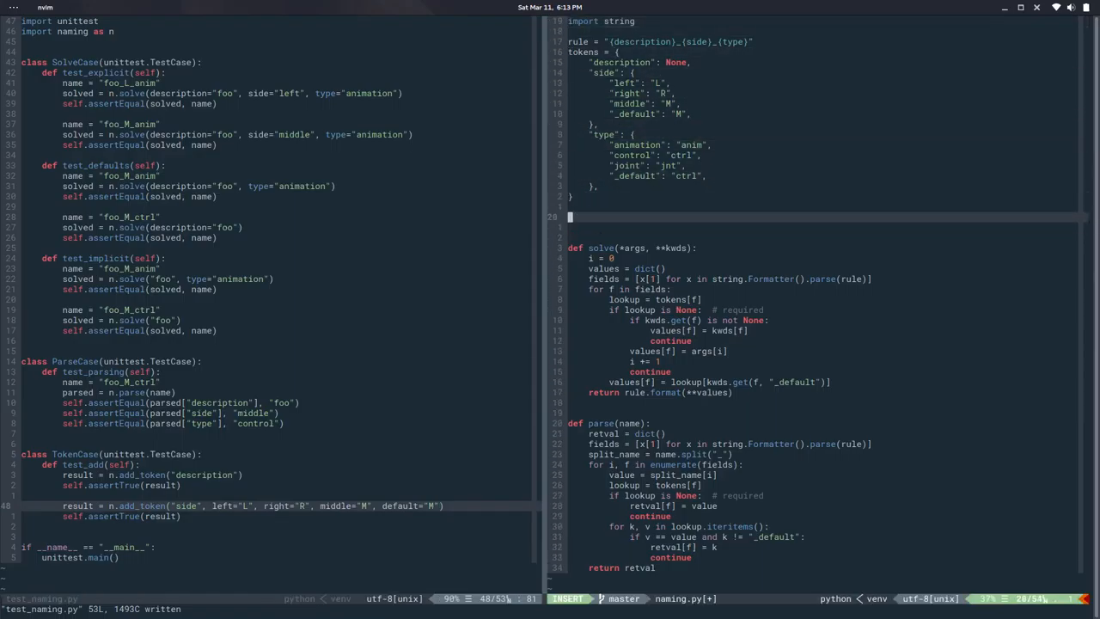
# - Define add_token(name, **kwds) storing tokens[name] = None and returning True when kwds is empty
pyautogui.write('def add_token(')
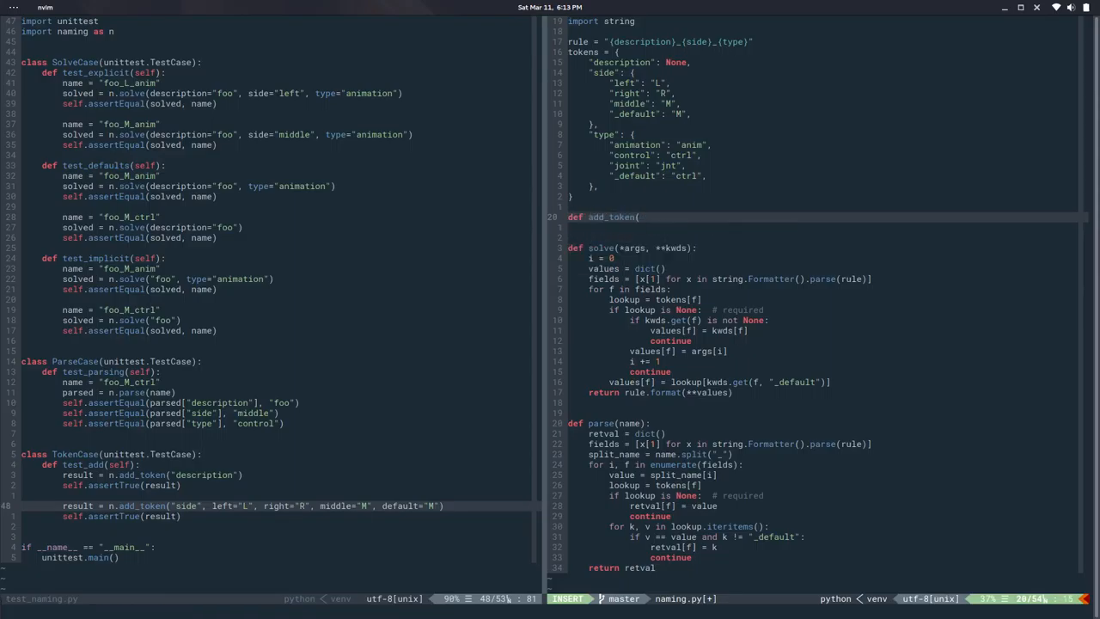
pyautogui.write('name,')
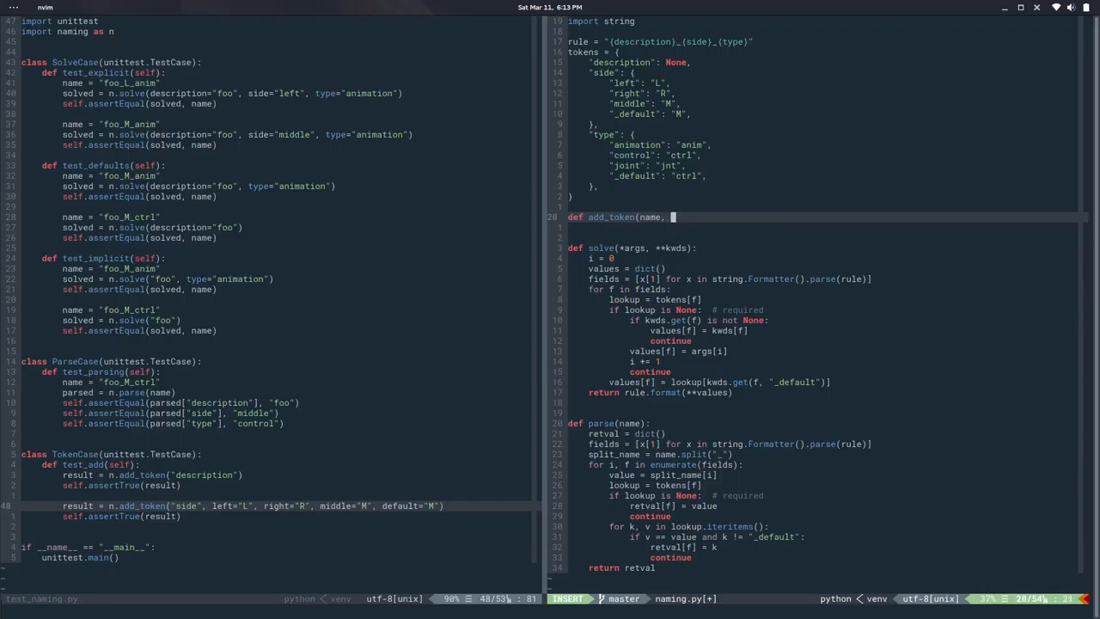
pyautogui.write('**kwds):')
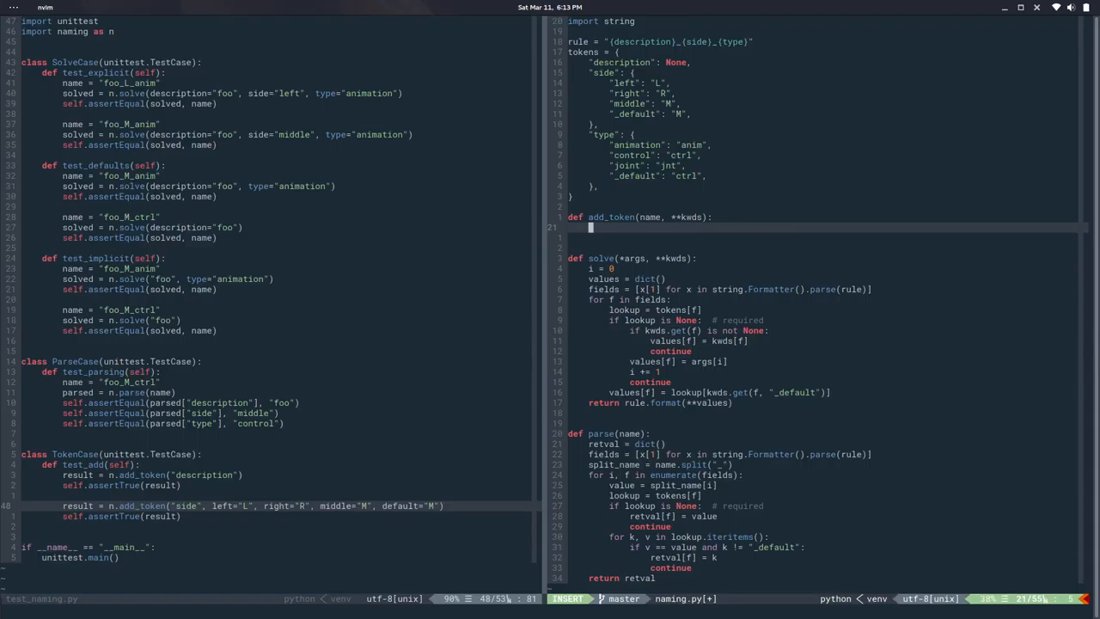
pyautogui.write('if')
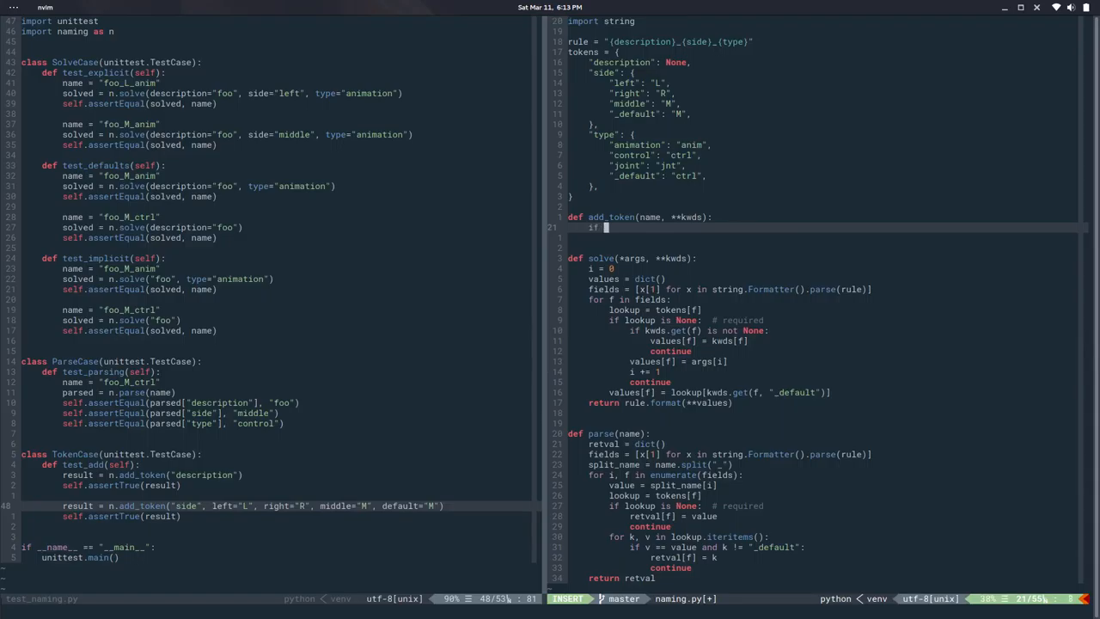
pyautogui.write('len(')
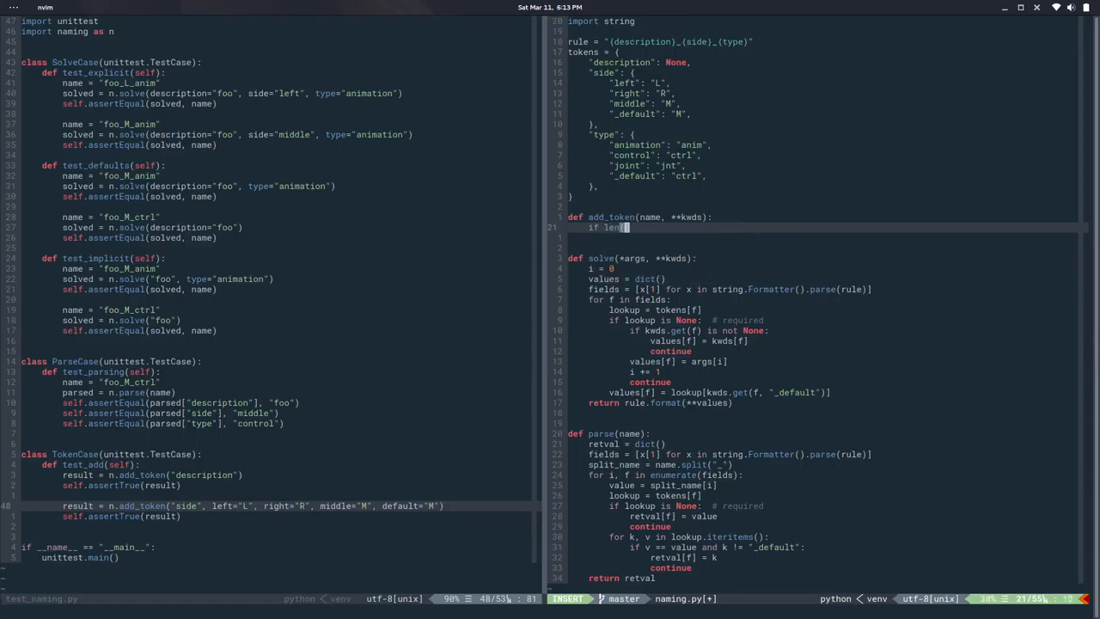
pyautogui.write('kwds)')
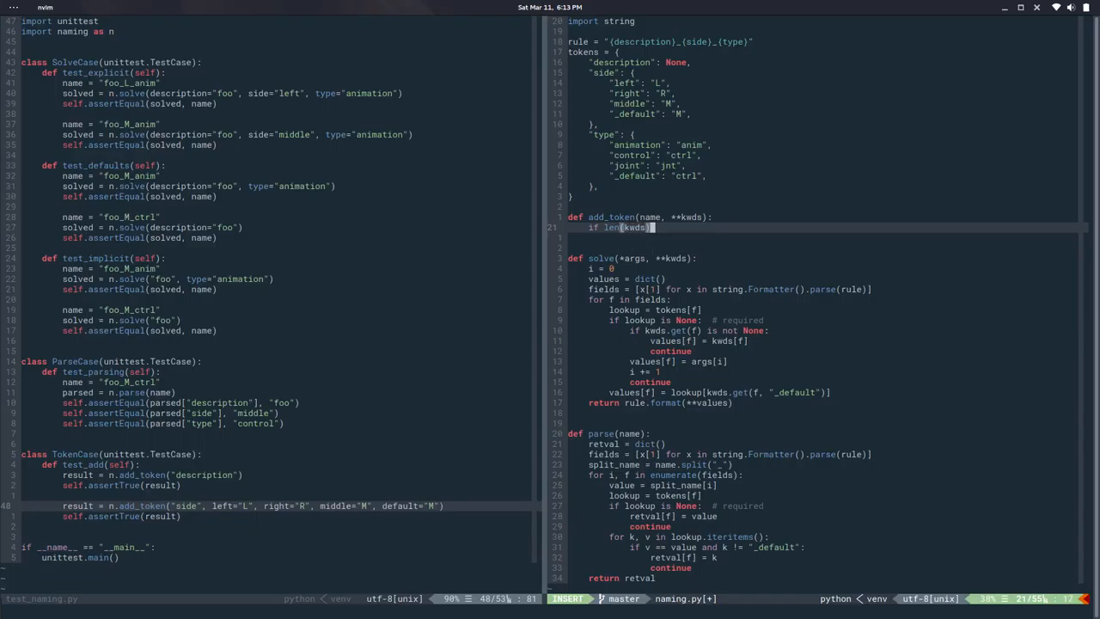
pyautogui.write('== 0:')
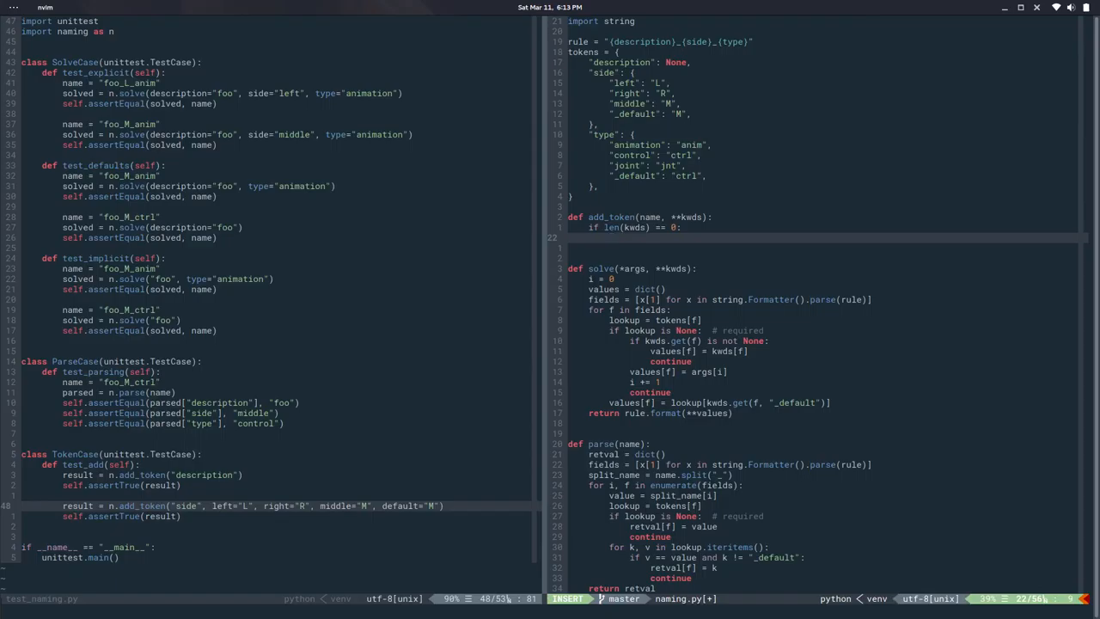
pyautogui.write('tokens[name] = None')
pyautogui.write('retu')
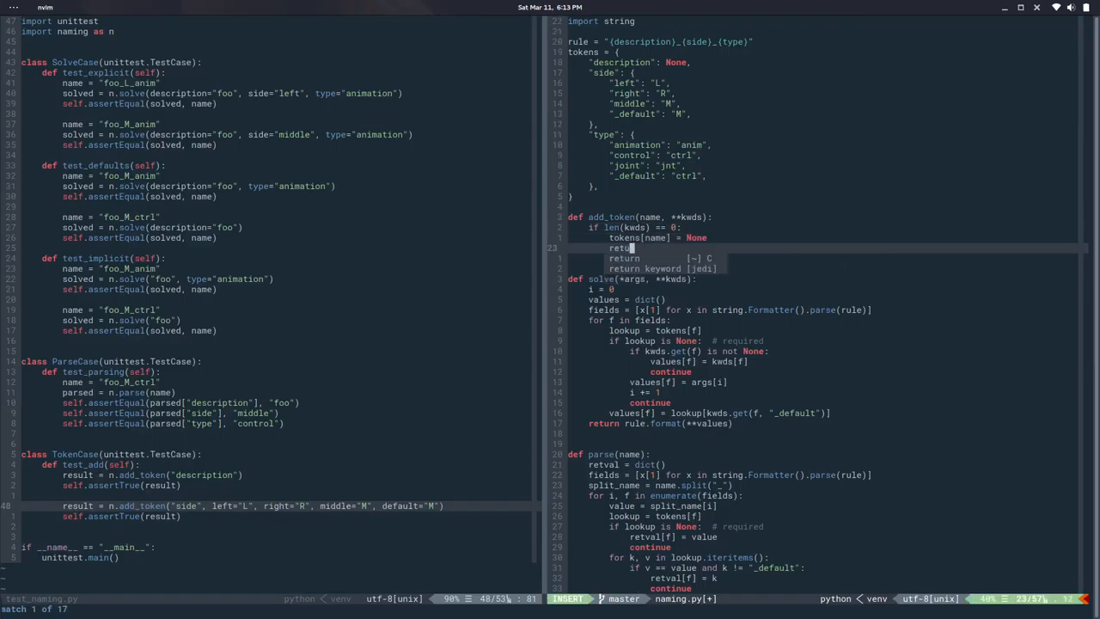
pyautogui.press('Escape')
pyautogui.write('rn True')
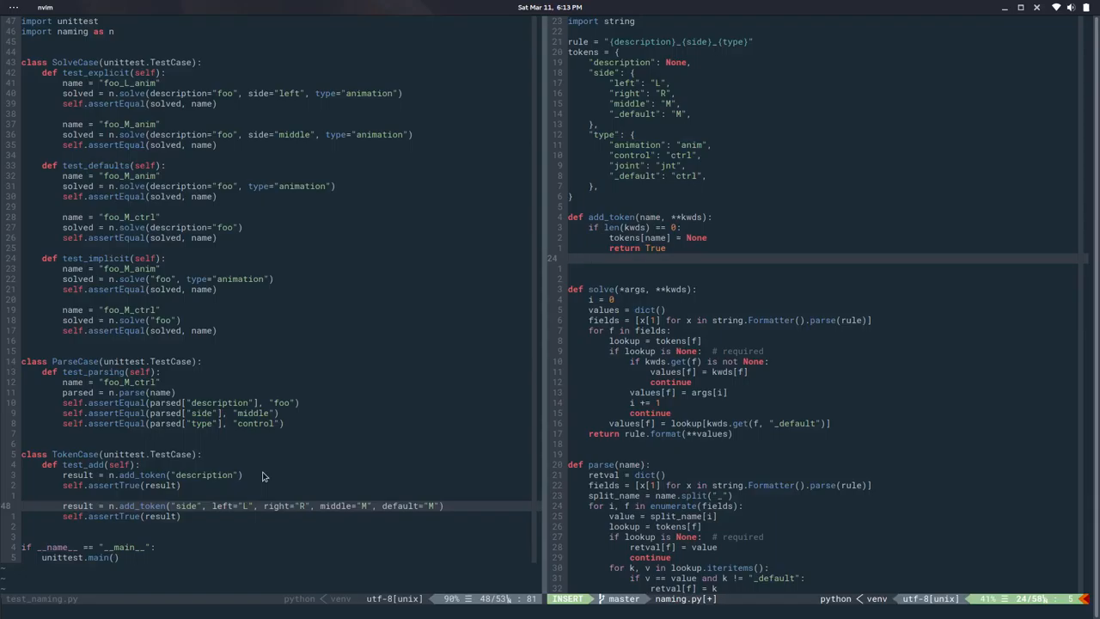
# - Copy kwds['default'] to '_default', delete the old key, then assign tokens[name]
pyautogui.write('if kwds.get("default')
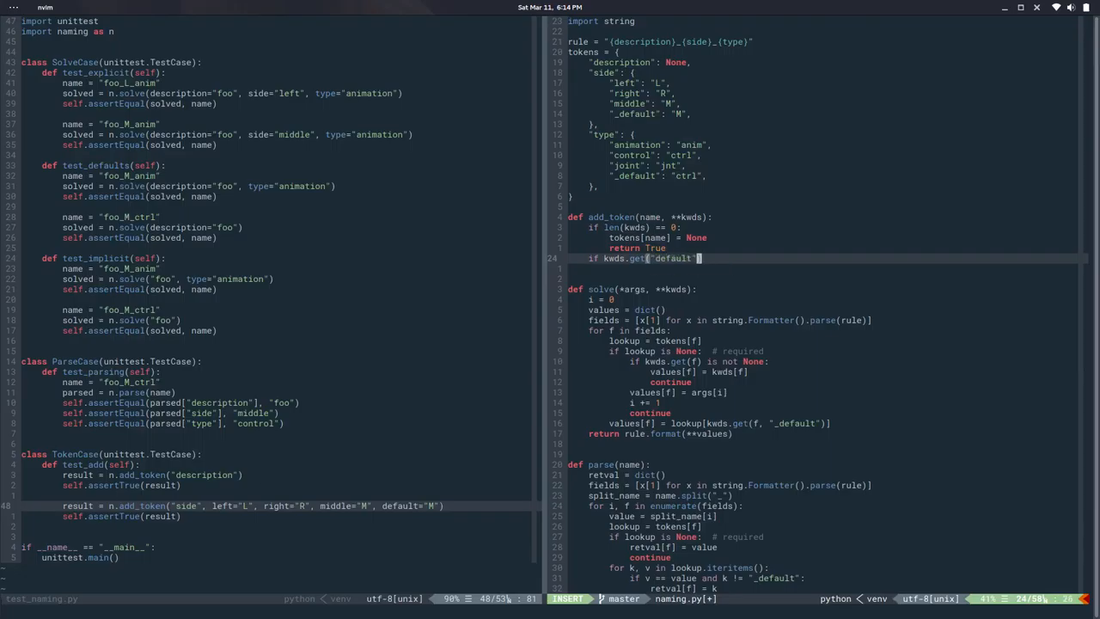
pyautogui.write(':')
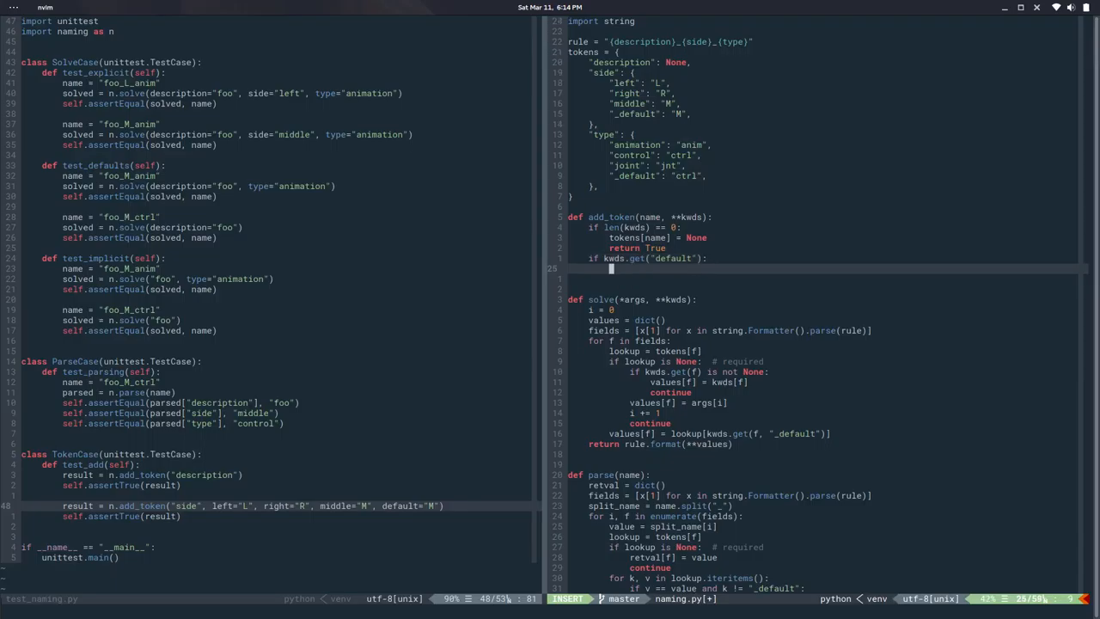
pyautogui.write('kwds["_default')
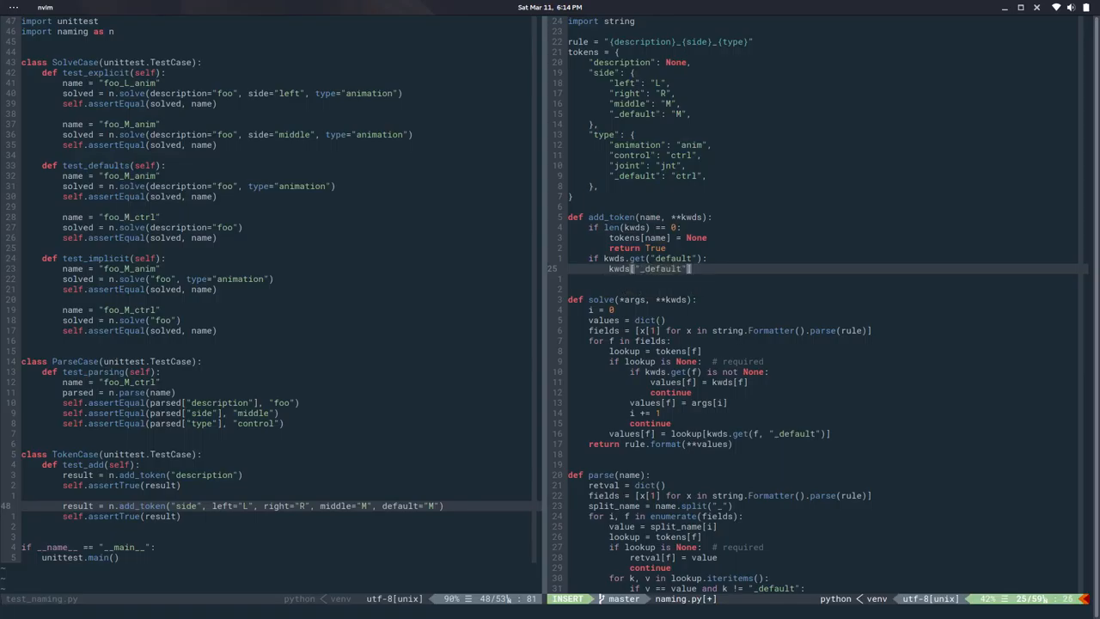
pyautogui.write('=')
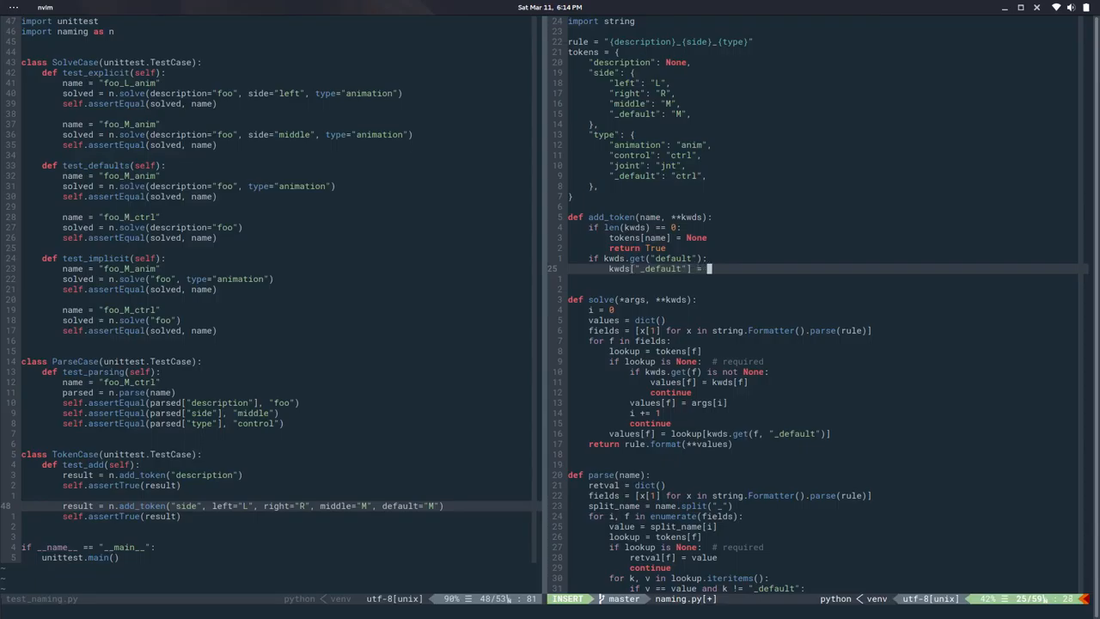
pyautogui.write('kwds[')
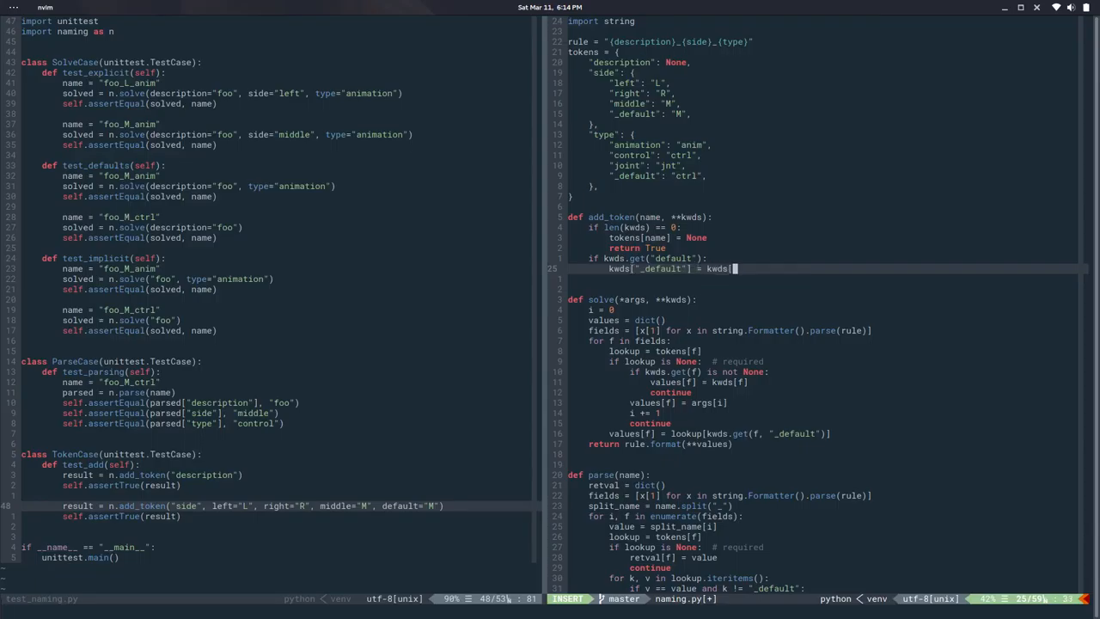
pyautogui.write('"default"')
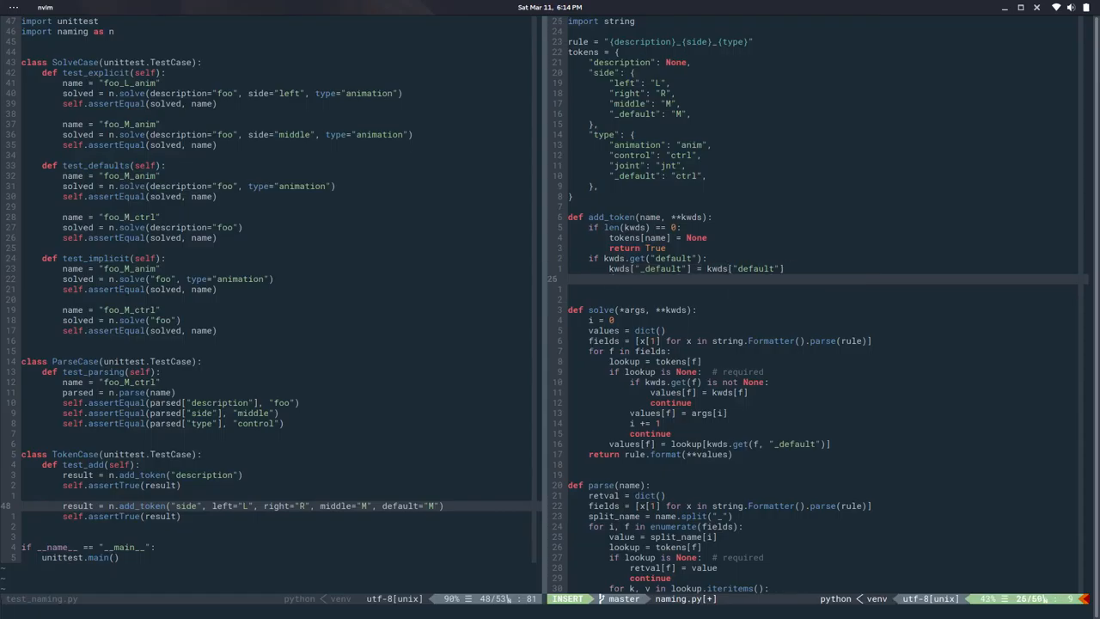
pyautogui.write('del')
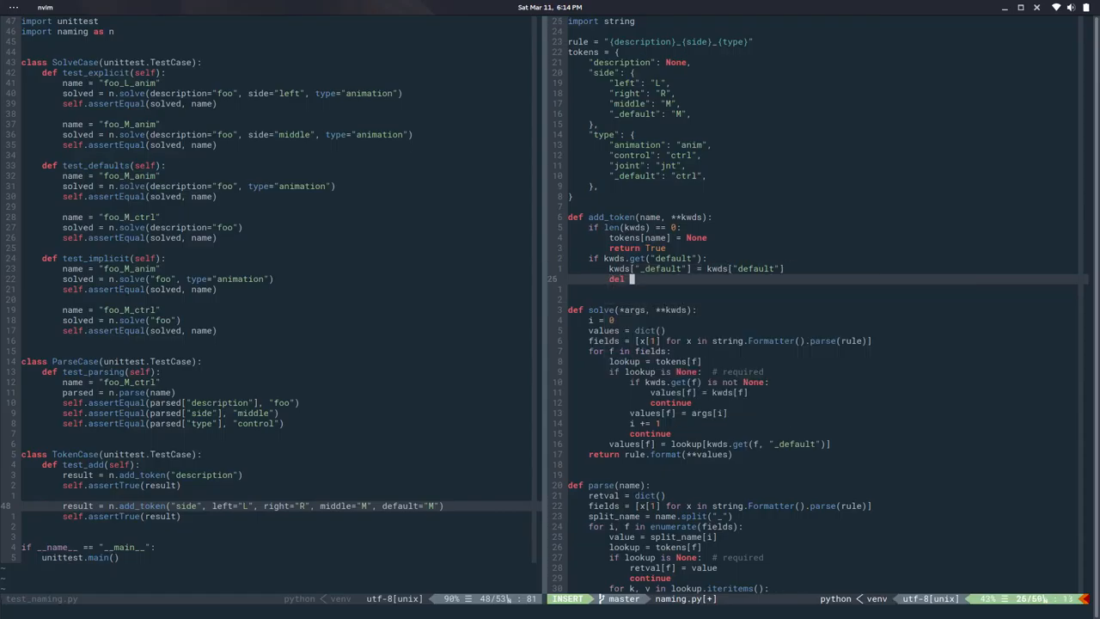
pyautogui.write('kwds')
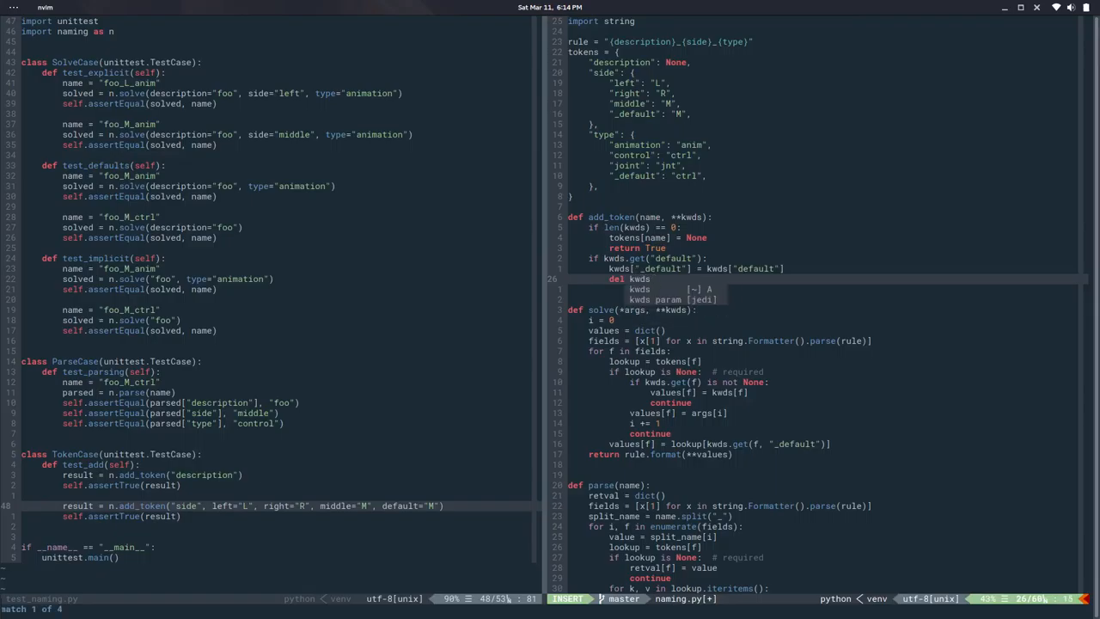
pyautogui.write('["default"')
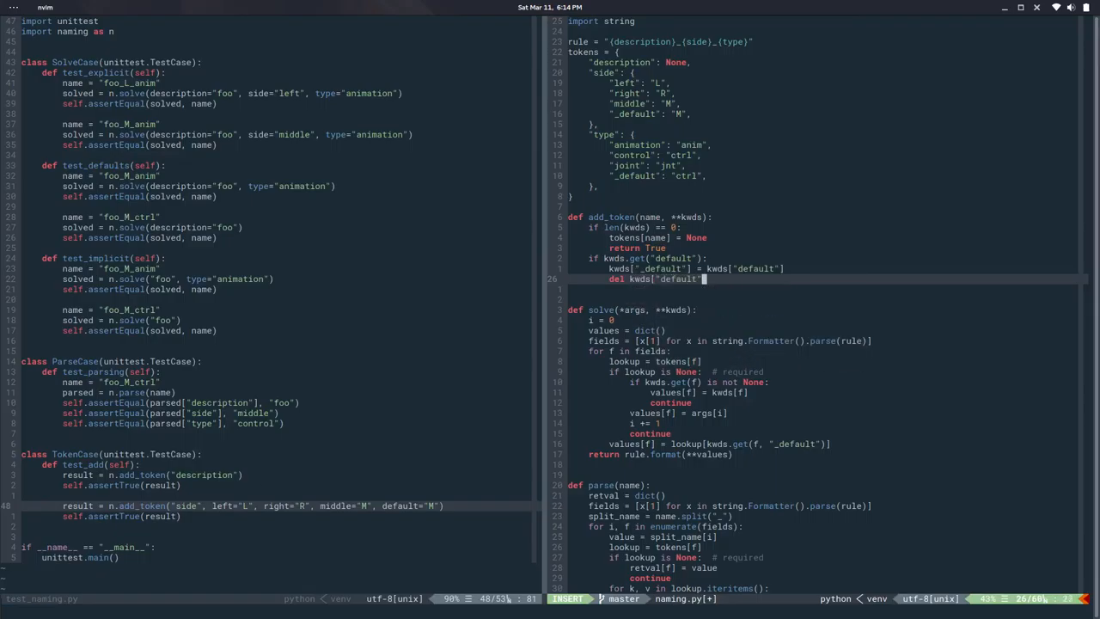
pyautogui.press('Escape')
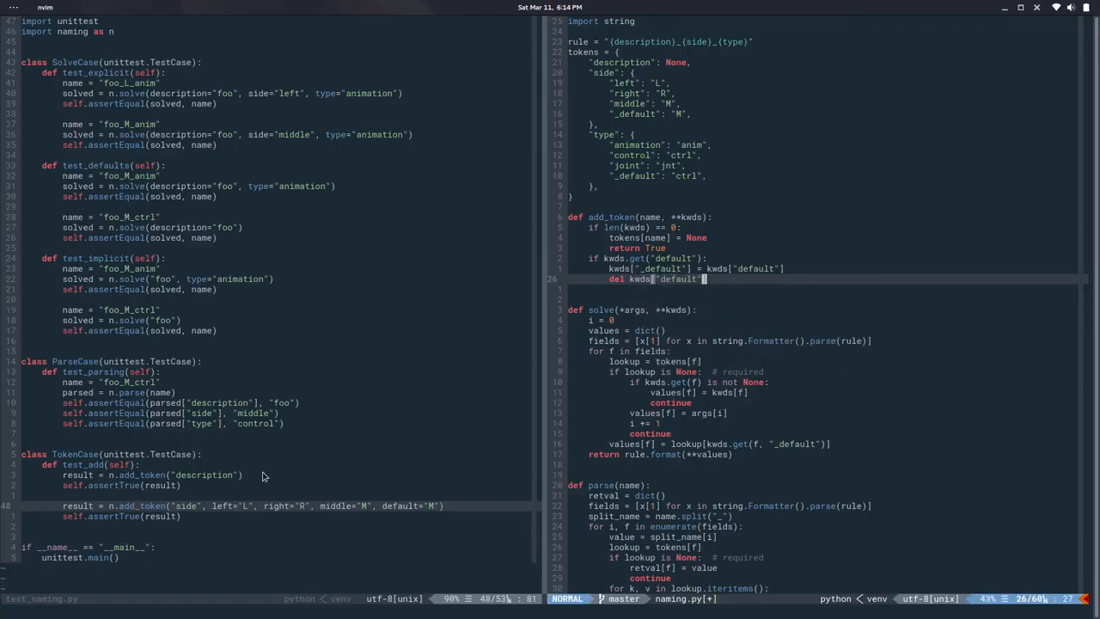
pyautogui.press('o')
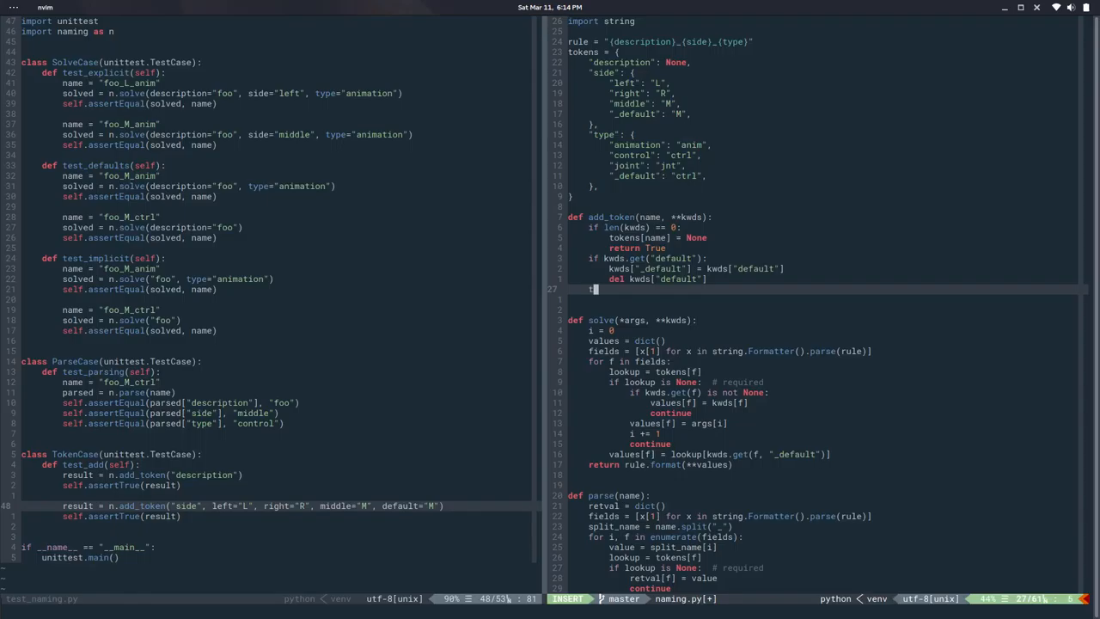
pyautogui.write('tokens[name] = kwds')
pyautogui.click(268, 531)
pyautogui.write('def test_flush(self):')
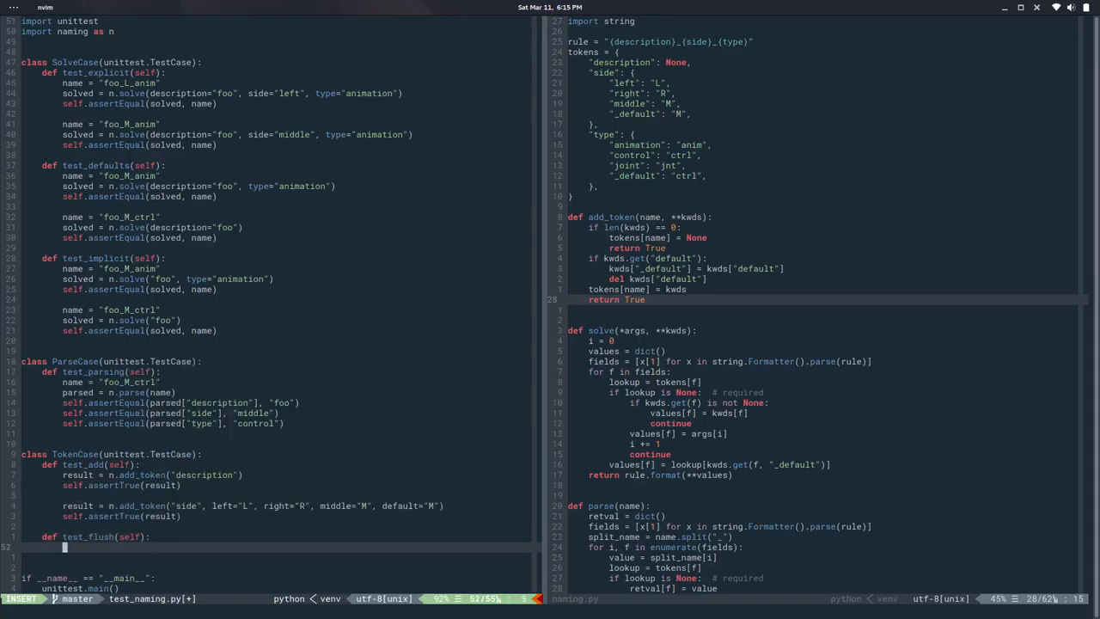
# - Make test_flush call result = n.flush_tokens() and assert it is true
pyautogui.write('result')
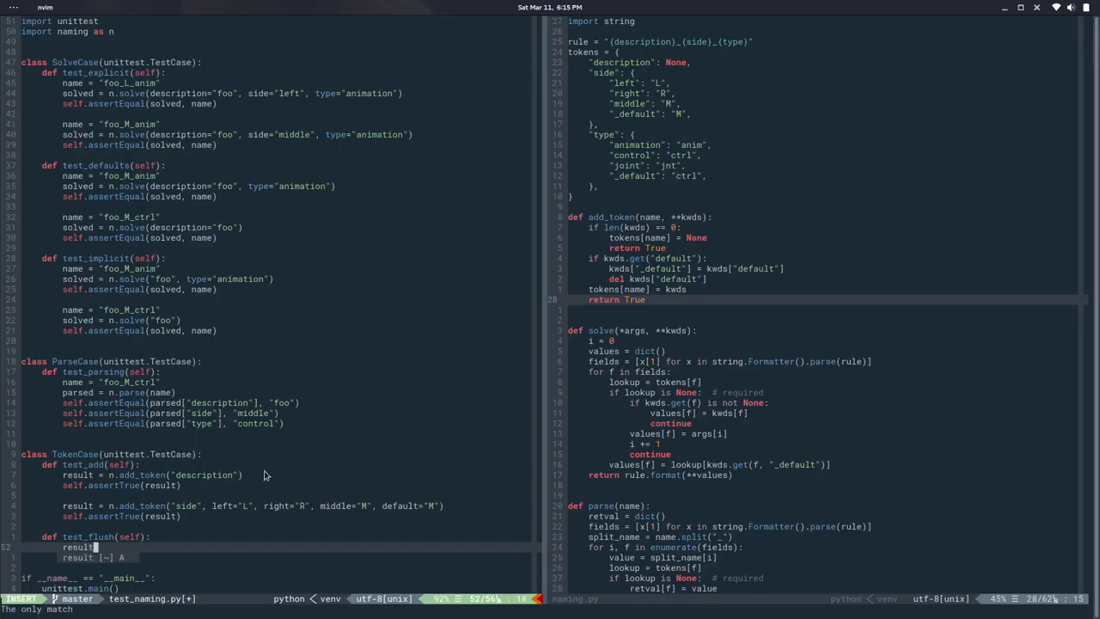
pyautogui.write('n')
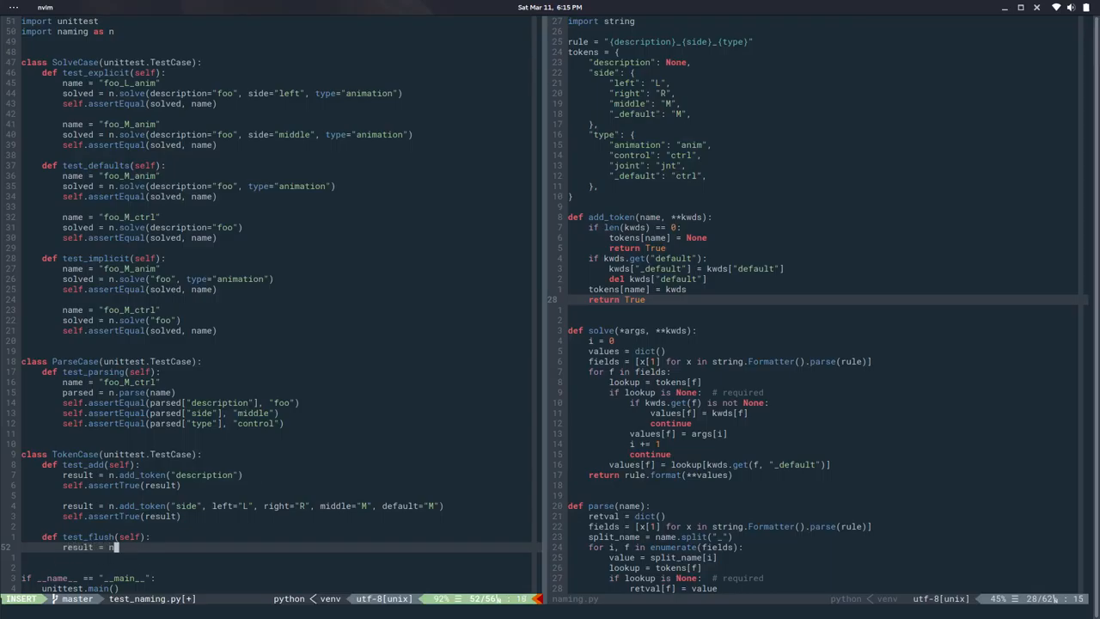
pyautogui.write('.flush_toke')
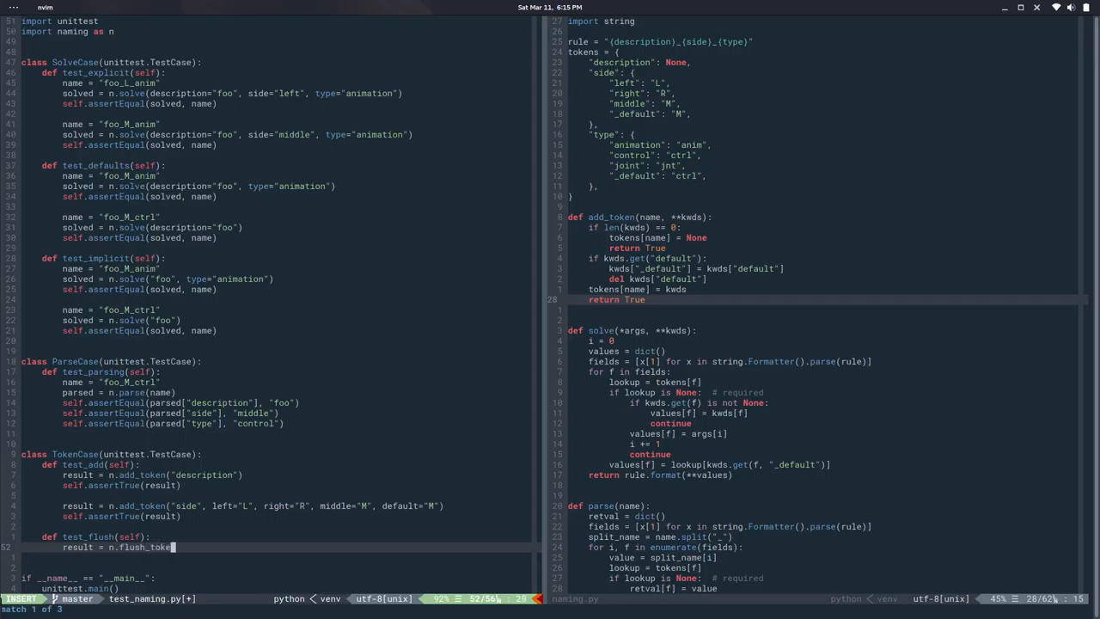
pyautogui.write('ns()')
pyautogui.write('self.assertTrue(result')
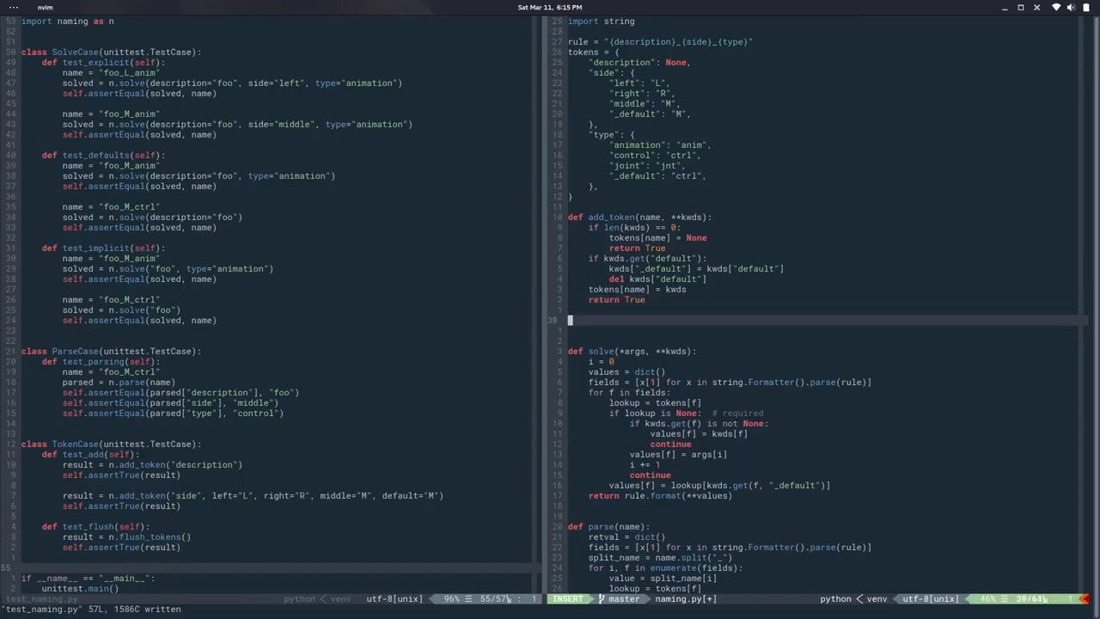
# - Add flush_tokens() in naming.py that calls tokens.clear() and returns True
pyautogui.write('flush')
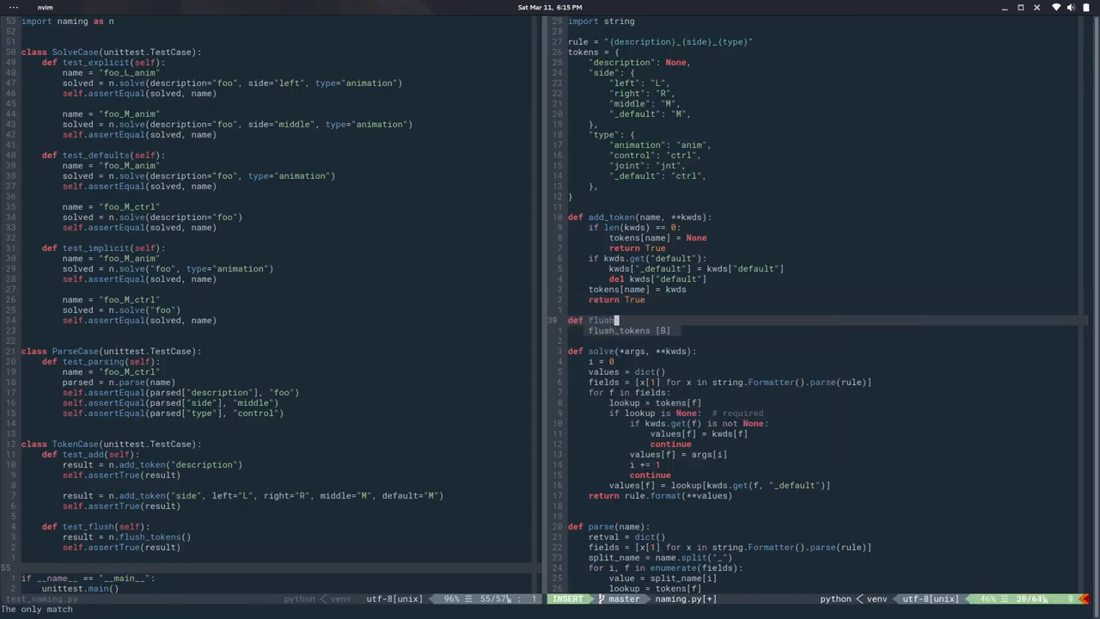
pyautogui.press('Tab')
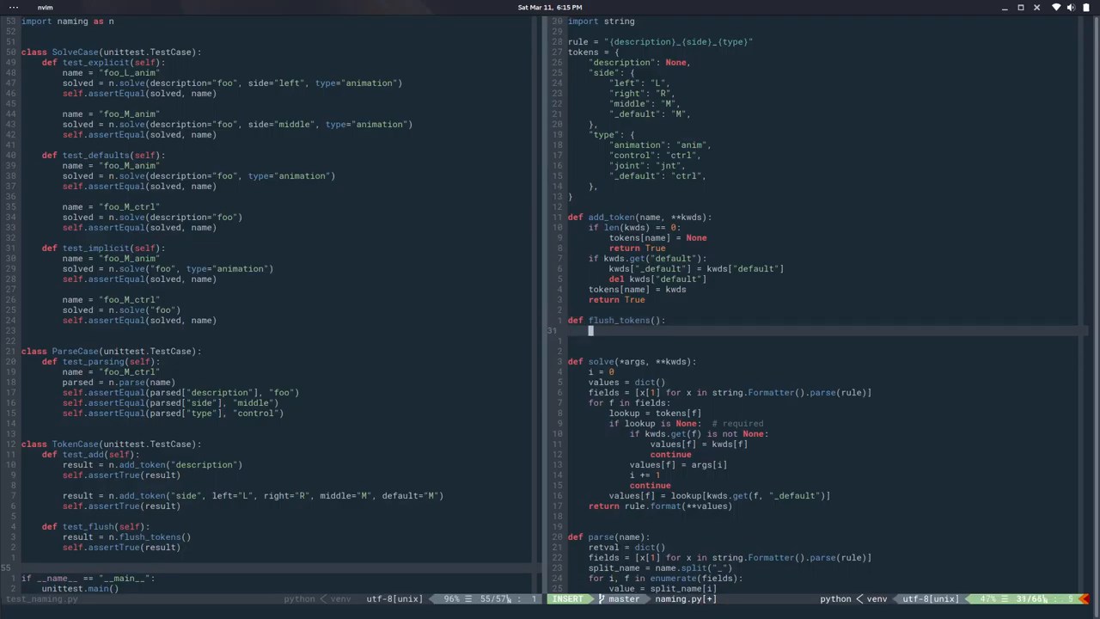
pyautogui.write('to')
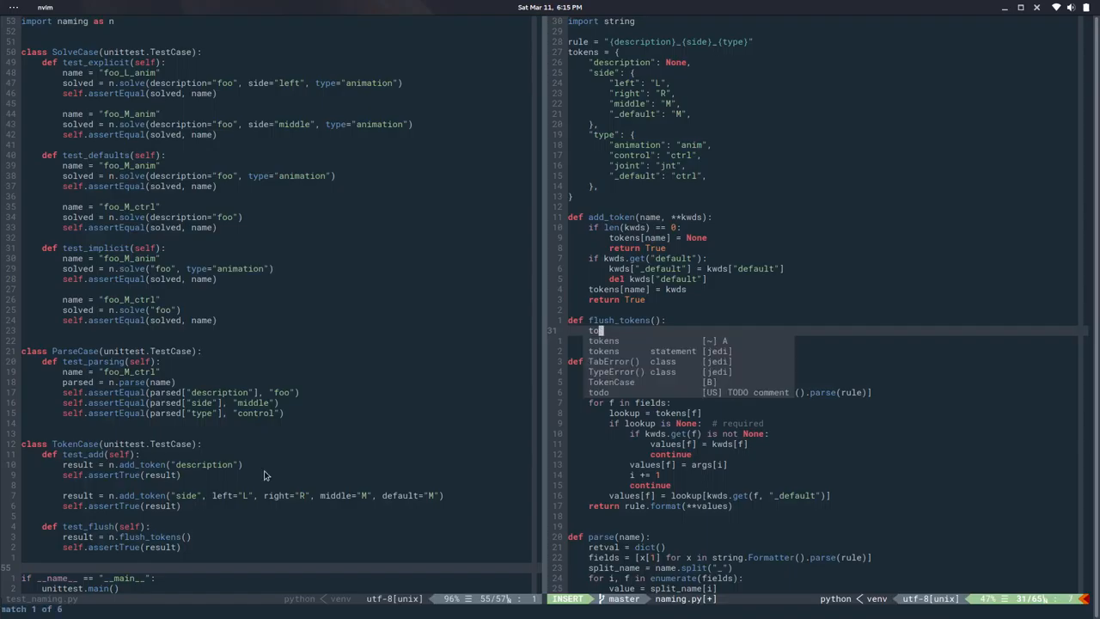
pyautogui.write('kens')
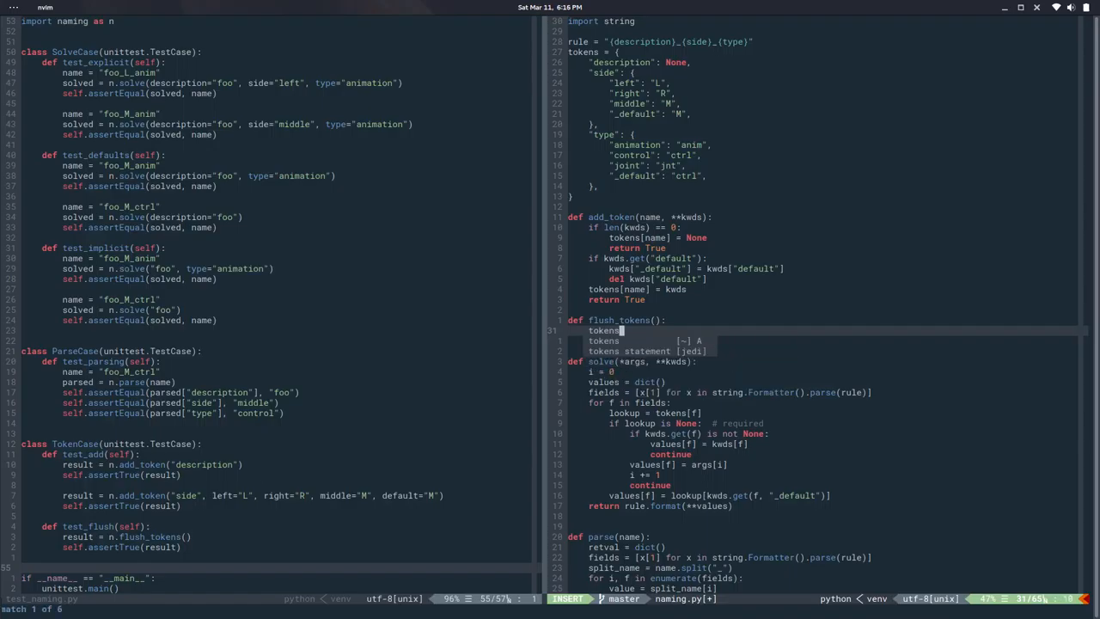
pyautogui.write('.clear()')
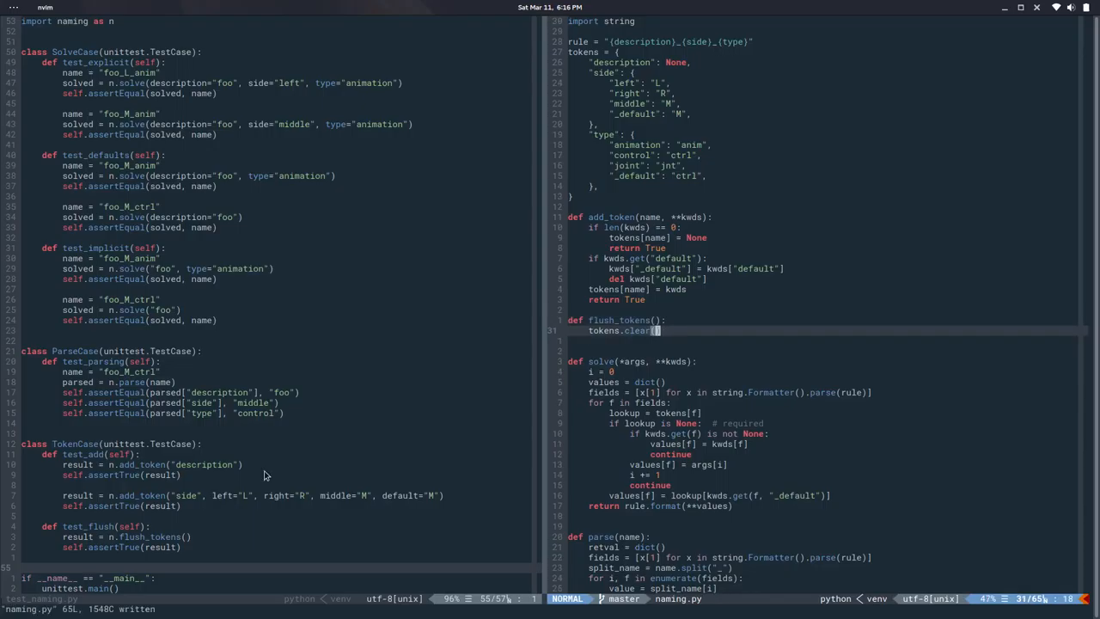
pyautogui.write('return True')
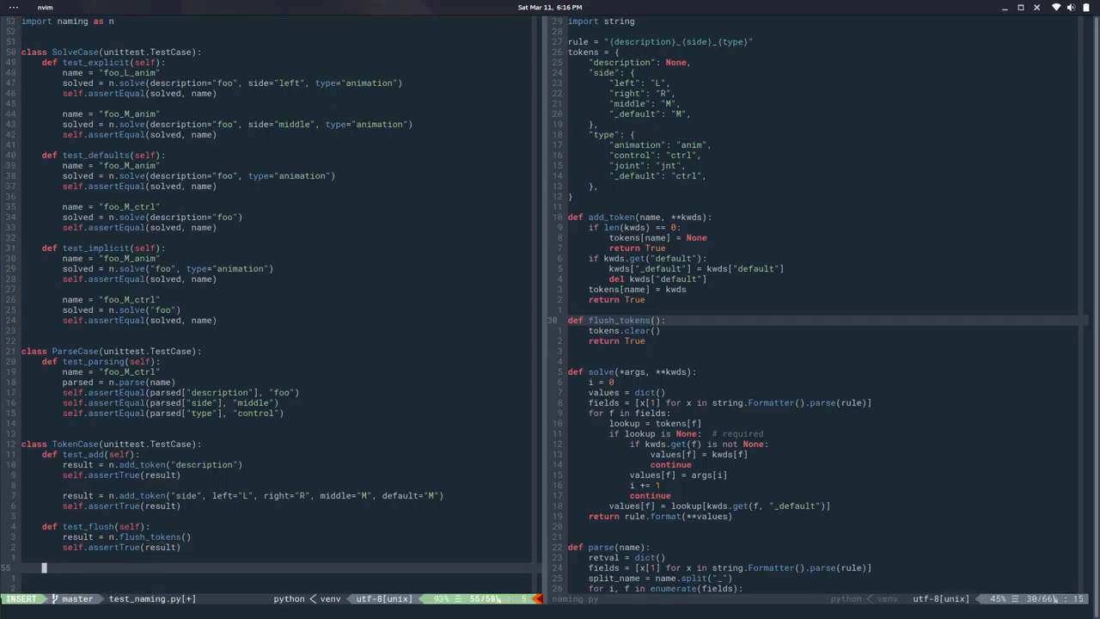
# - Write the remove_token test: True after adding a token, False for unknown token test2
pyautogui.write('def remove_token(name')
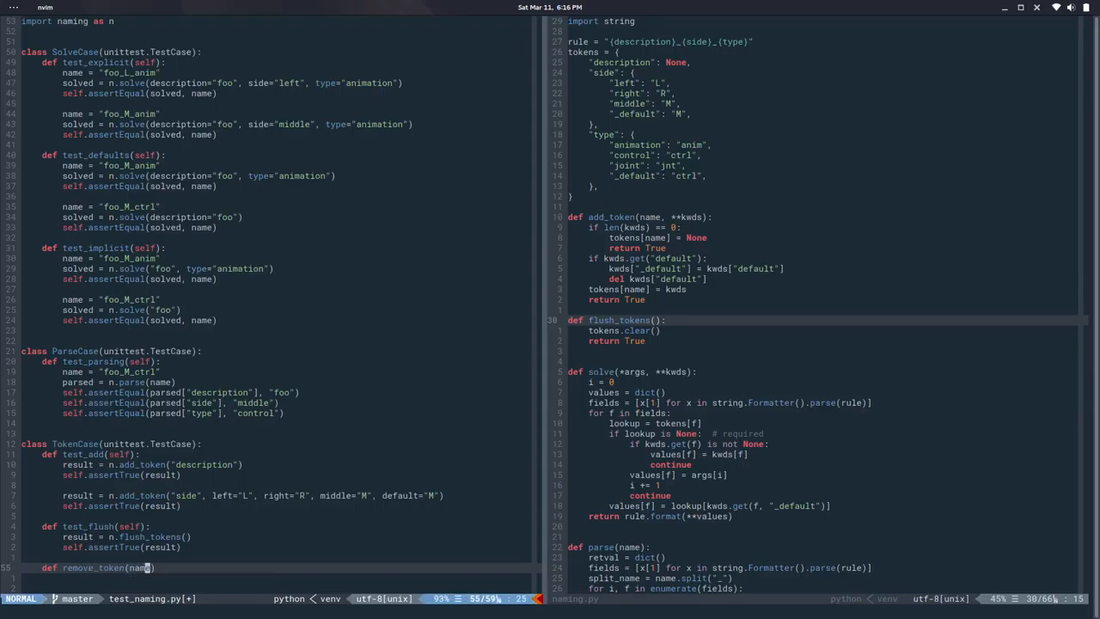
pyautogui.press('o')
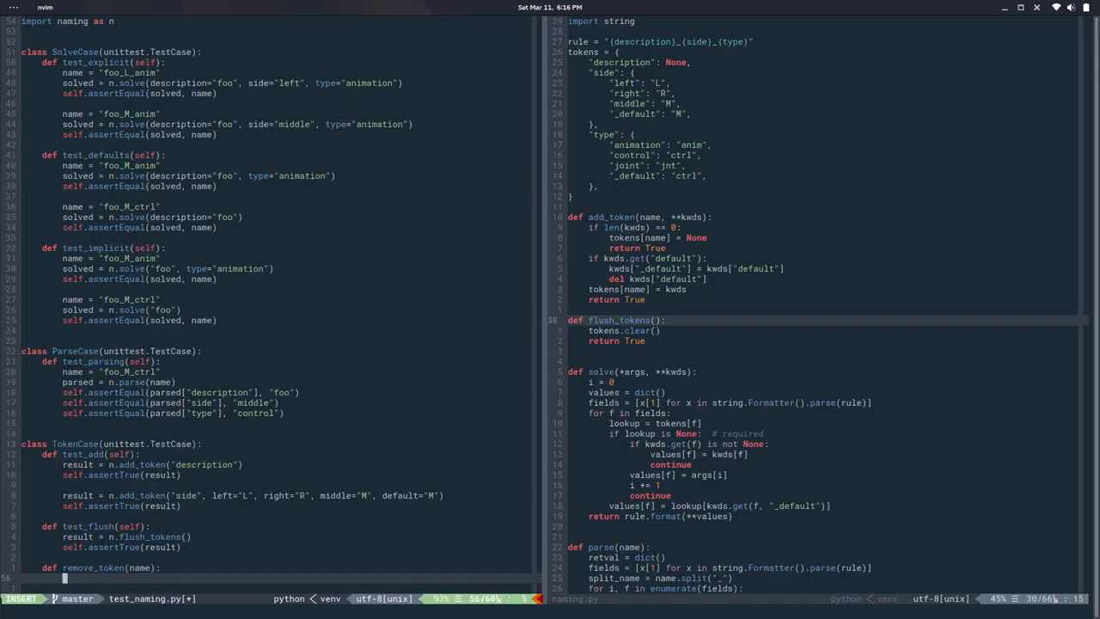
pyautogui.write('result = n.remove_token(')
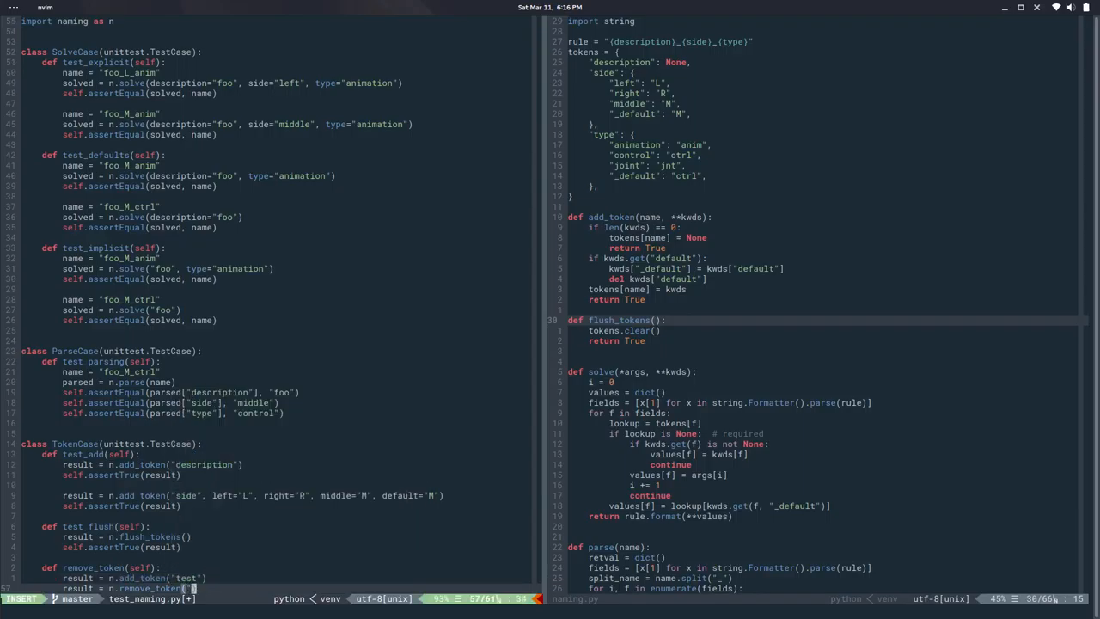
pyautogui.press('Escape')
pyautogui.write('self.assertTrue')
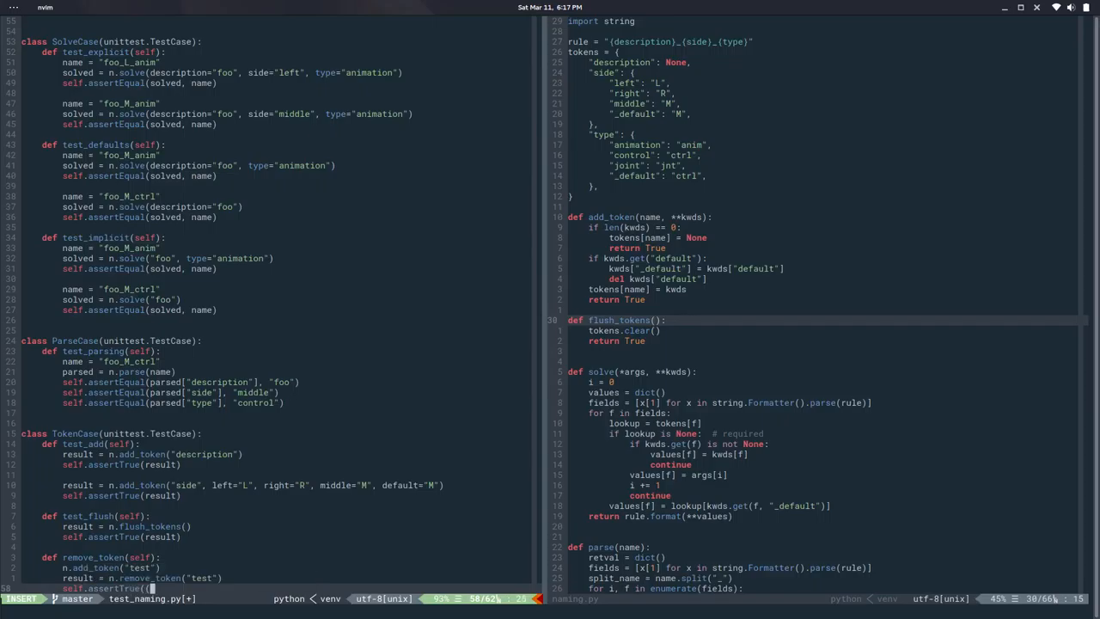
pyautogui.write('(result')
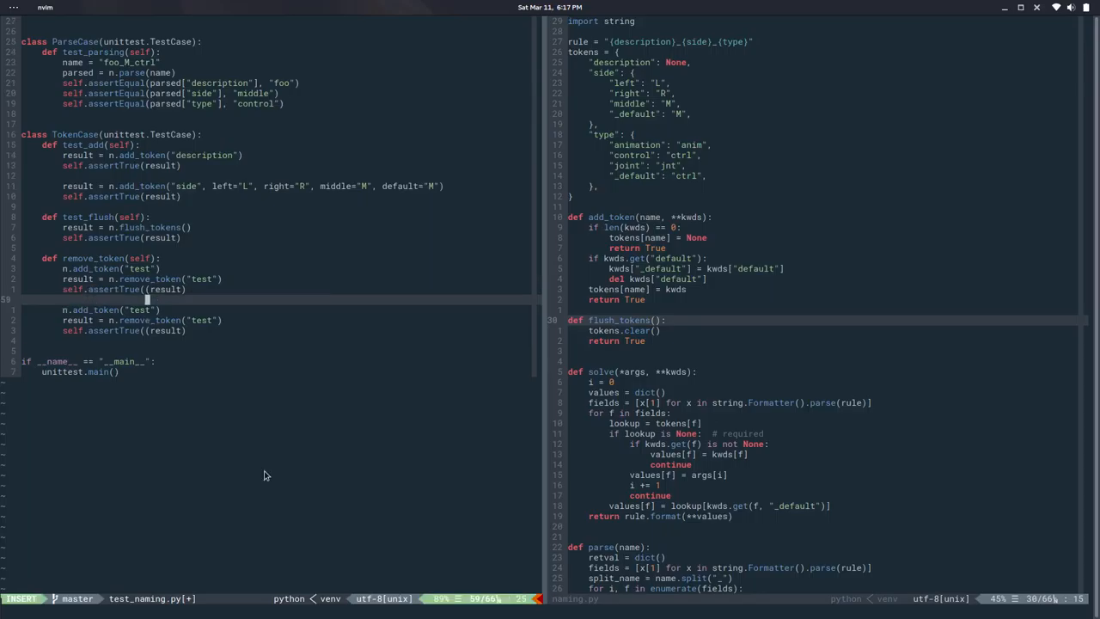
pyautogui.press('Escape')
pyautogui.write('def')
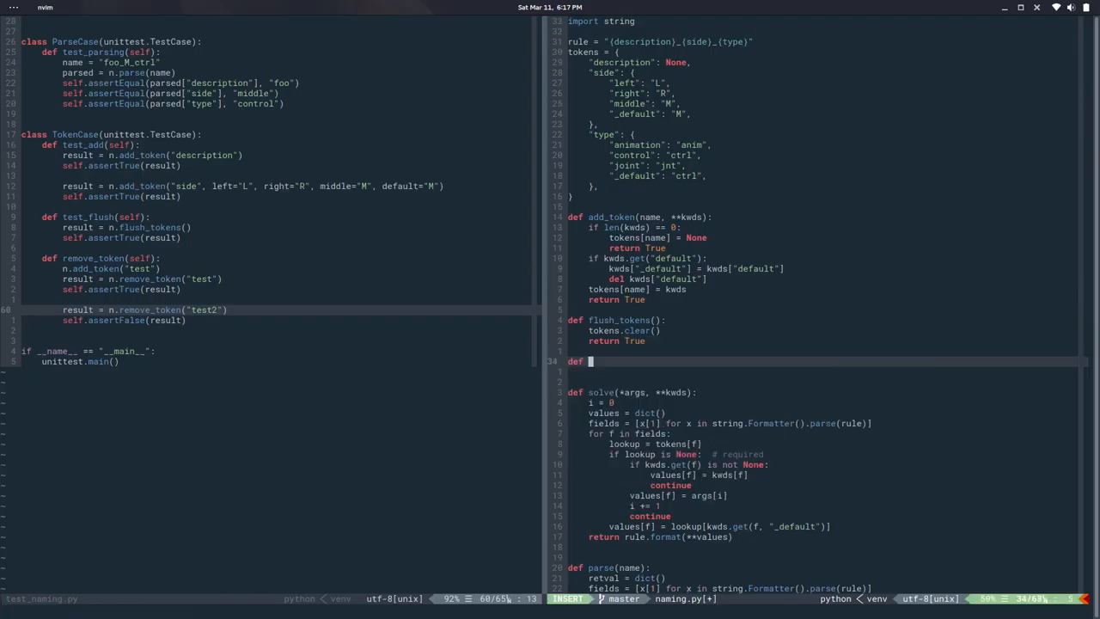
# - Implement remove_token(name): if tokens.get(name) delete it and return True, else return False
pyautogui.write('remove_token(')
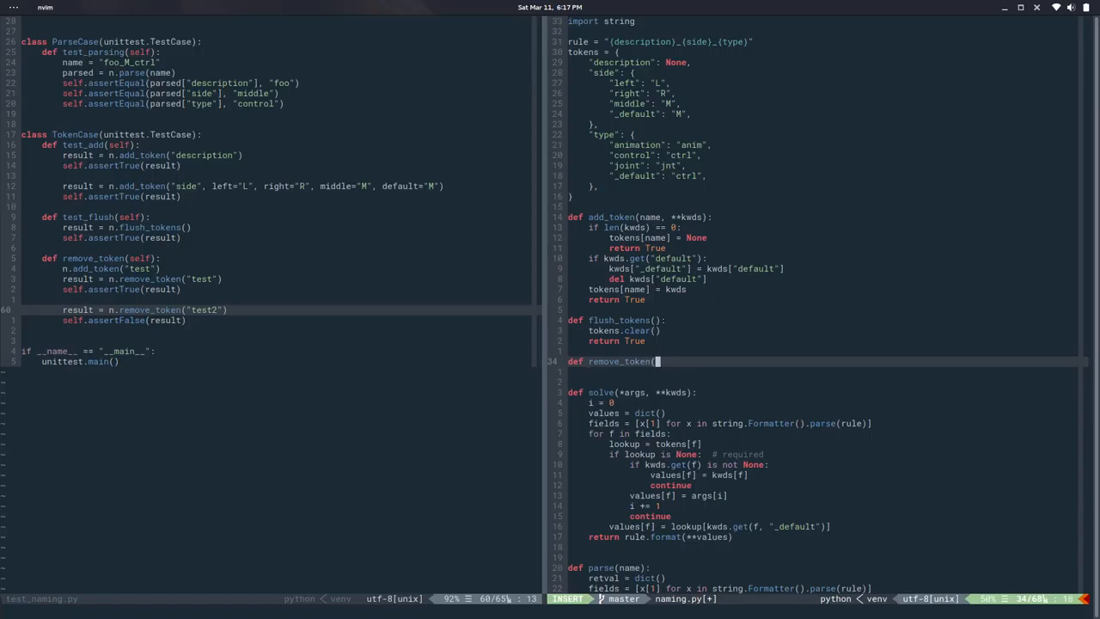
pyautogui.write('name):')
pyautogui.write('if')
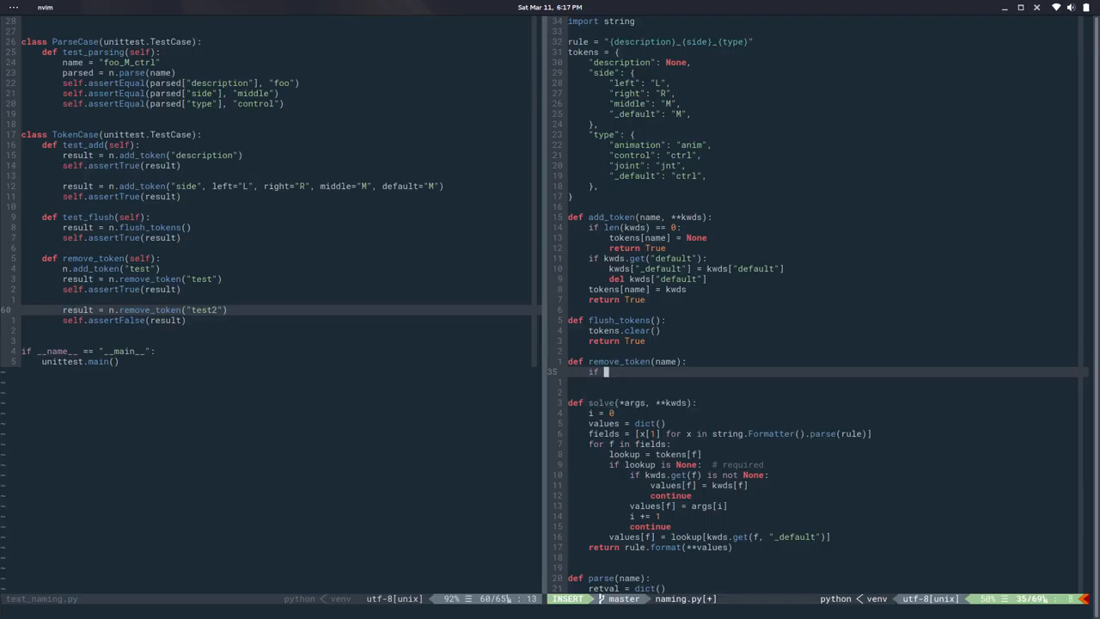
pyautogui.write('tokens.g')
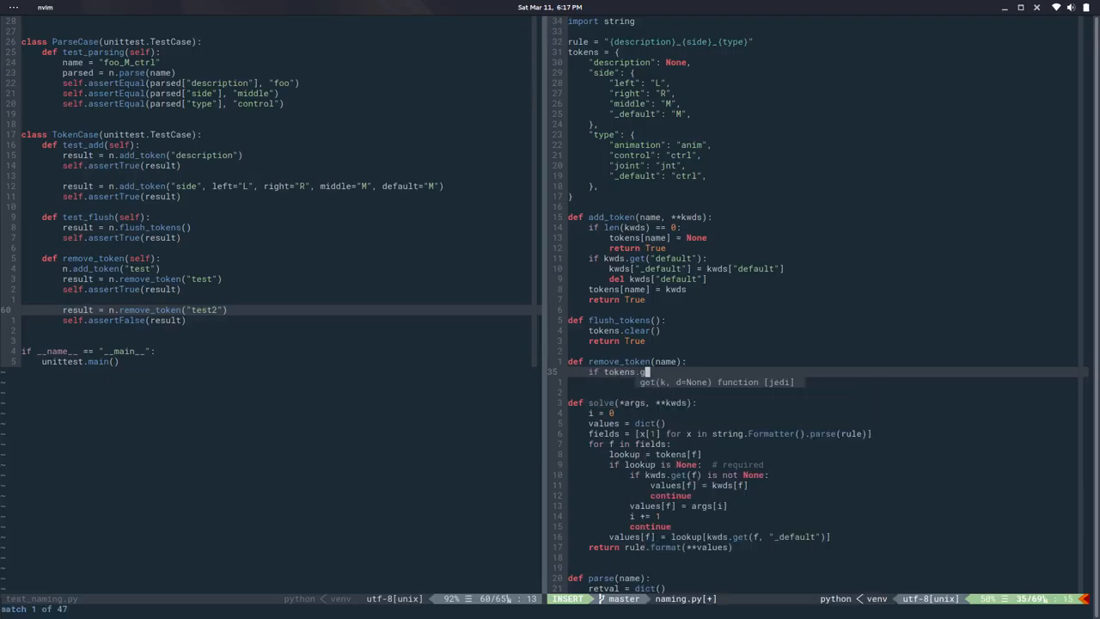
pyautogui.write('name):')
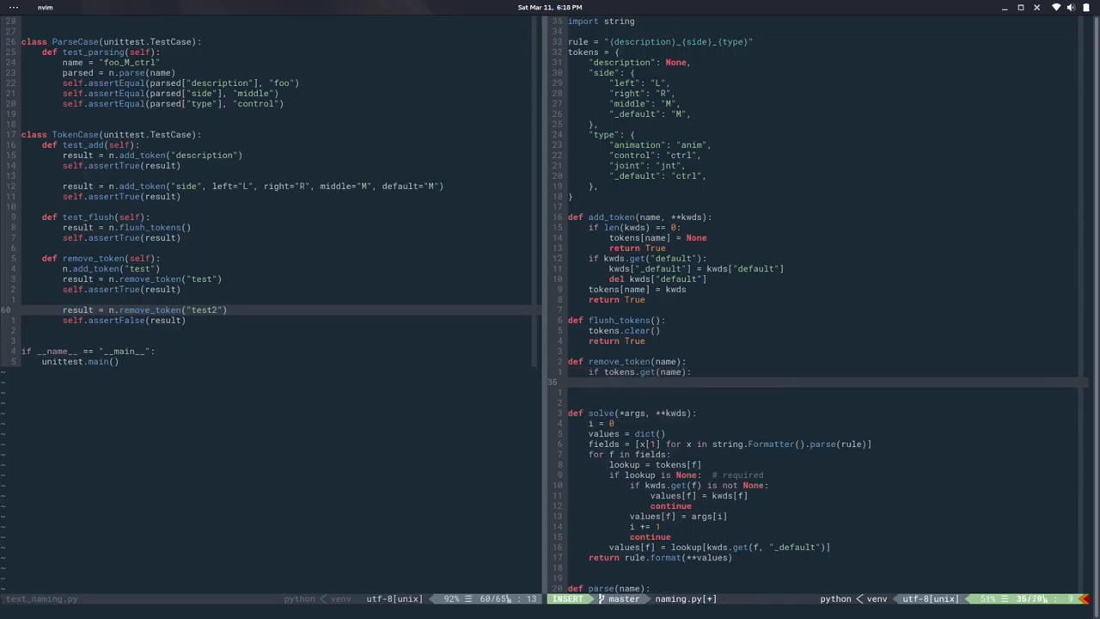
pyautogui.write('del tokens[name')
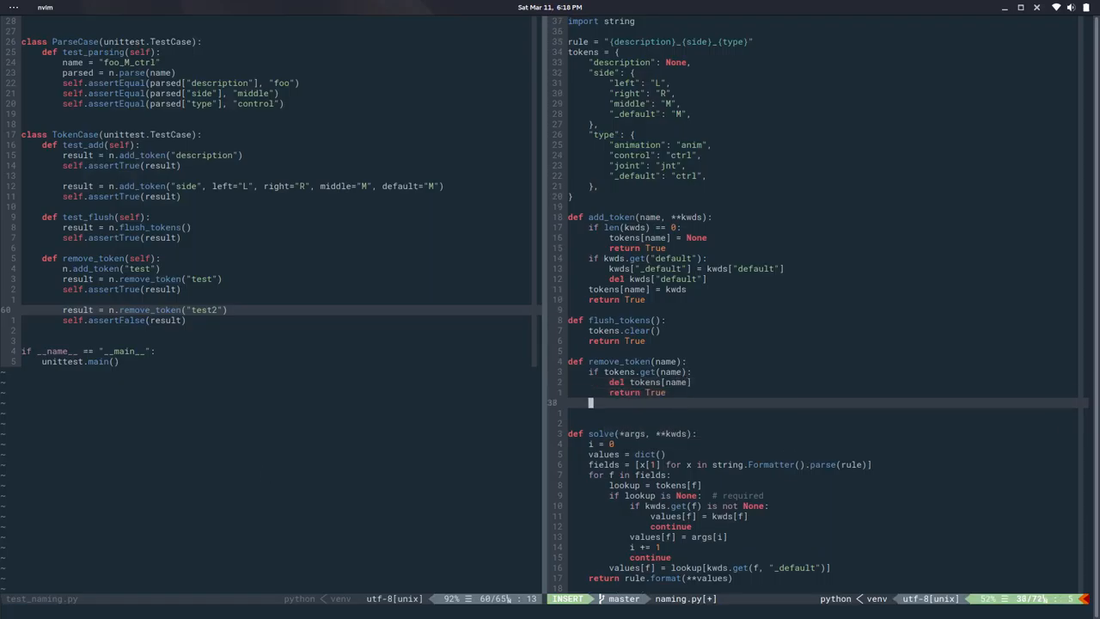
pyautogui.write('return False')
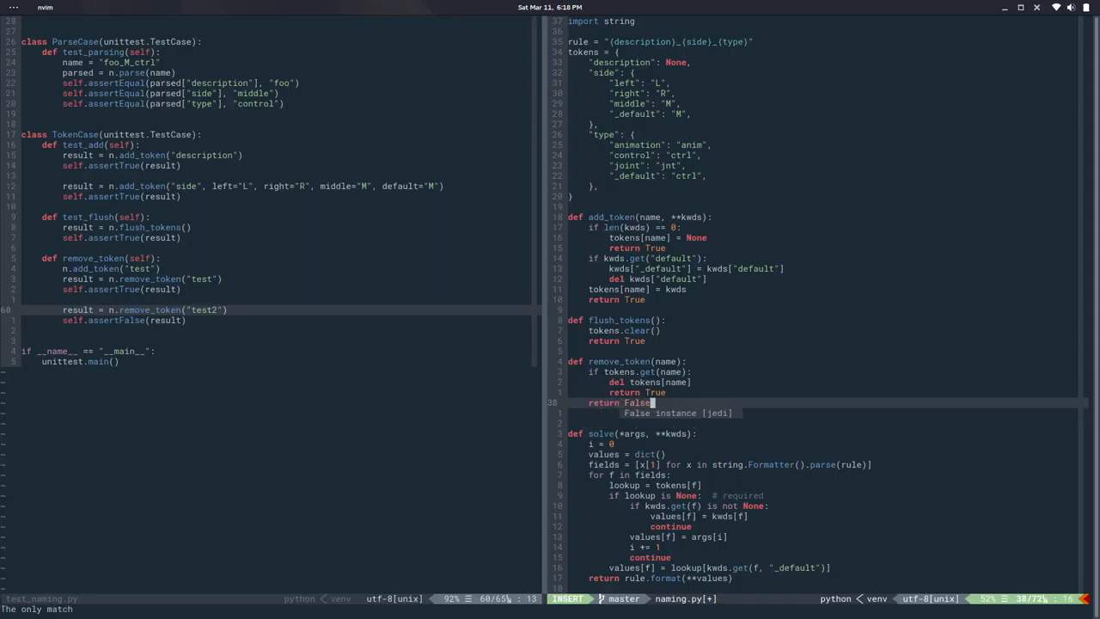
pyautogui.press('Escape')
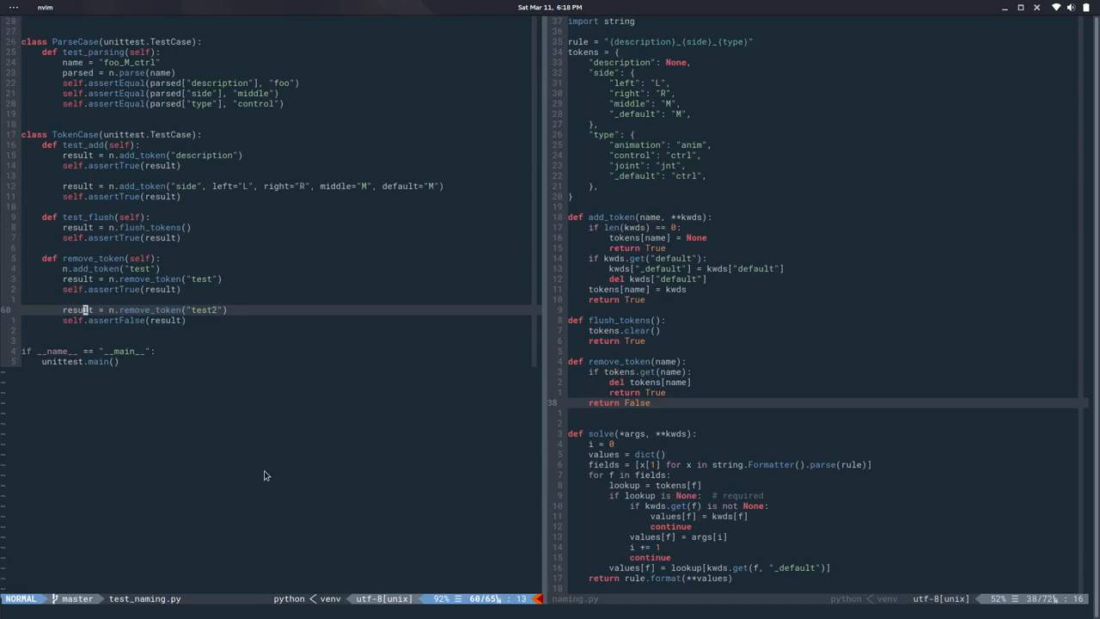
pyautogui.press('j')
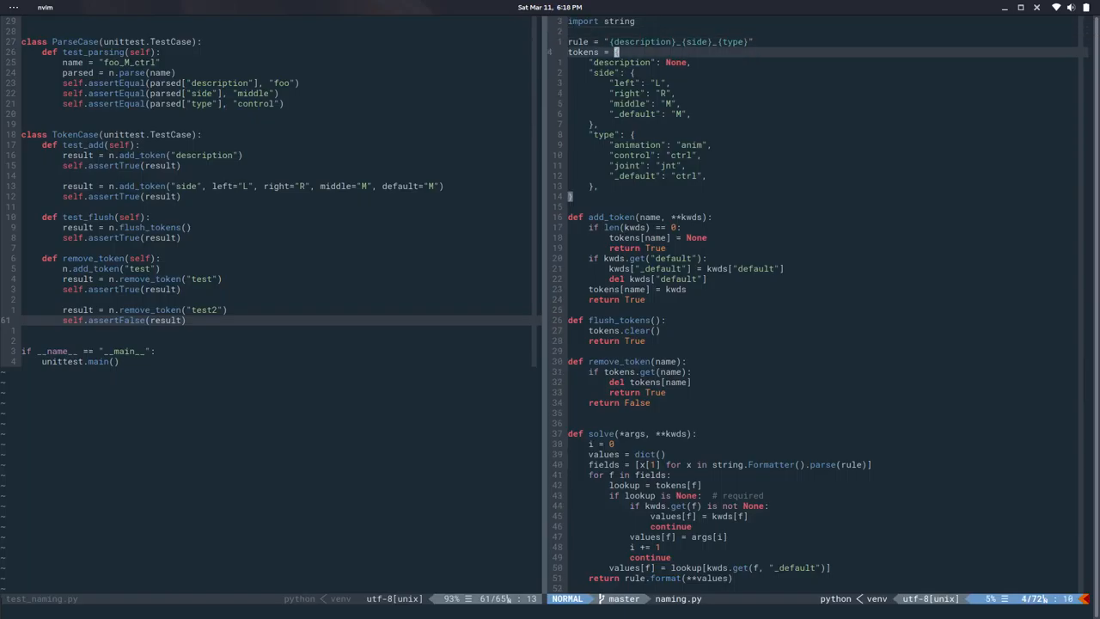
# - Paste the token table into test_naming.py and rewrite description, side and type as add_token calls
pyautogui.press('V')
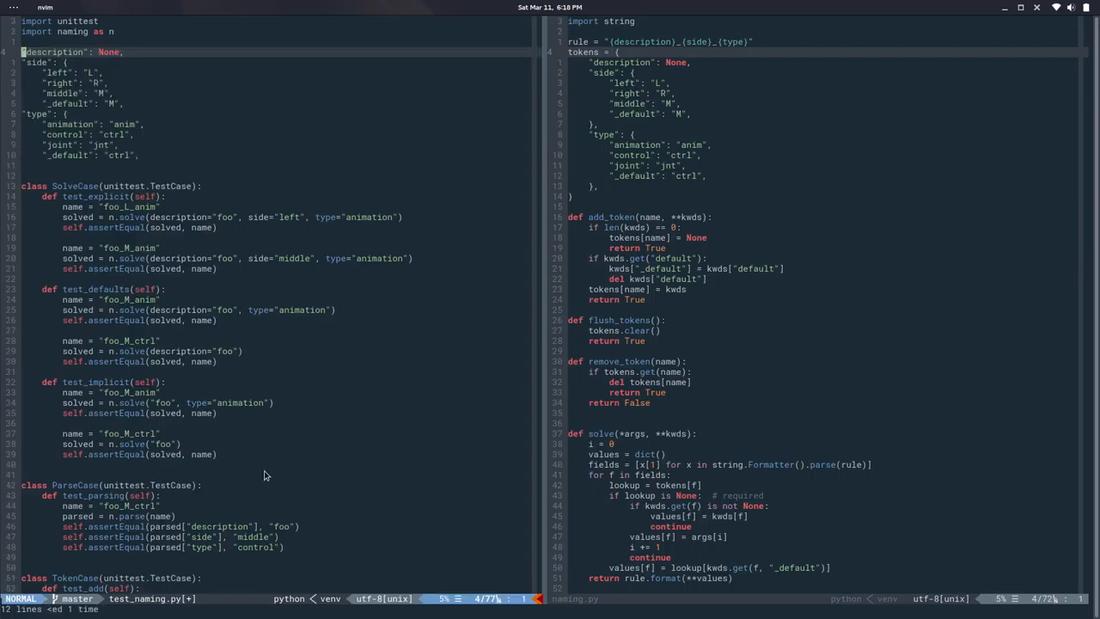
pyautogui.write('n.')
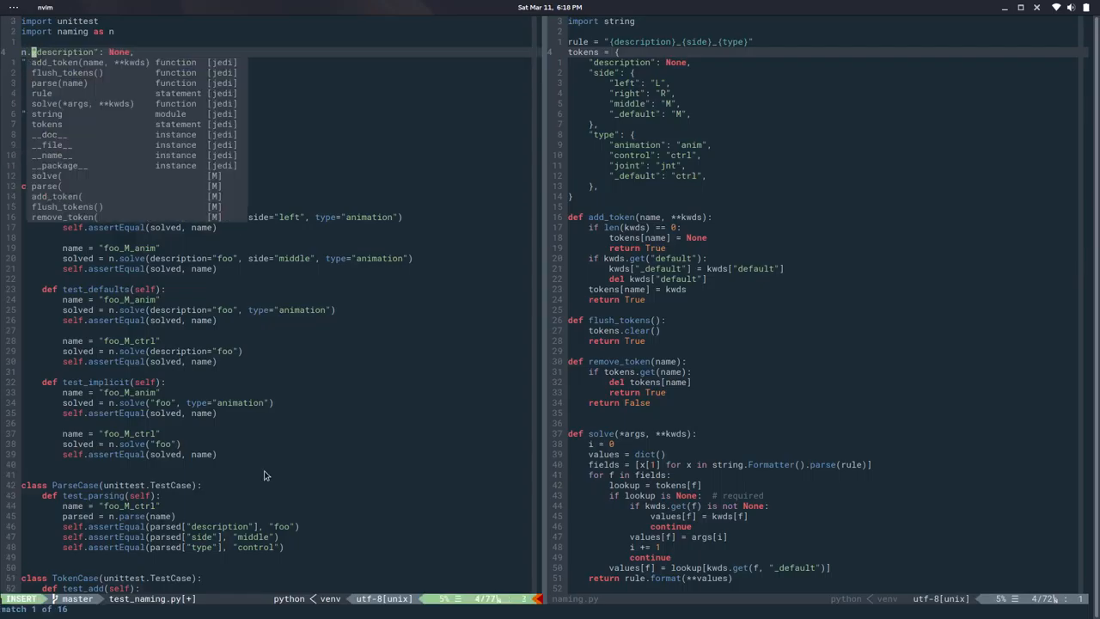
pyautogui.write('add')
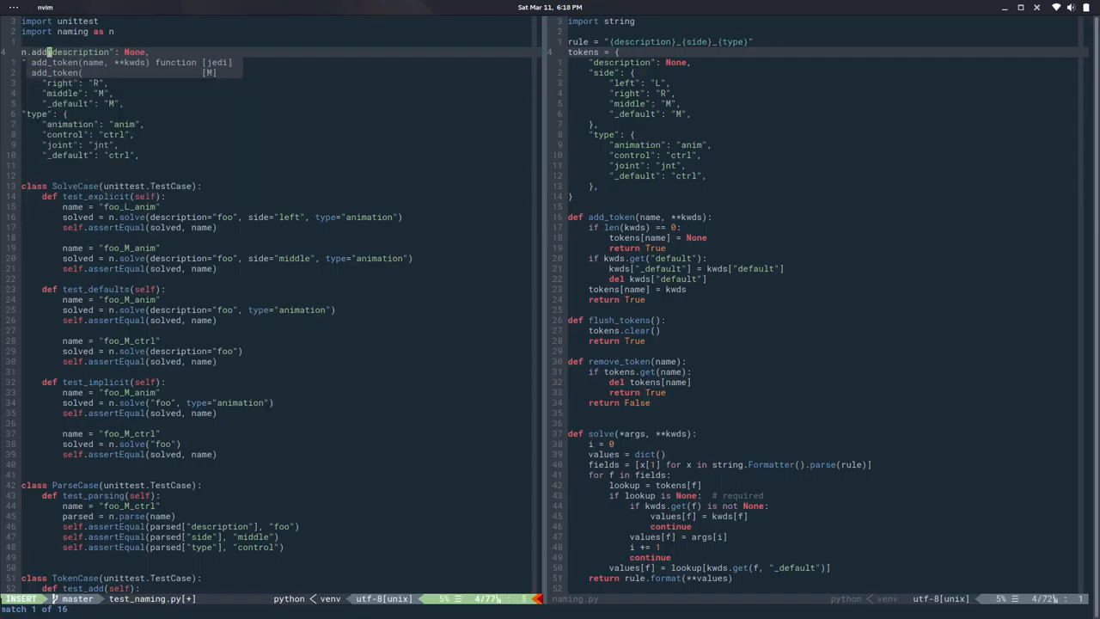
pyautogui.write('_token(')
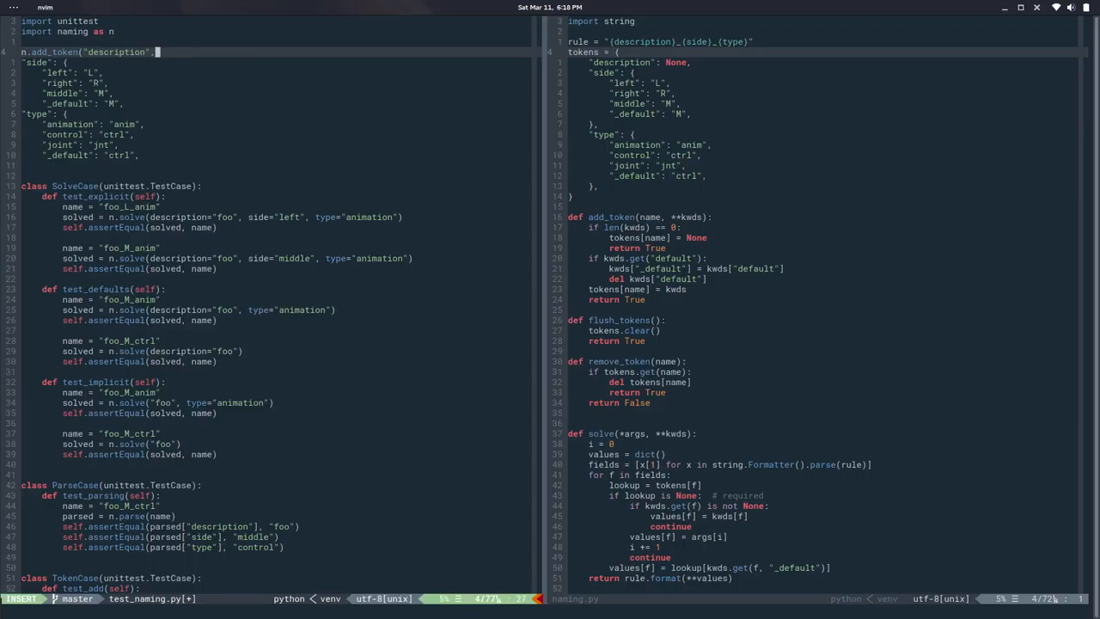
pyautogui.press('Escape')
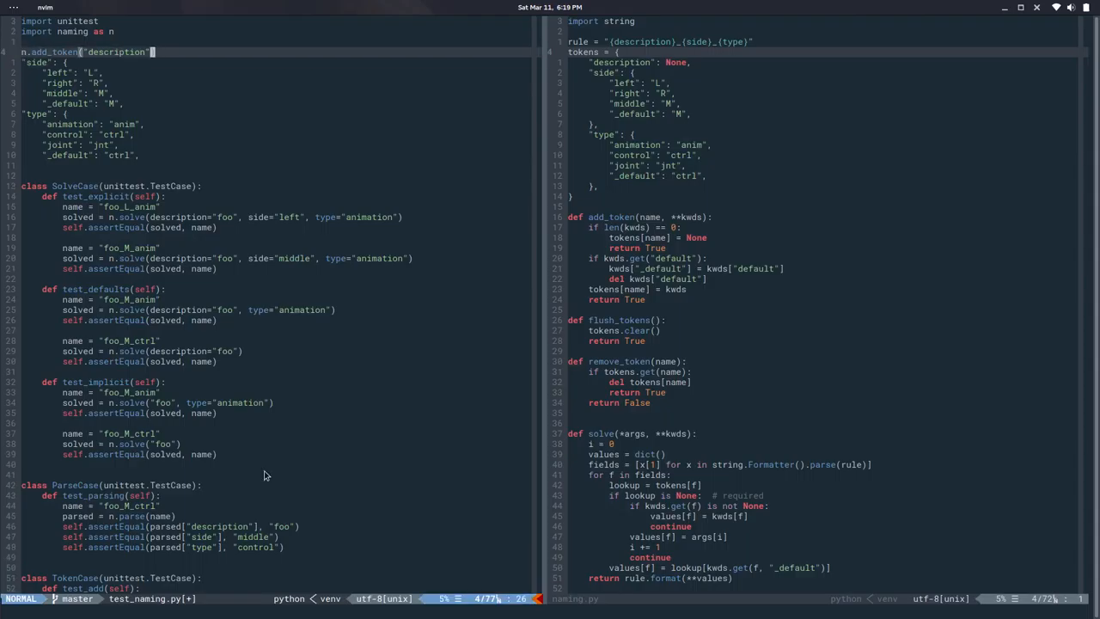
pyautogui.press('i')
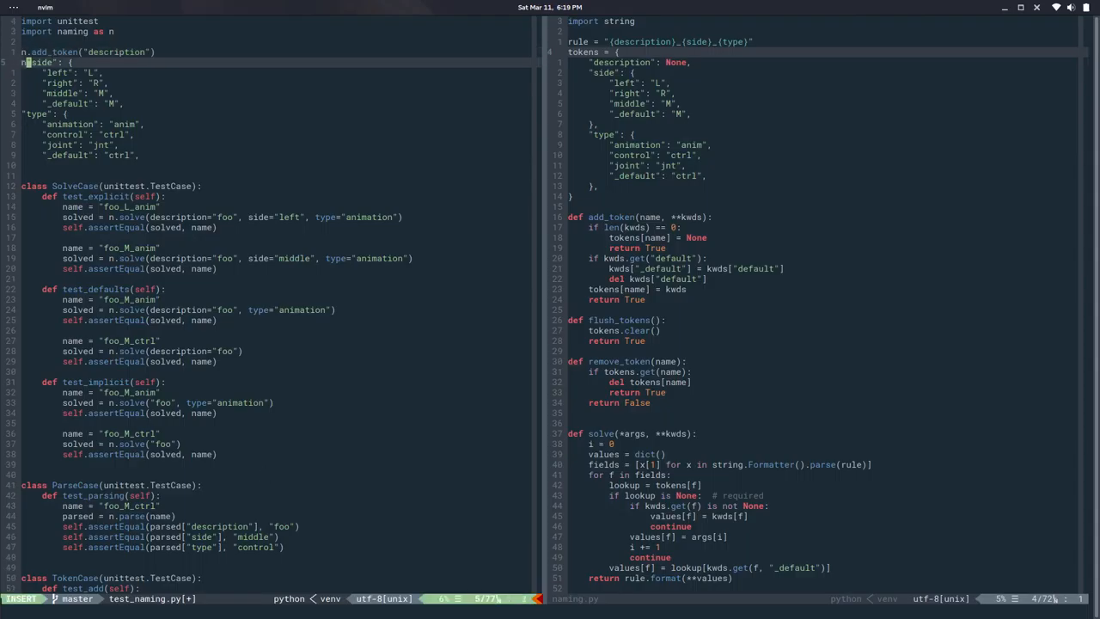
pyautogui.write('add_tok')
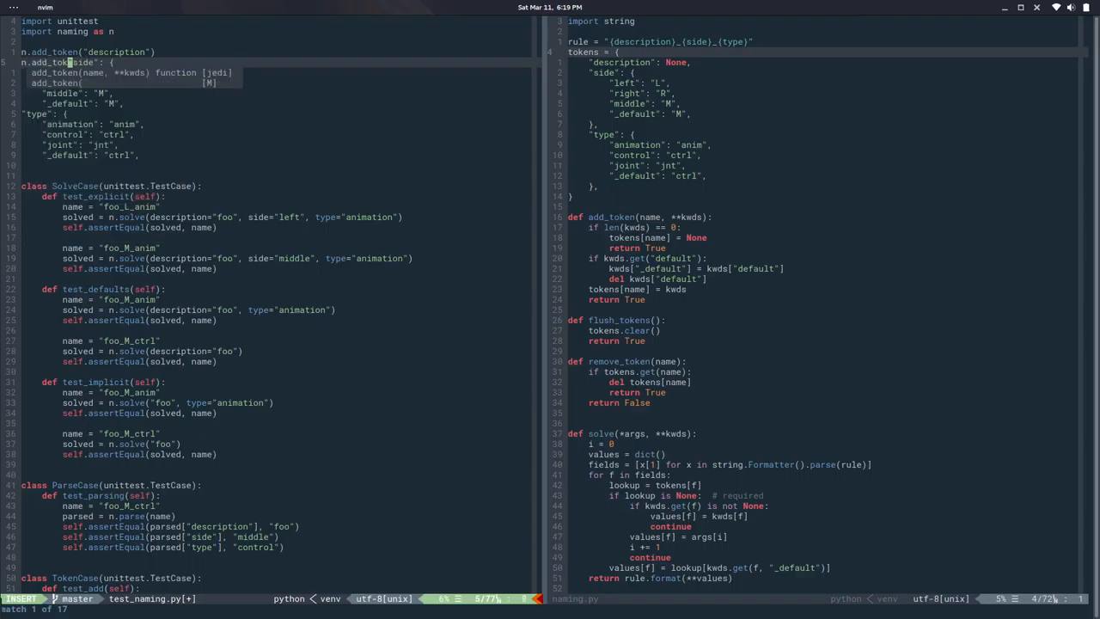
pyautogui.press('Escape')
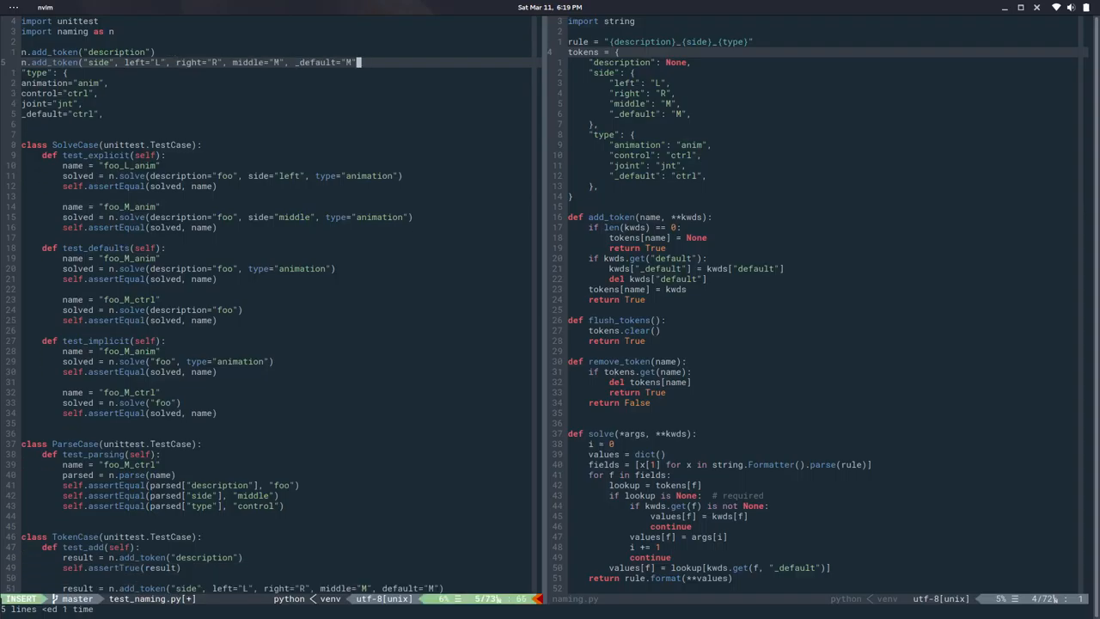
pyautogui.press('Escape')
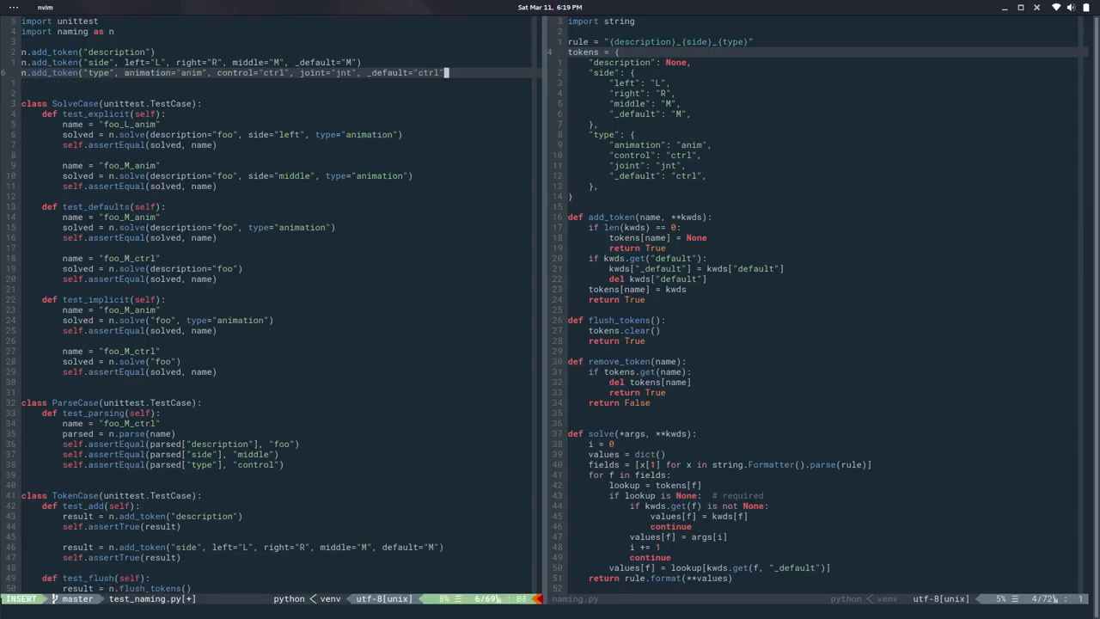
pyautogui.press('Escape')
pyautogui.write(':nohl')
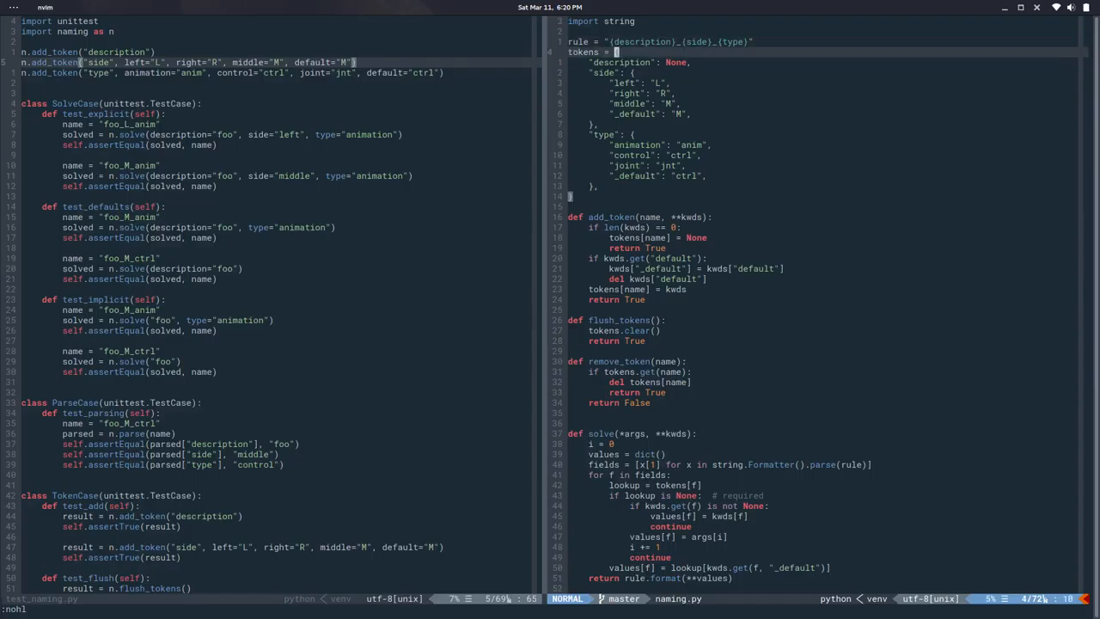
# - Replace the predefined token table in naming.py with tokens = dict()
pyautogui.write('dict(')
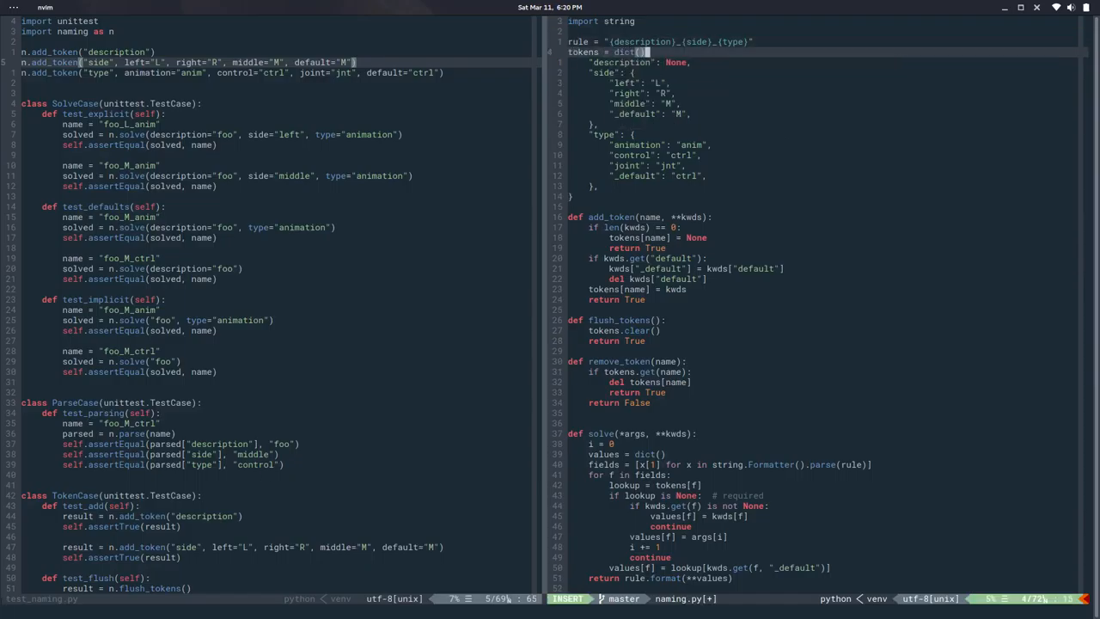
pyautogui.press('Escape')
pyautogui.write('def setU')
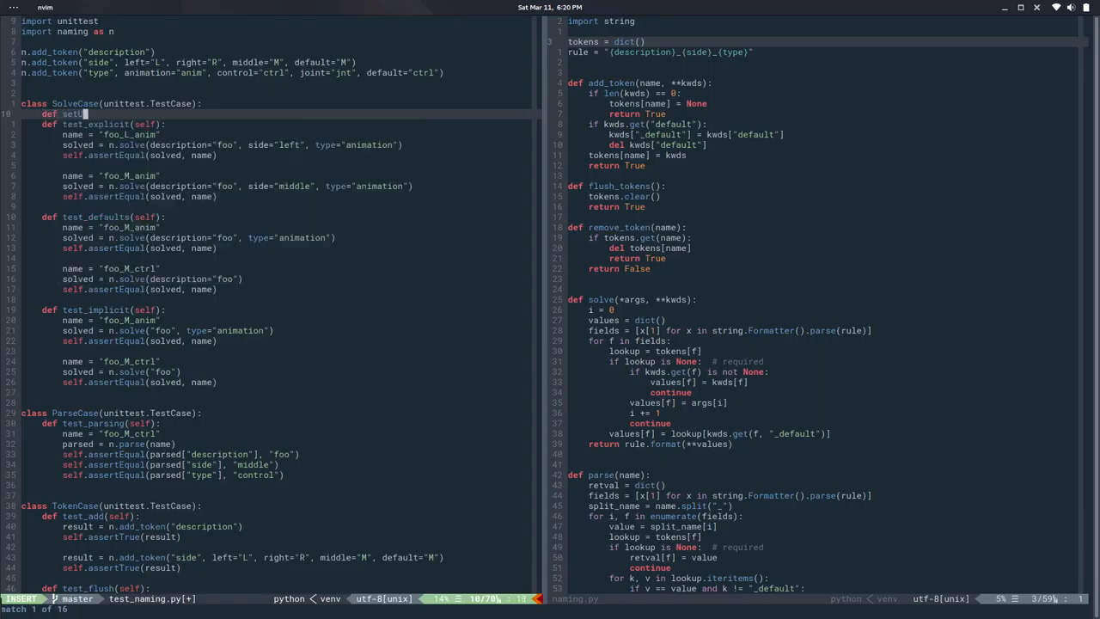
# - Move token registrations into setUp(self), add tearDown(self) flushing tokens for SolveCase and ParseCase, and save
pyautogui.write('p(self):')
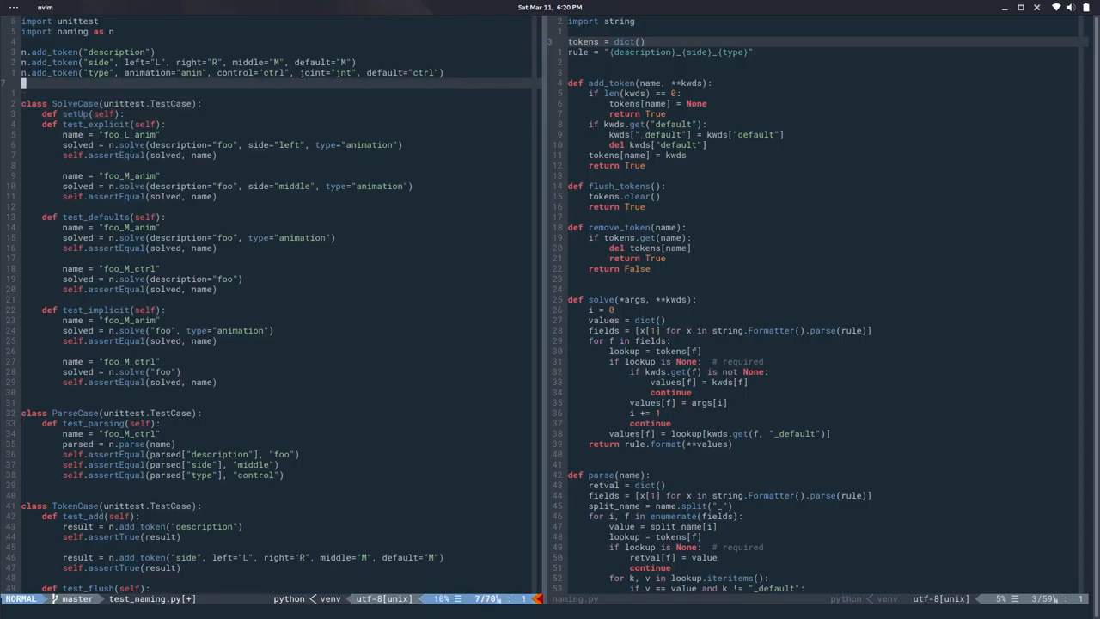
pyautogui.press('V')
pyautogui.write('def')
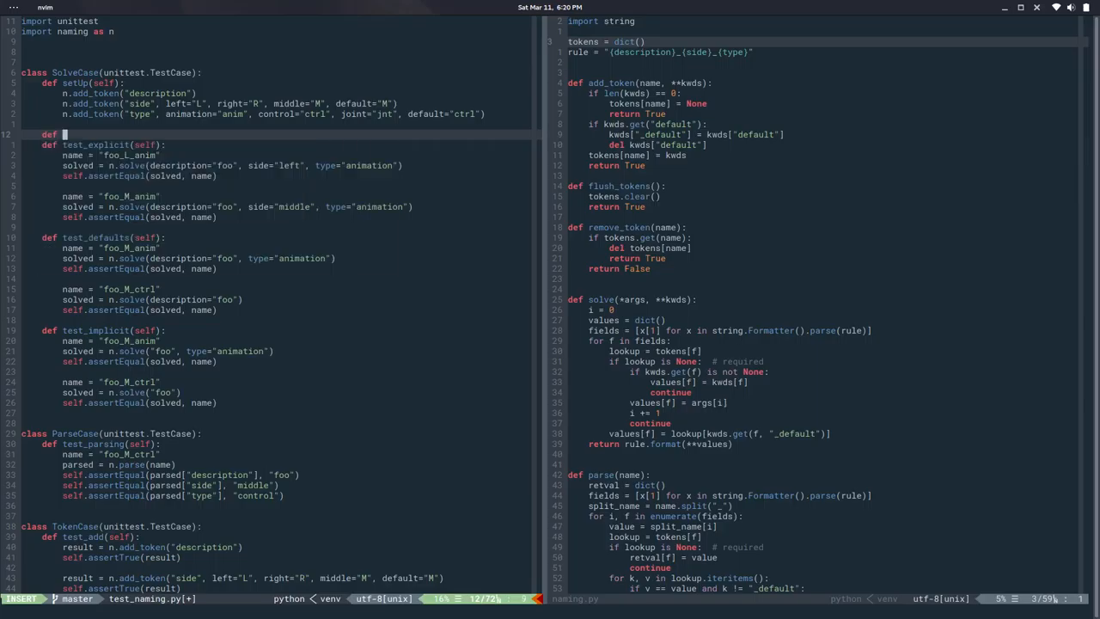
pyautogui.write('tearDown')
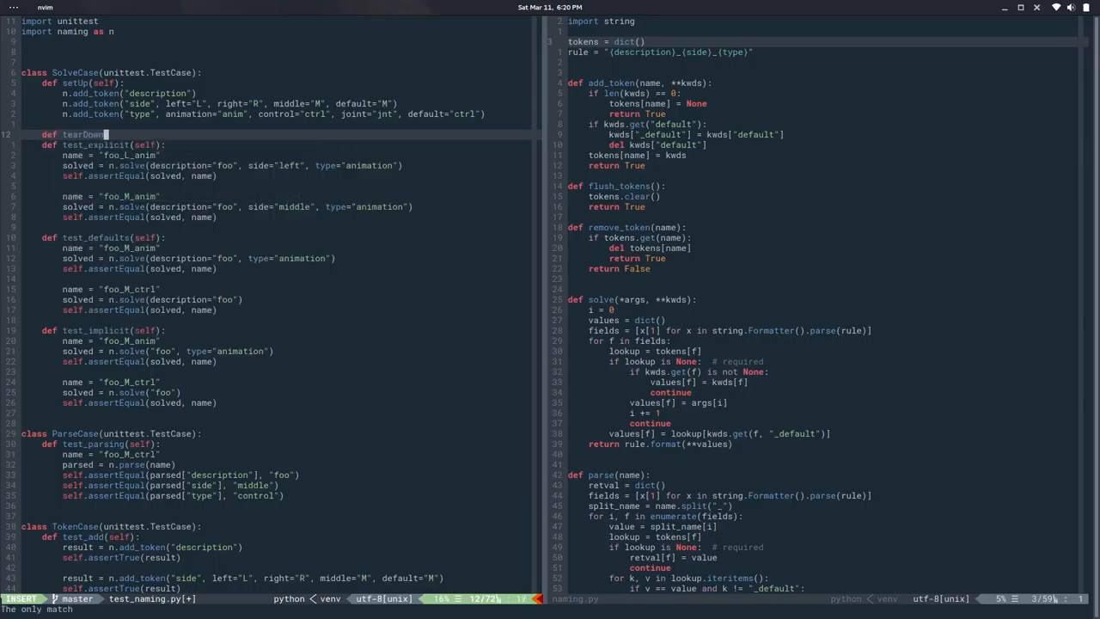
pyautogui.write('(self):')
pyautogui.write('n.flush_tokens()')
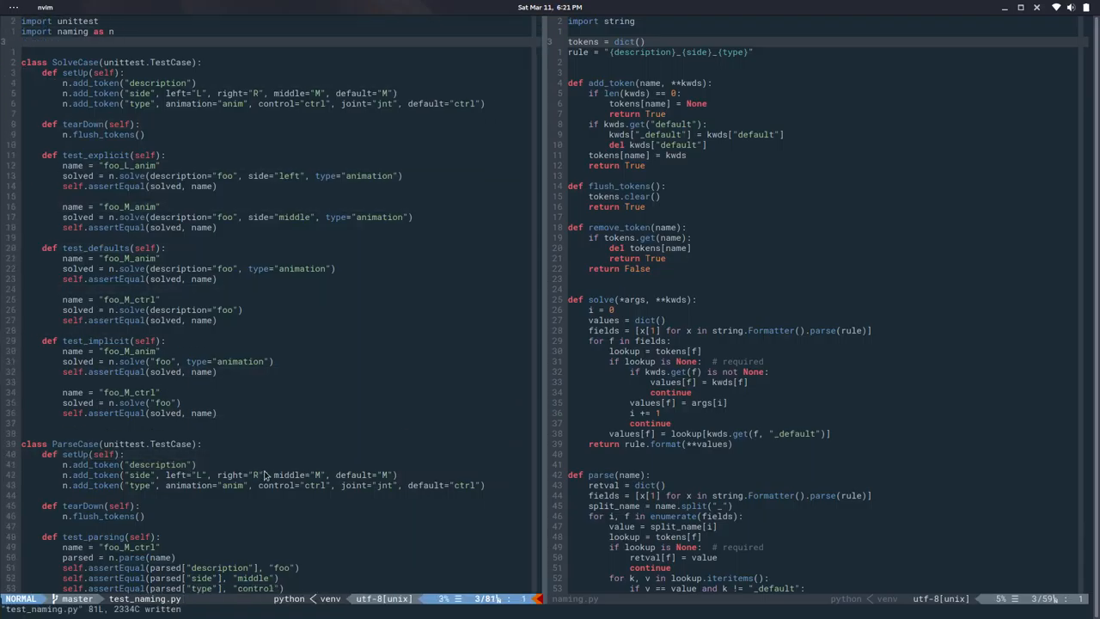
pyautogui.scroll(-3)
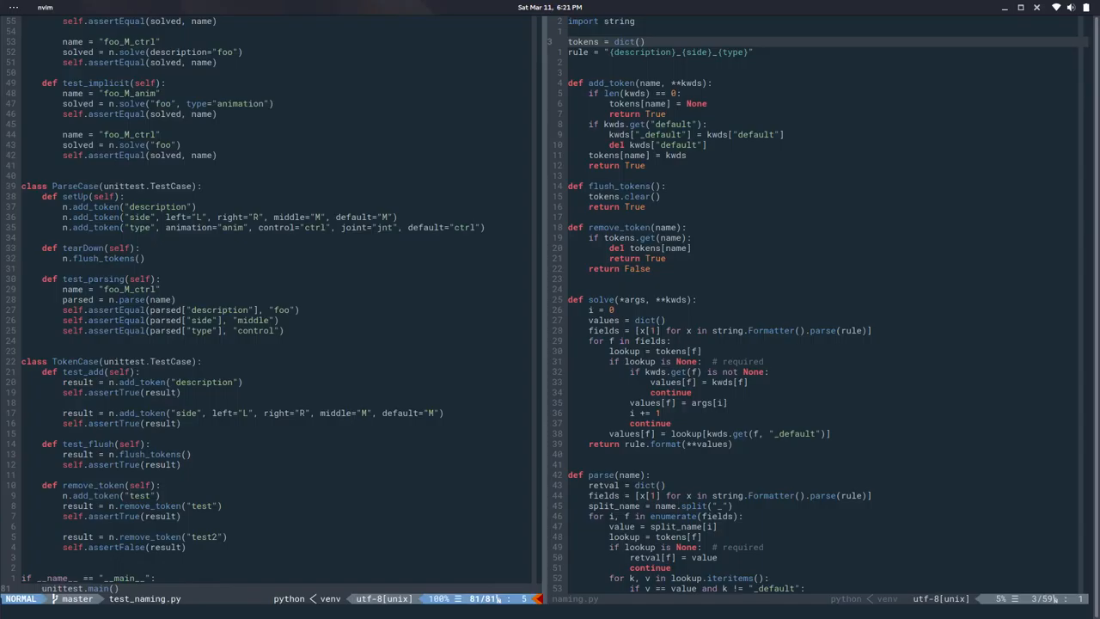